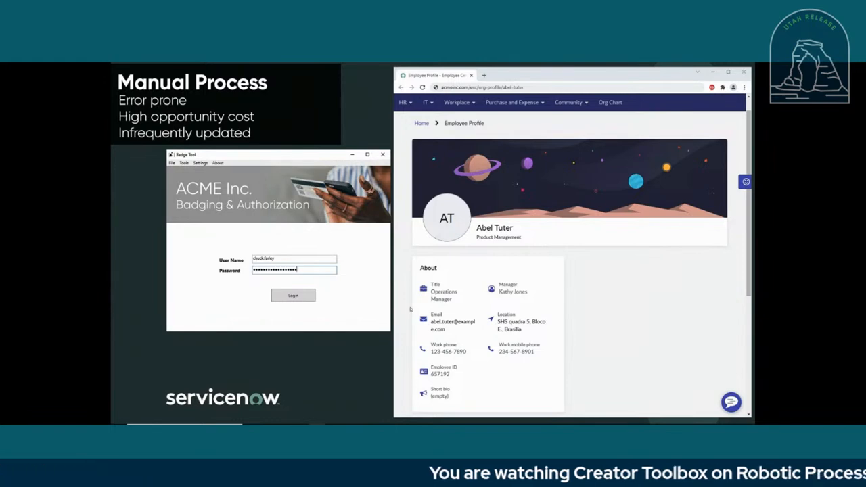
# Sign in to the ACME Badge Tool and enter the name Abe and ID number 657192
pyautogui.click(292, 295)
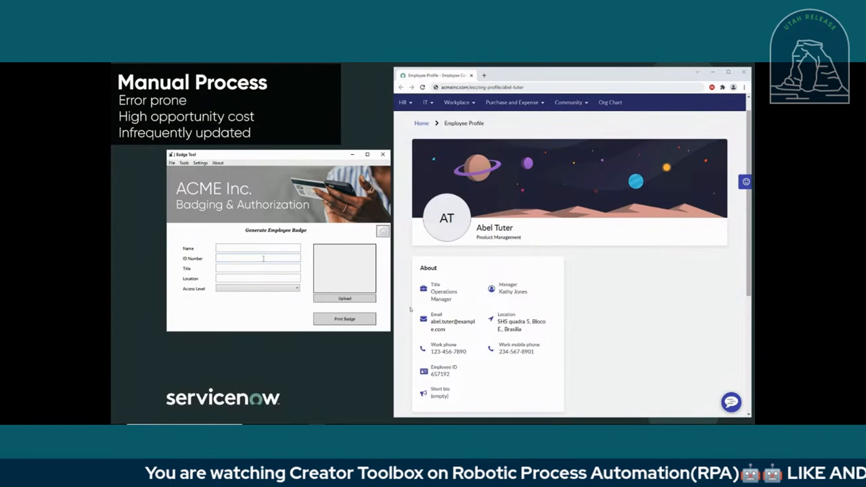
pyautogui.write('Abel Tuter')
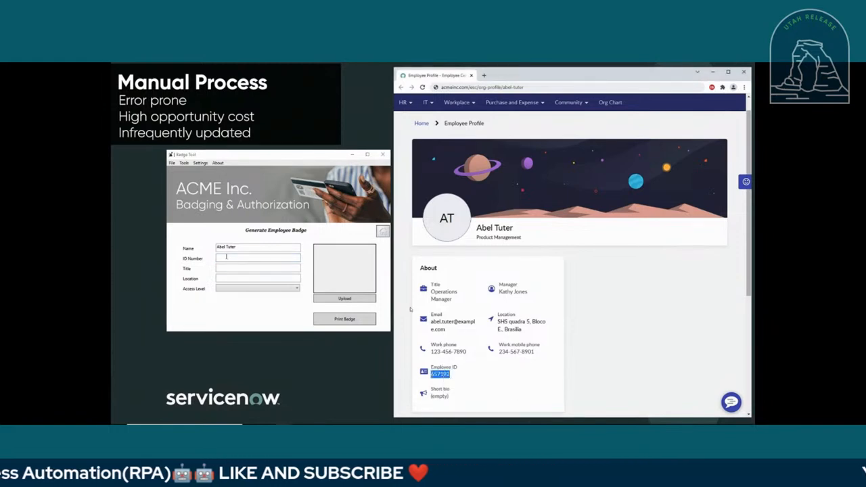
pyautogui.write('657192')
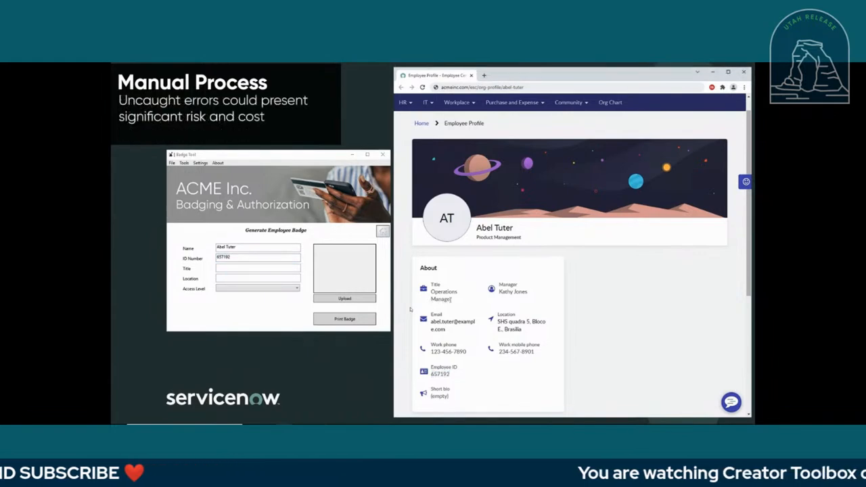
# Paste Operations Manager as the title and set the access level to Employee
pyautogui.rightClick(444, 295)
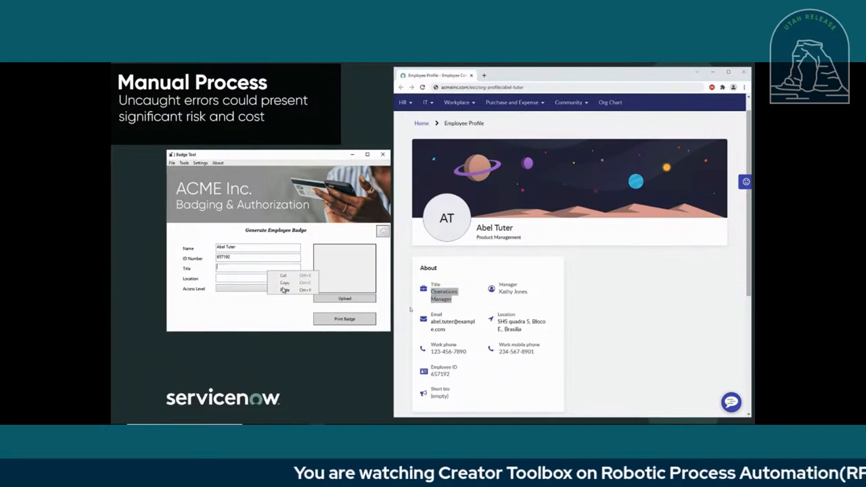
pyautogui.click(287, 290)
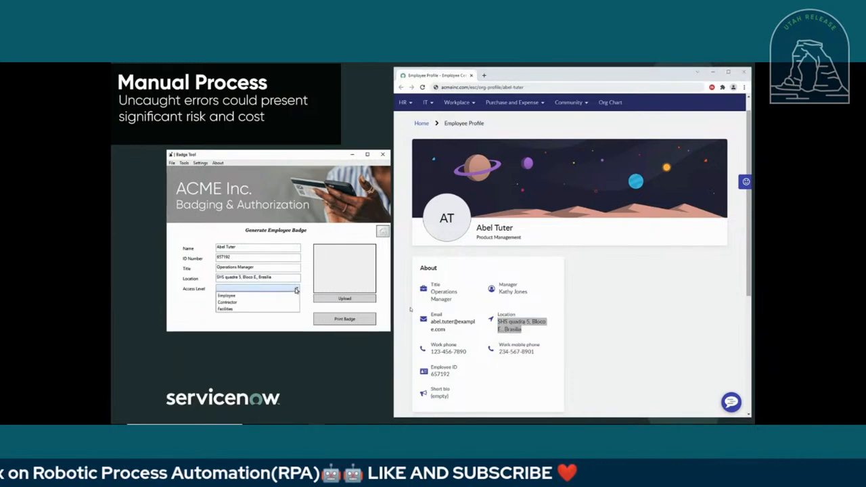
pyautogui.click(257, 295)
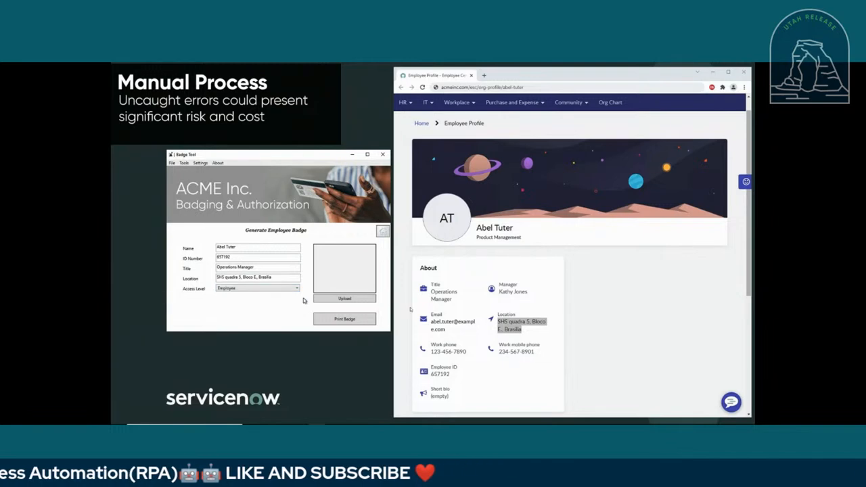
pyautogui.click(344, 298)
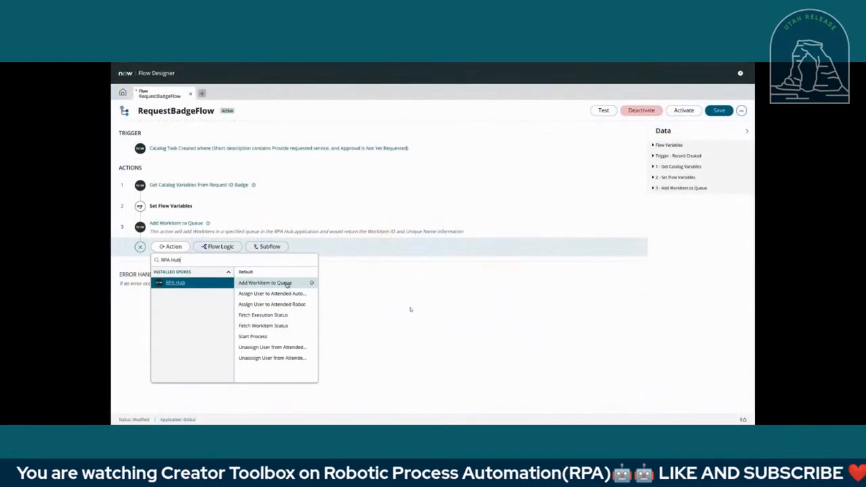
pyautogui.moveTo(311, 282)
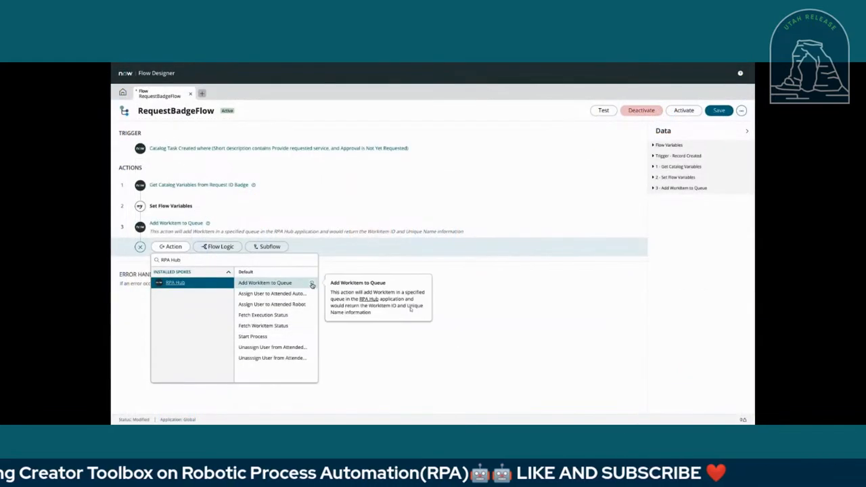
pyautogui.moveTo(273, 292)
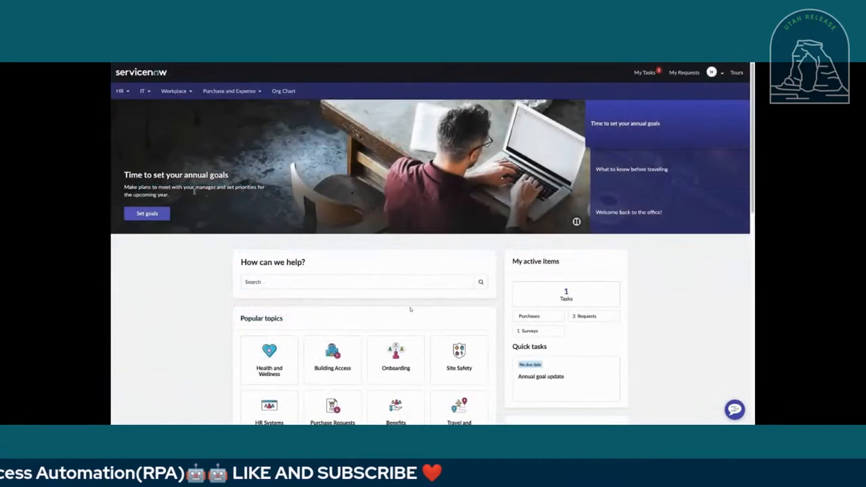
# Navigate Workplace > Building Access and start a Request ID badge
pyautogui.click(173, 91)
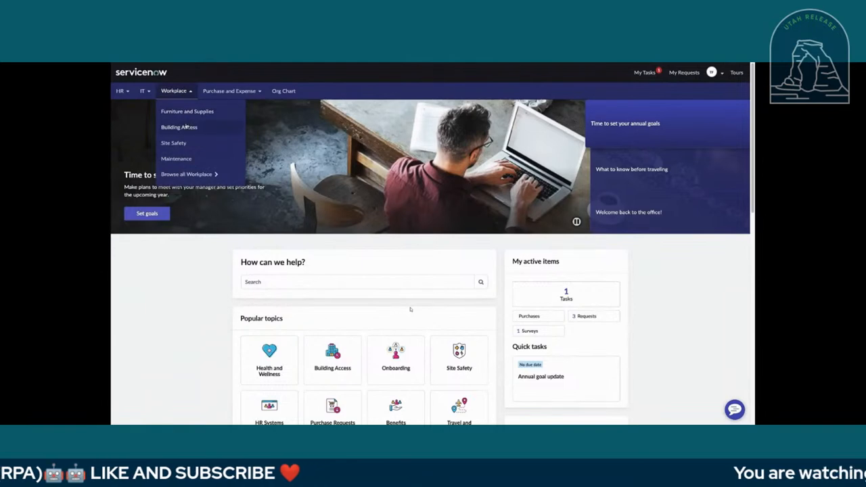
pyautogui.click(178, 127)
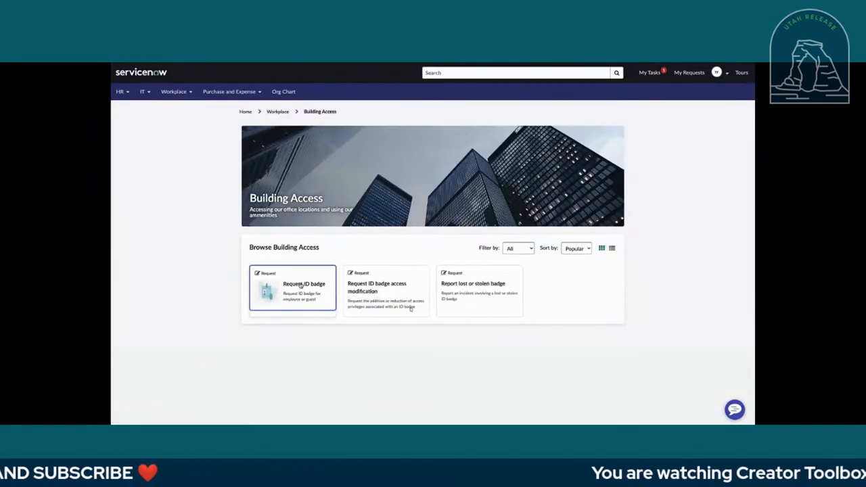
pyautogui.click(295, 284)
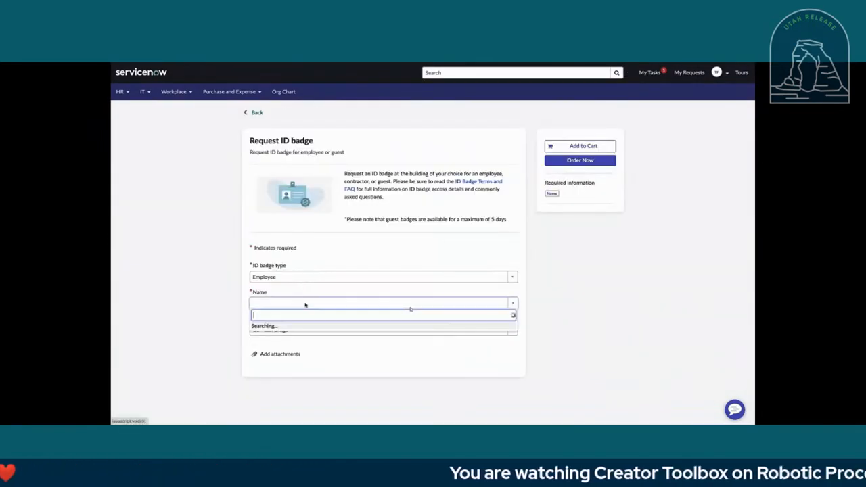
# Enter the guest name Abel and the title Project Manager in the badge request
pyautogui.write('Abel')
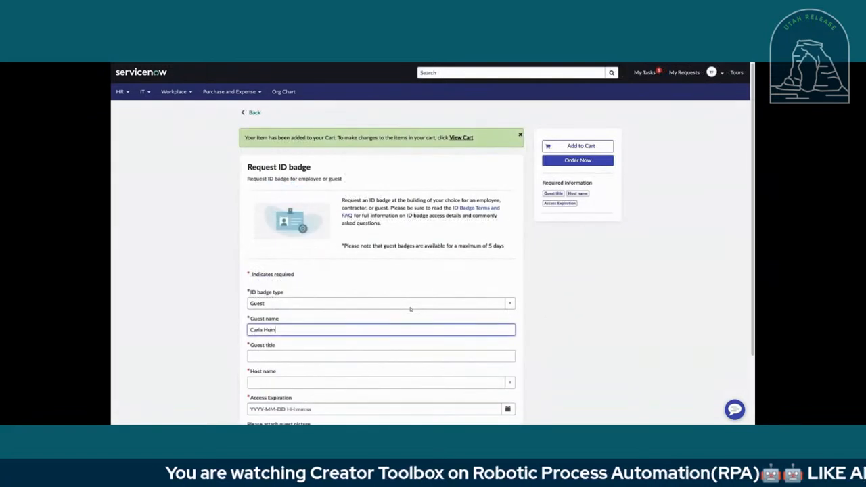
pyautogui.click(380, 356)
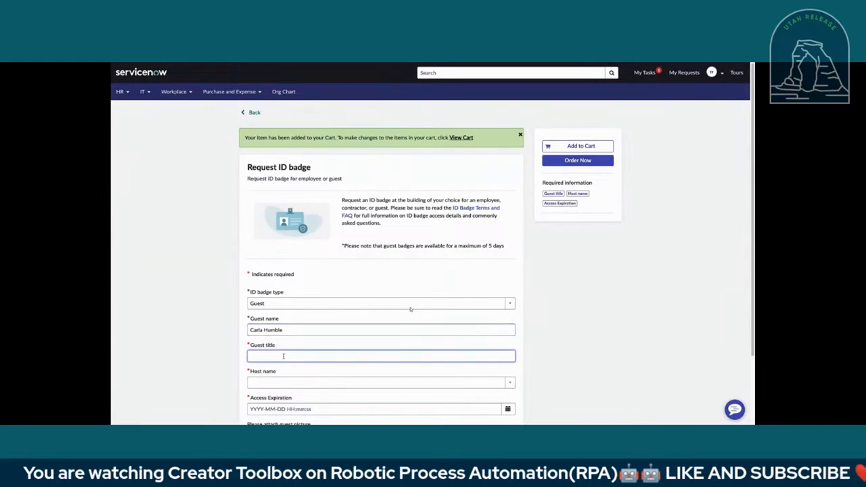
pyautogui.write('Project Manager')
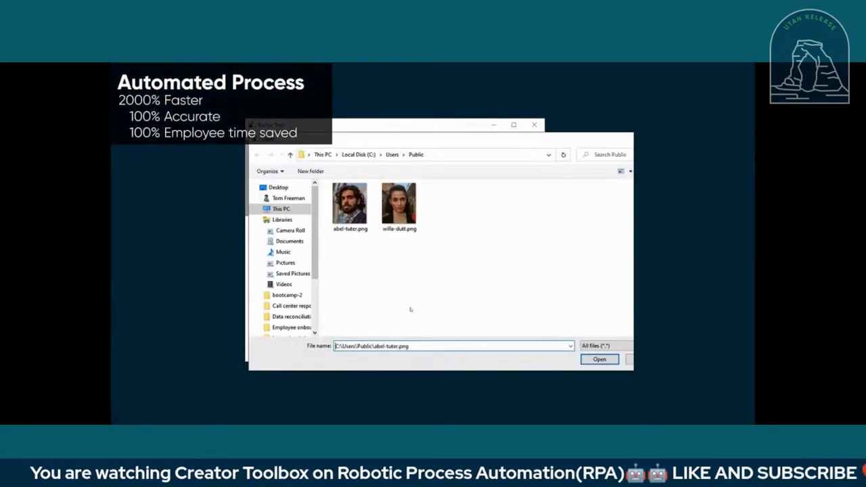
# Pick the photo files for the employee badges as the robot uploads them
pyautogui.click(599, 360)
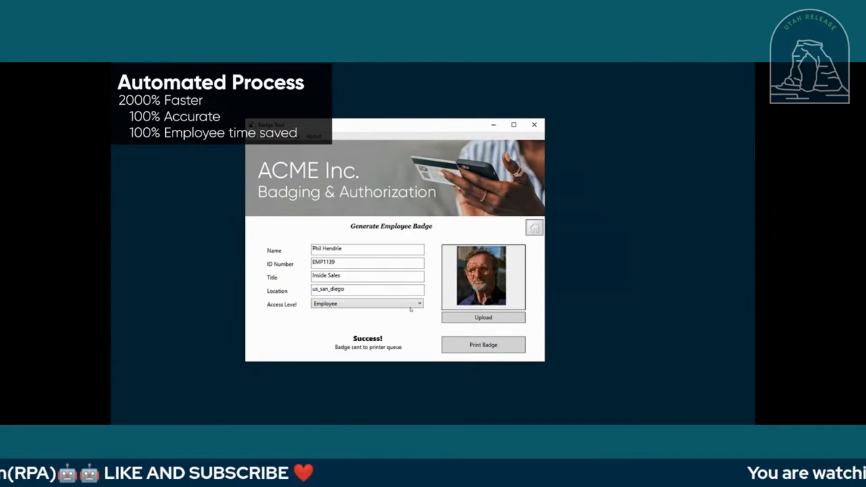
pyautogui.click(483, 317)
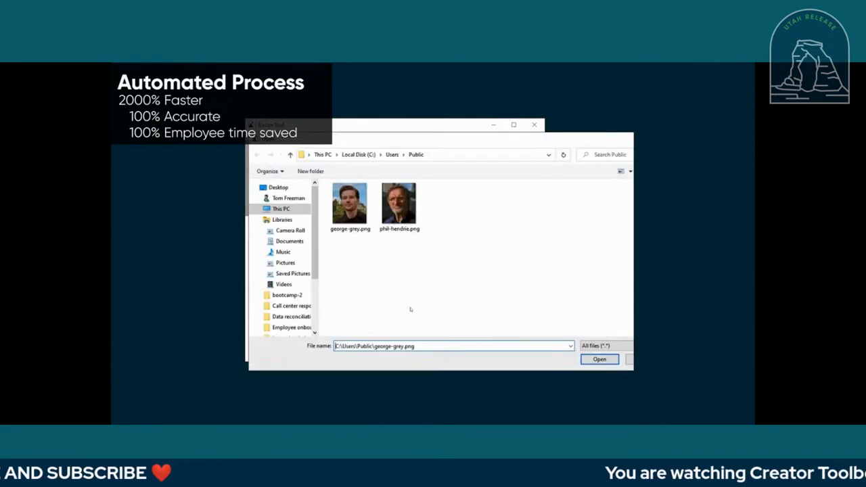
pyautogui.click(599, 358)
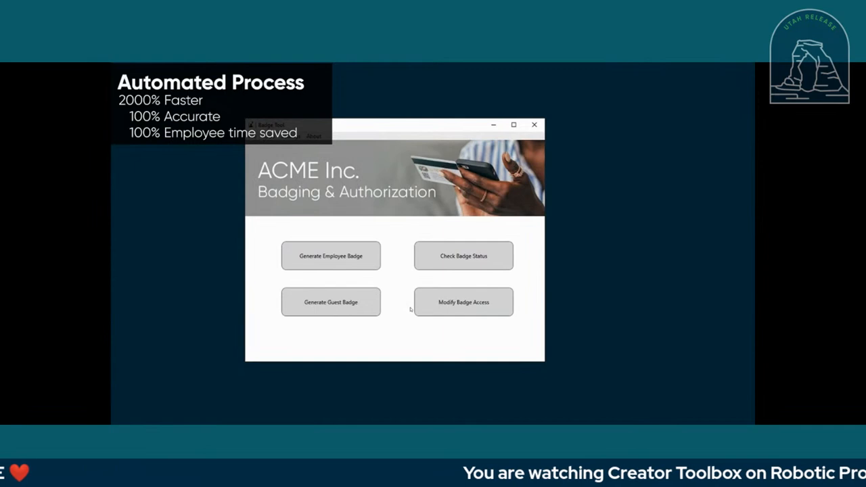
# Generate a guest badge and browse for its photo
pyautogui.click(330, 301)
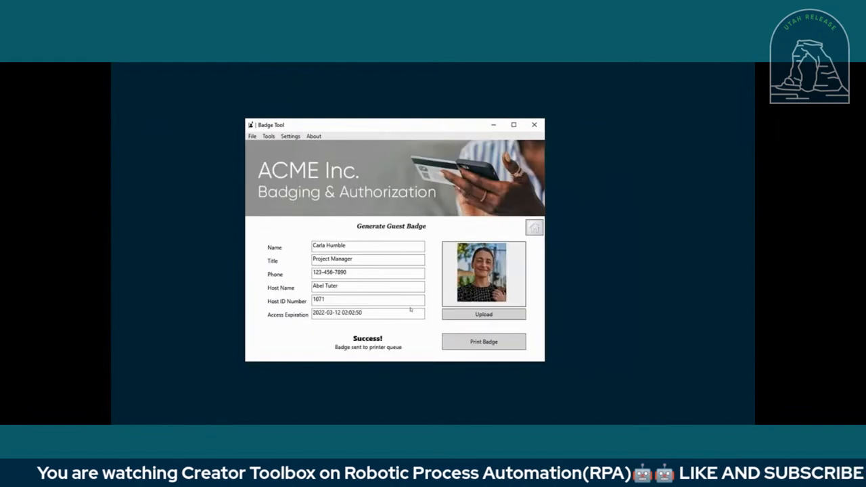
pyautogui.click(483, 314)
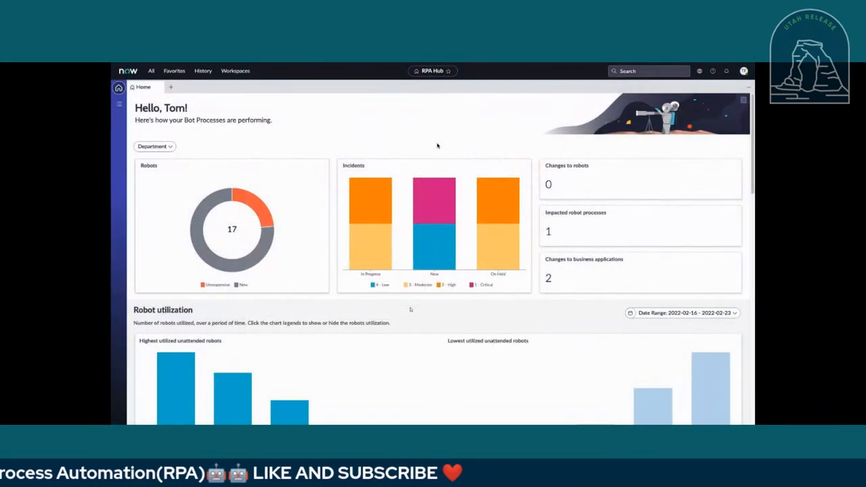
pyautogui.moveTo(477, 214)
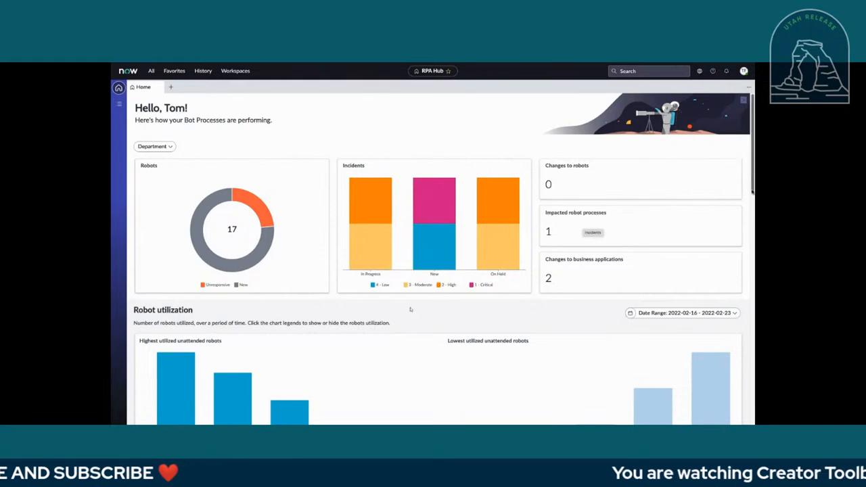
# Scroll down through the RPA Hub dashboard of bot performance
pyautogui.scroll(-3)
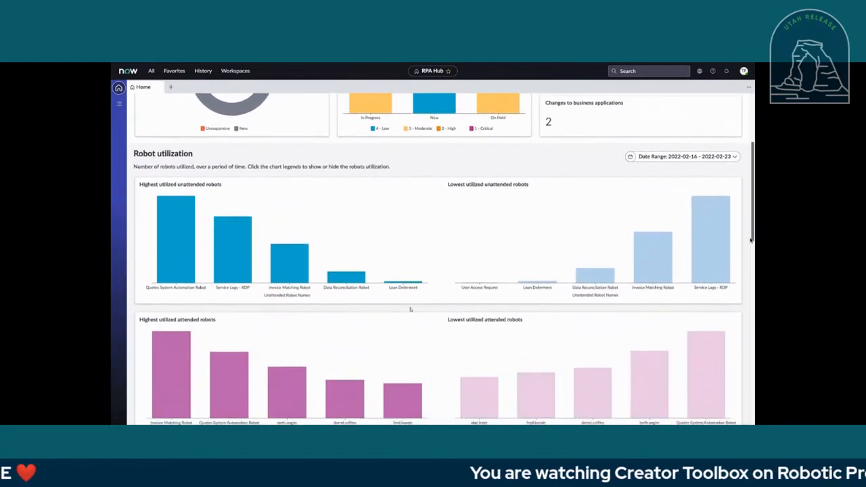
pyautogui.scroll(-3)
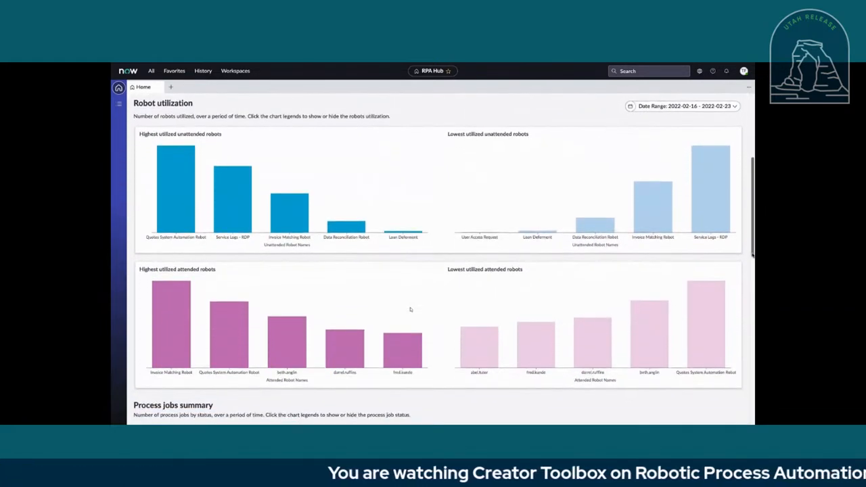
pyautogui.scroll(-3)
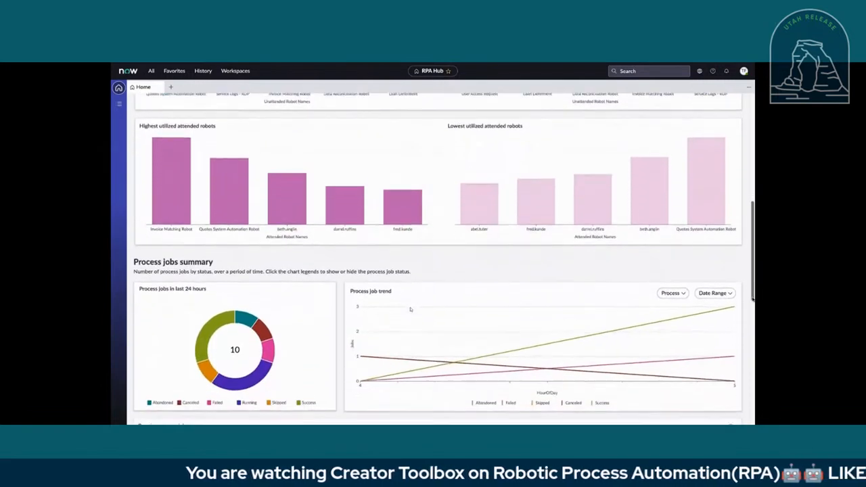
pyautogui.scroll(-3)
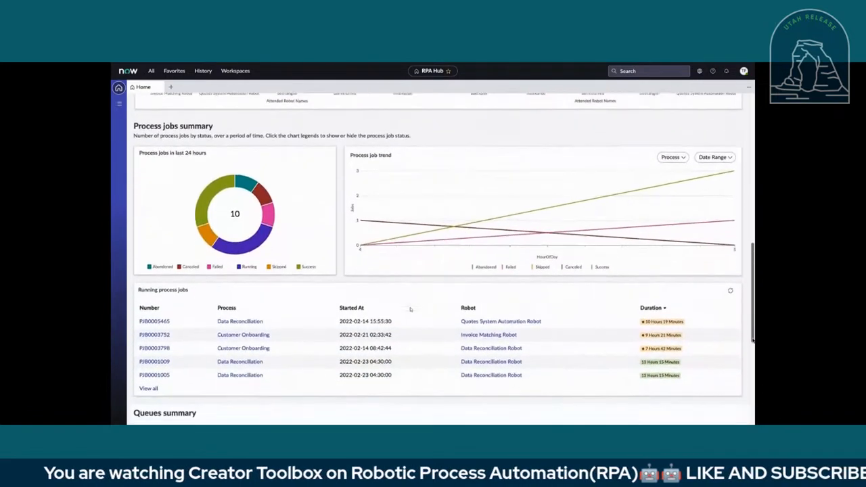
pyautogui.scroll(-3)
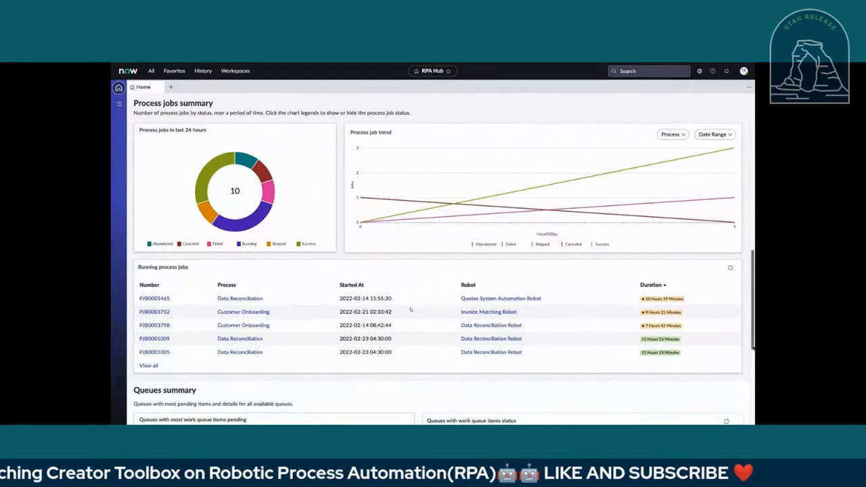
# Browse Packages, Installed RPA Plugins, then the Data Reconciliation bot process and its Business Applications
pyautogui.click(161, 142)
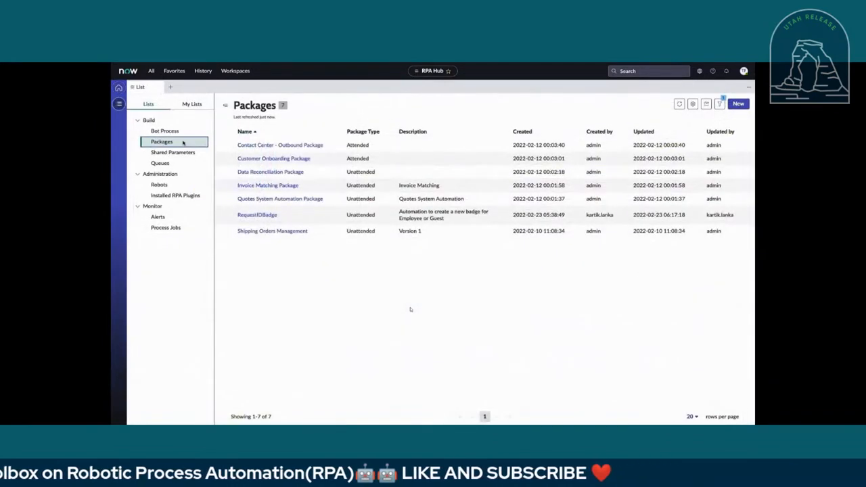
pyautogui.click(176, 194)
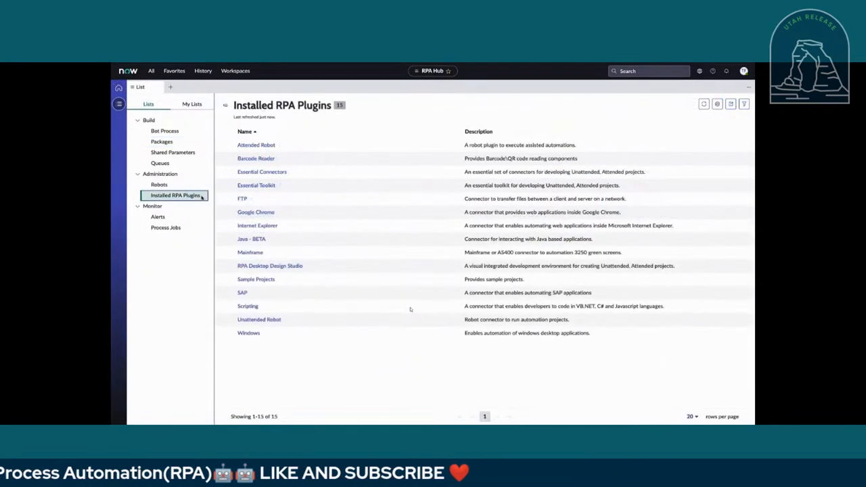
pyautogui.click(165, 227)
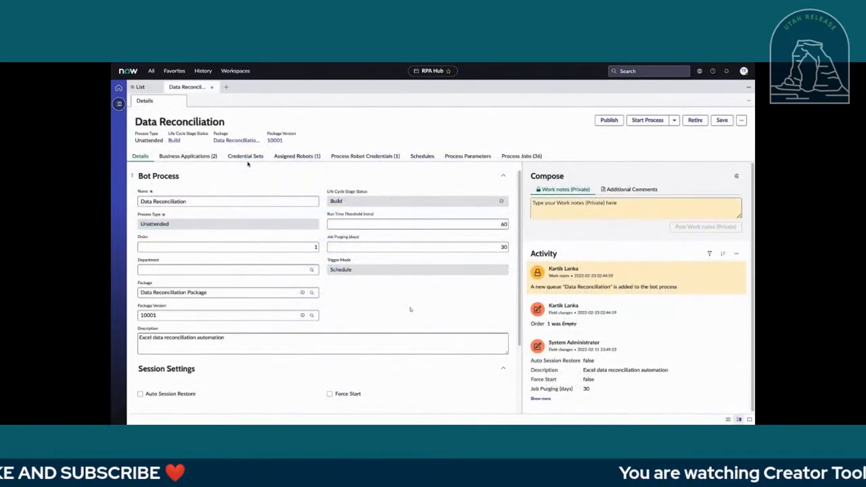
pyautogui.click(188, 155)
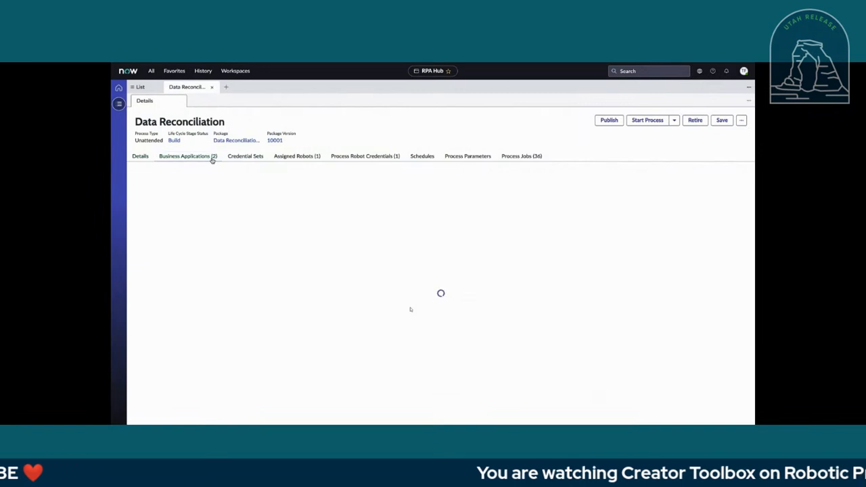
pyautogui.click(187, 157)
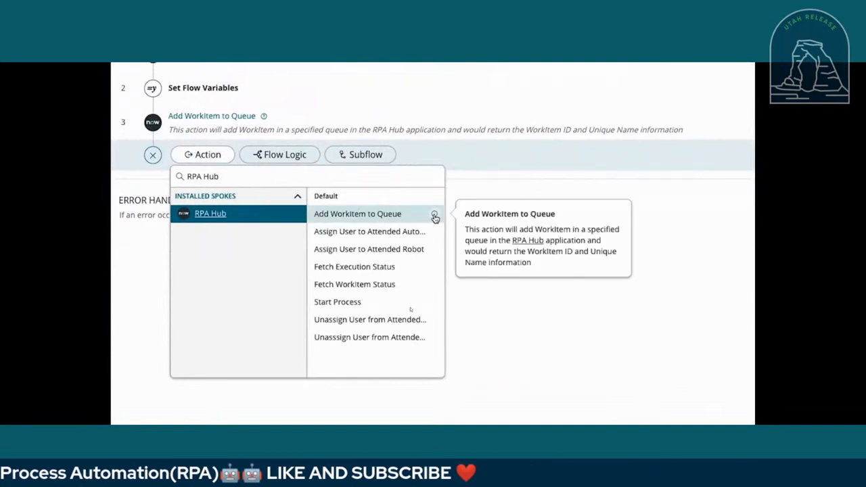
pyautogui.moveTo(354, 266)
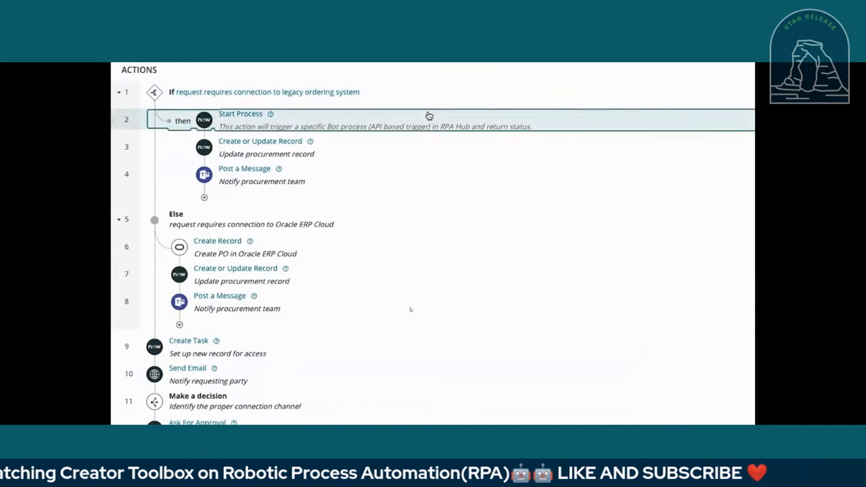
# Show RequestBadgeFlow and bring up the Generate Employee Badge form in the ACME badge tool
pyautogui.click(241, 114)
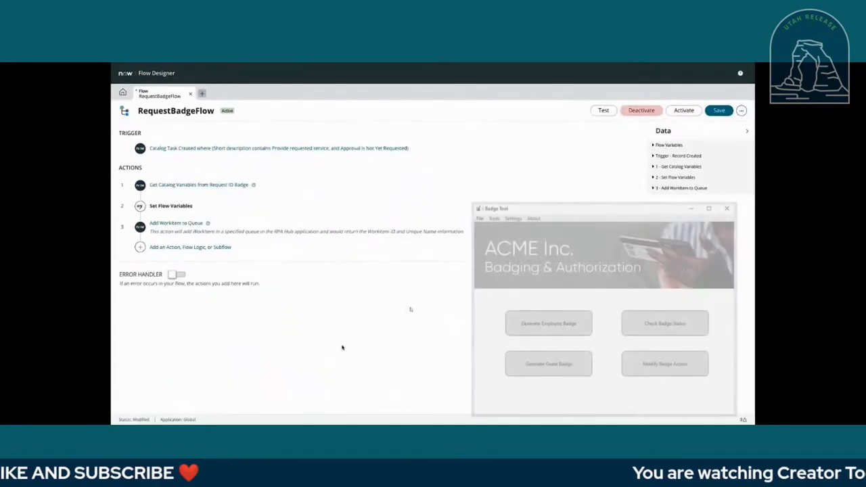
pyautogui.click(548, 323)
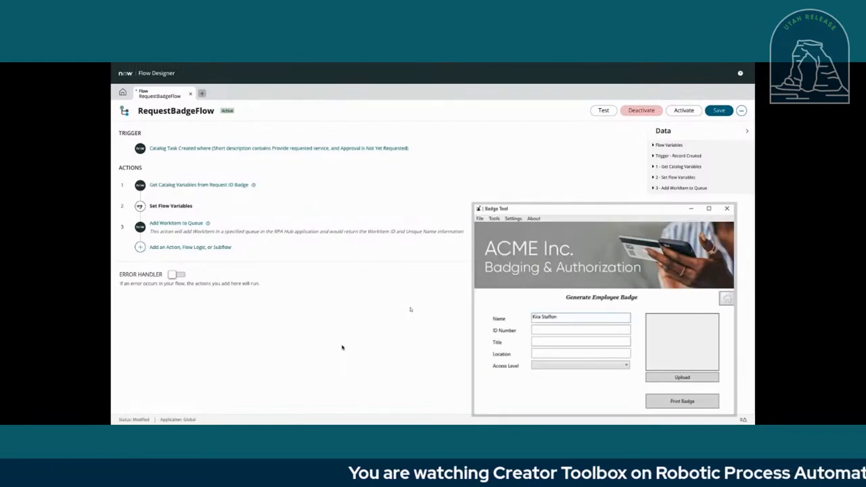
pyautogui.click(682, 401)
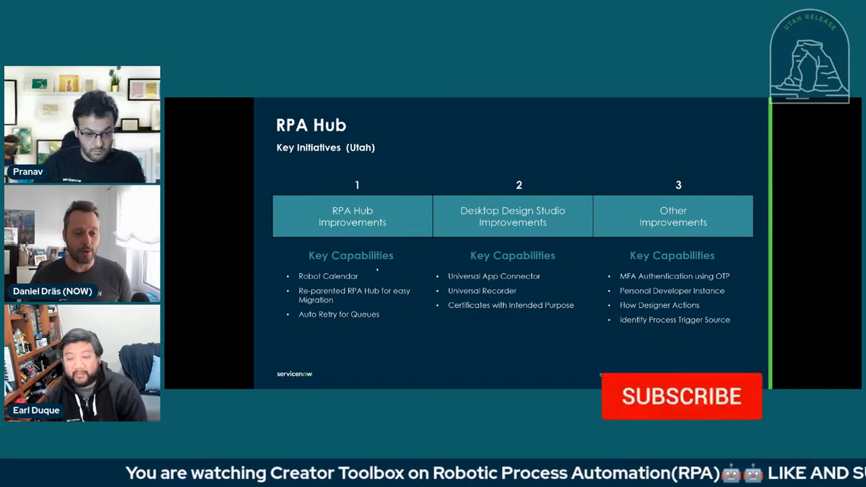
# Advance the slideshow toward the closing ServiceNow slide
pyautogui.click(681, 397)
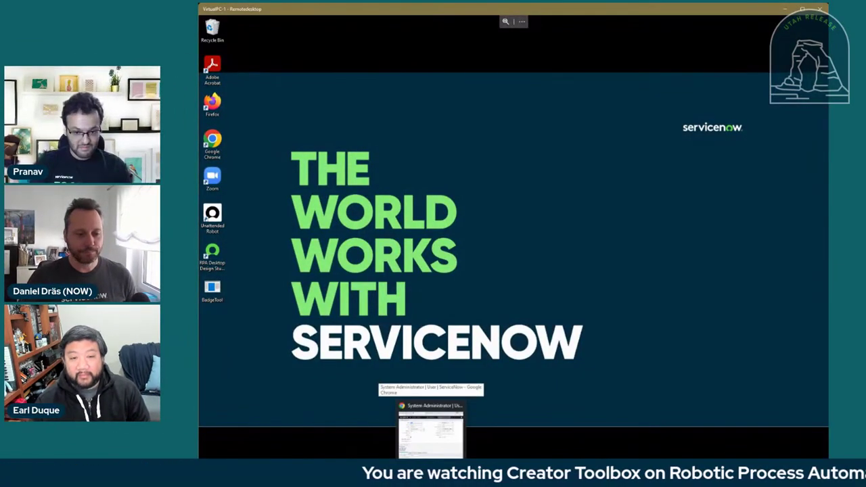
# Bring Chrome forward, switch to the RPA Challenge page and focus one of its input fields
pyautogui.click(430, 420)
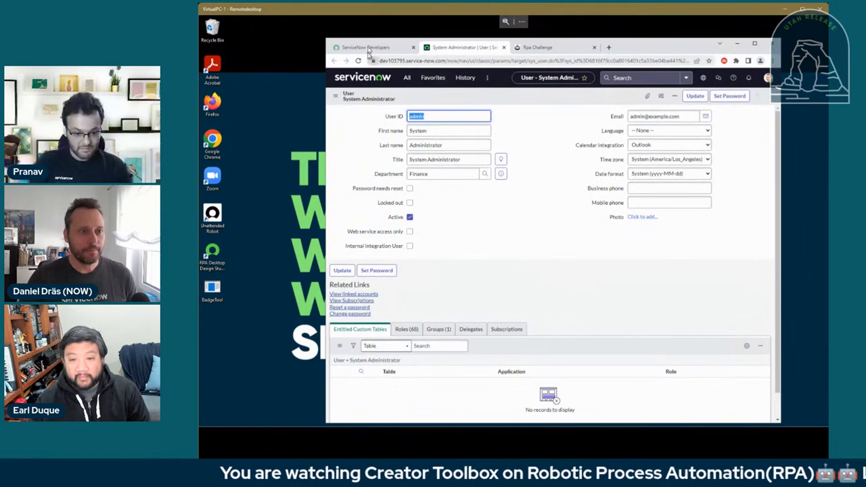
pyautogui.click(534, 48)
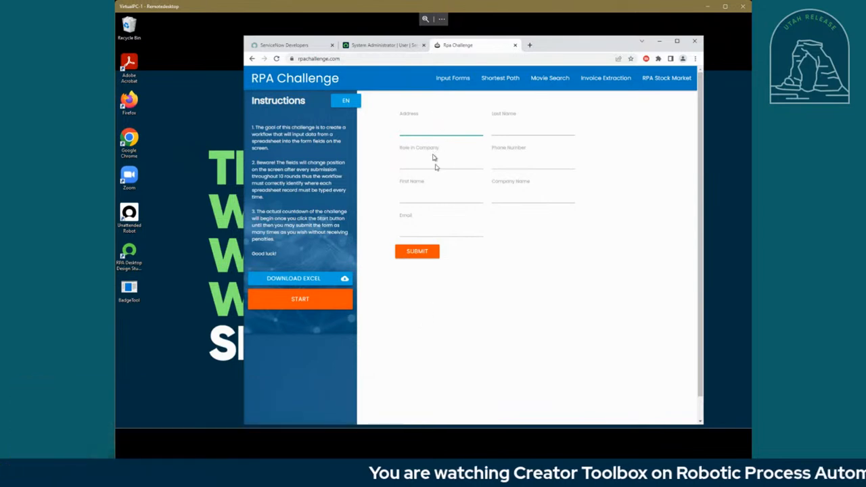
pyautogui.click(440, 127)
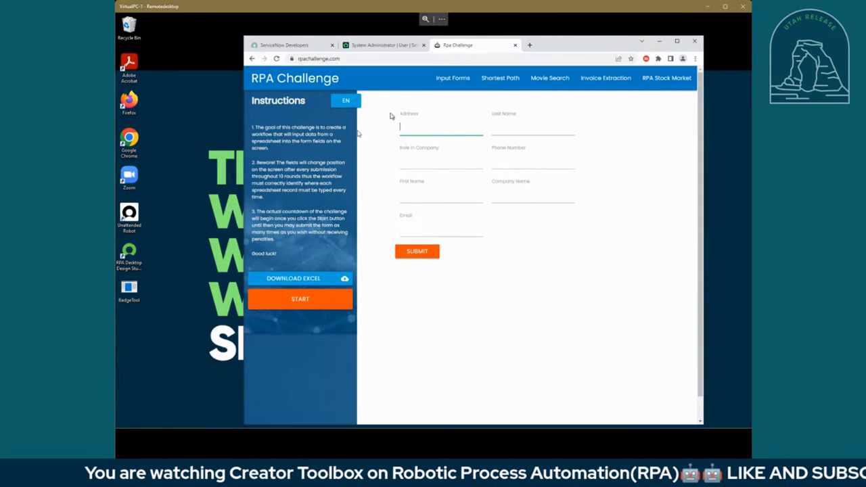
pyautogui.moveTo(408, 223)
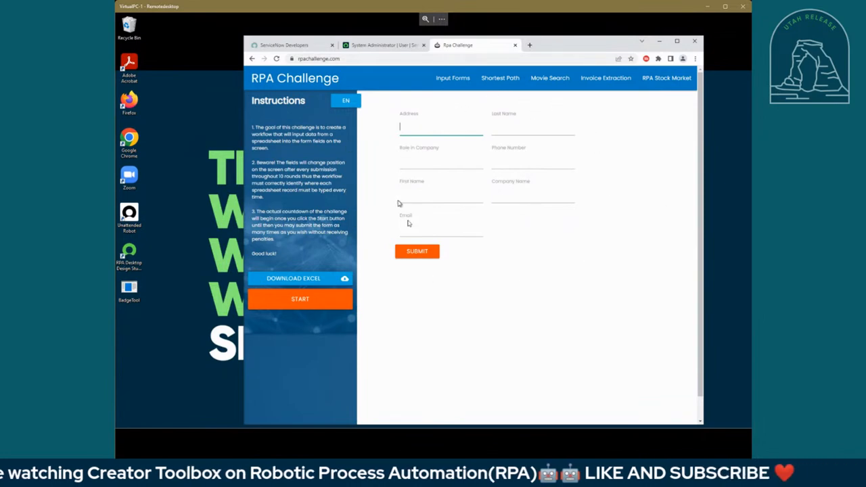
pyautogui.moveTo(452, 148)
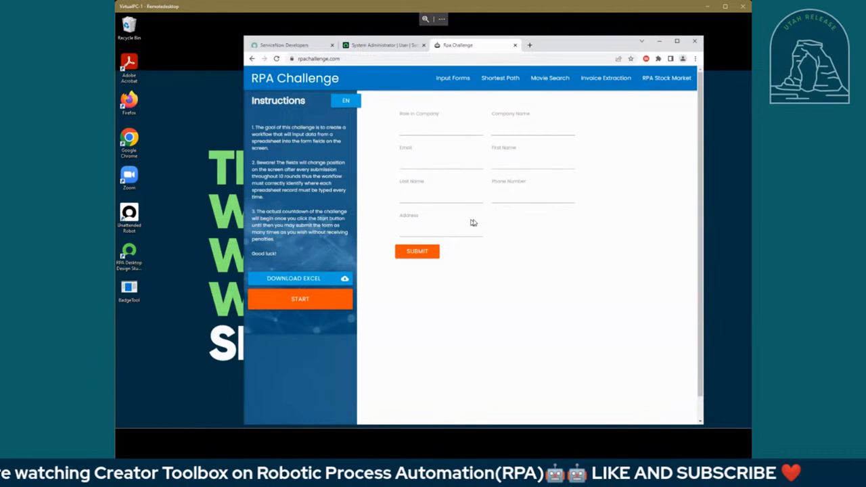
pyautogui.moveTo(467, 227)
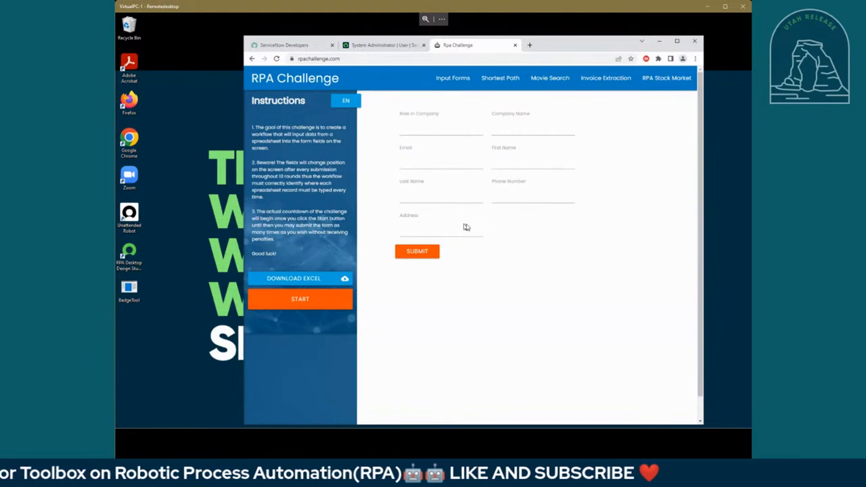
pyautogui.moveTo(401, 334)
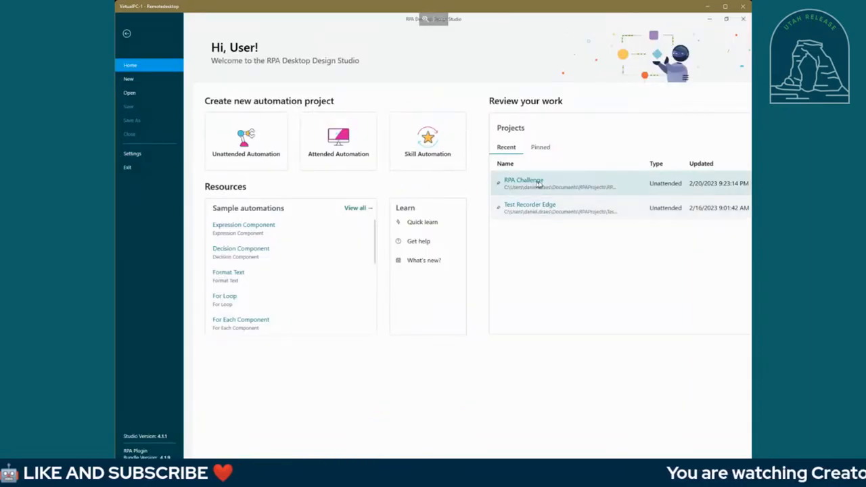
# Load the RPA Challenge project, its Main activity flow and the Global Objects list
pyautogui.doubleClick(523, 183)
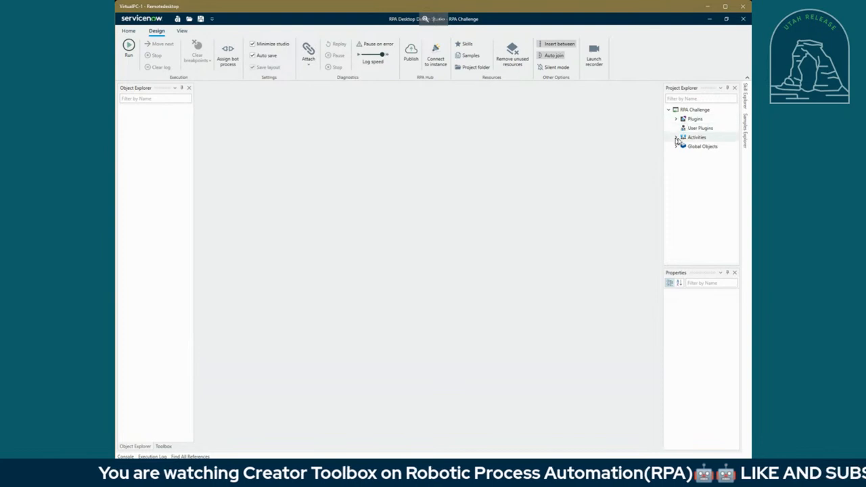
pyautogui.click(671, 136)
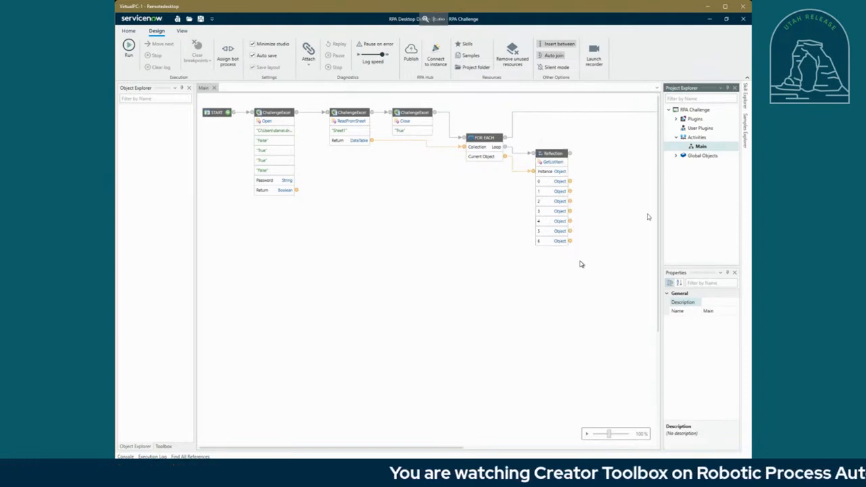
pyautogui.click(676, 155)
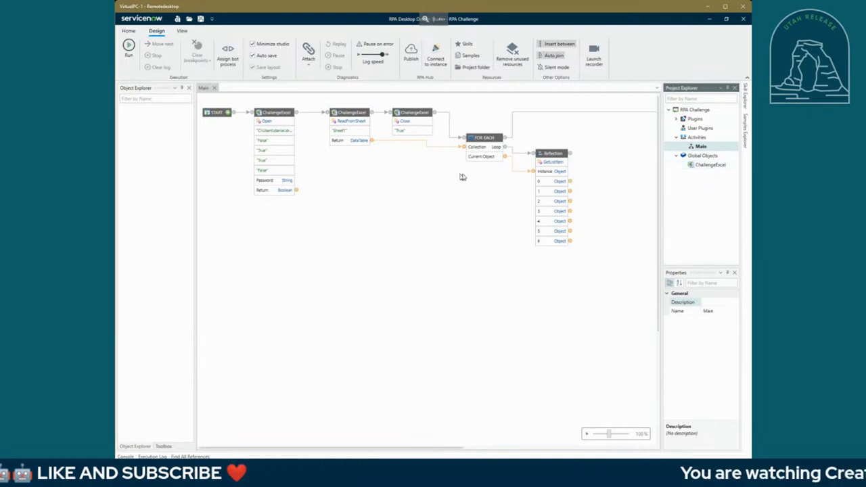
pyautogui.moveTo(493, 175)
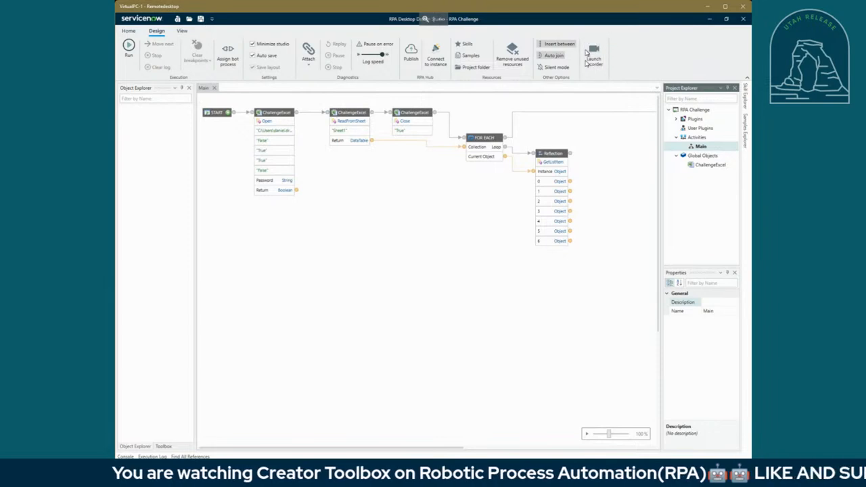
pyautogui.moveTo(595, 56)
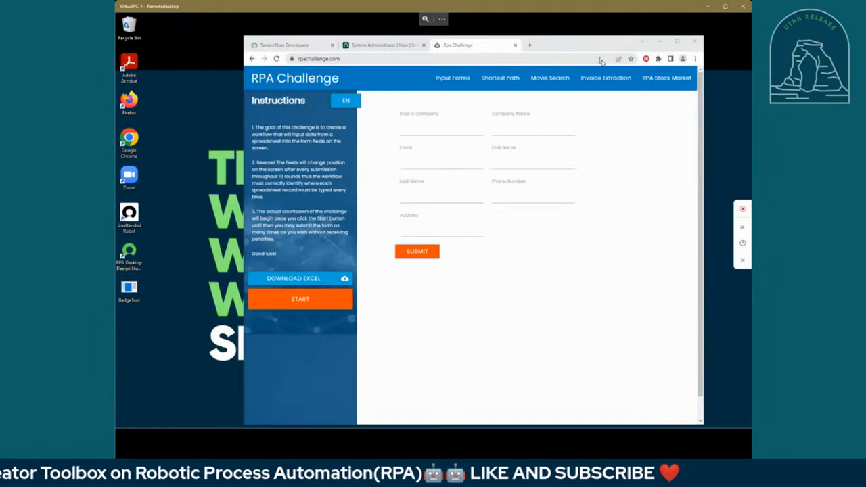
pyautogui.moveTo(712, 216)
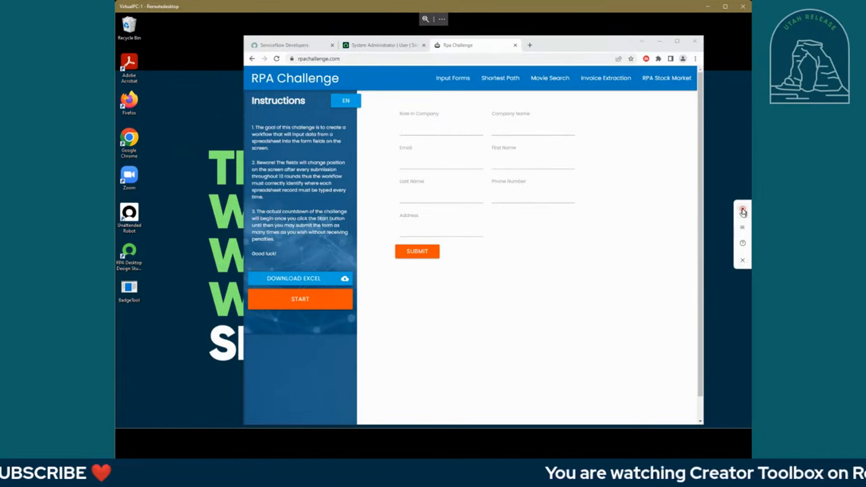
# Launch the Universal Recorder and point it at the RPA Challenge form fields in Chrome
pyautogui.click(741, 211)
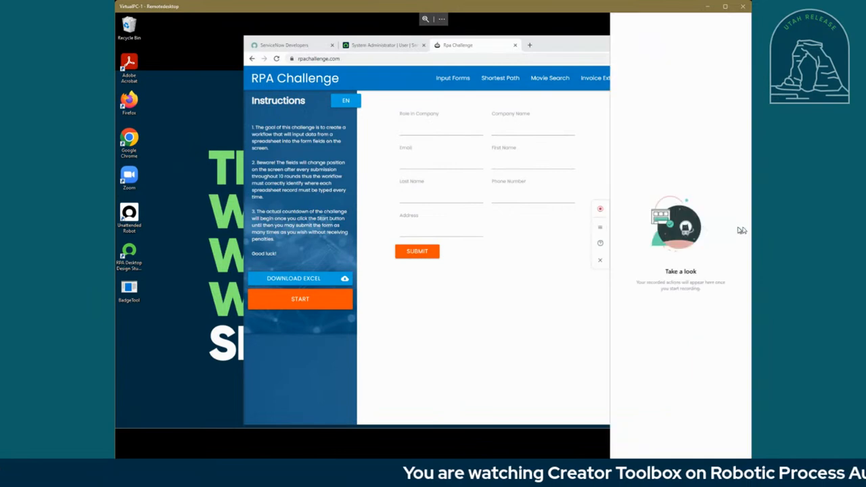
pyautogui.moveTo(619, 24)
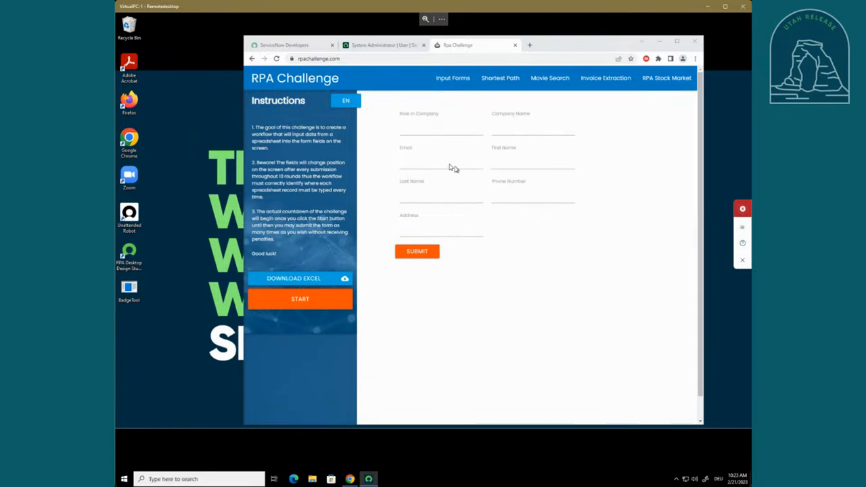
pyautogui.click(441, 159)
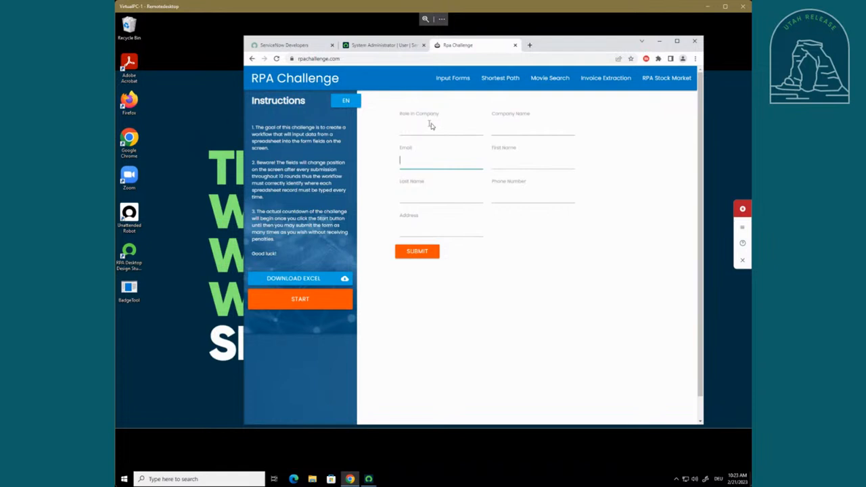
pyautogui.click(441, 125)
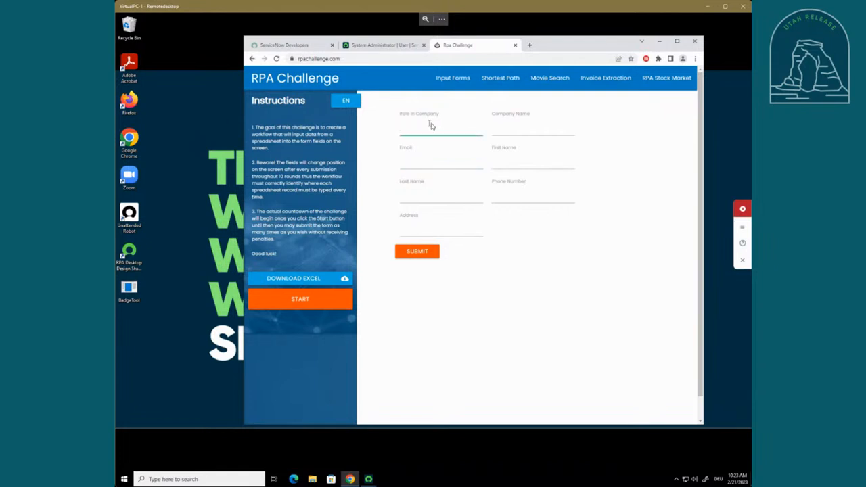
pyautogui.click(257, 58)
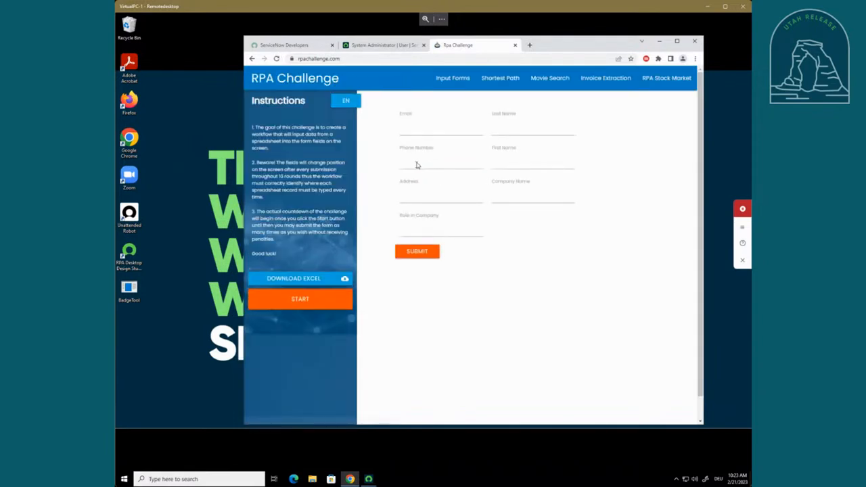
pyautogui.click(438, 124)
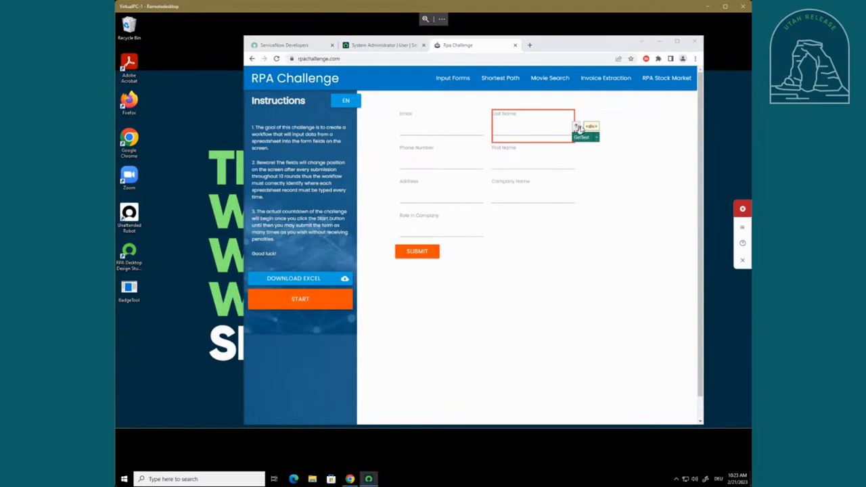
pyautogui.moveTo(576, 127)
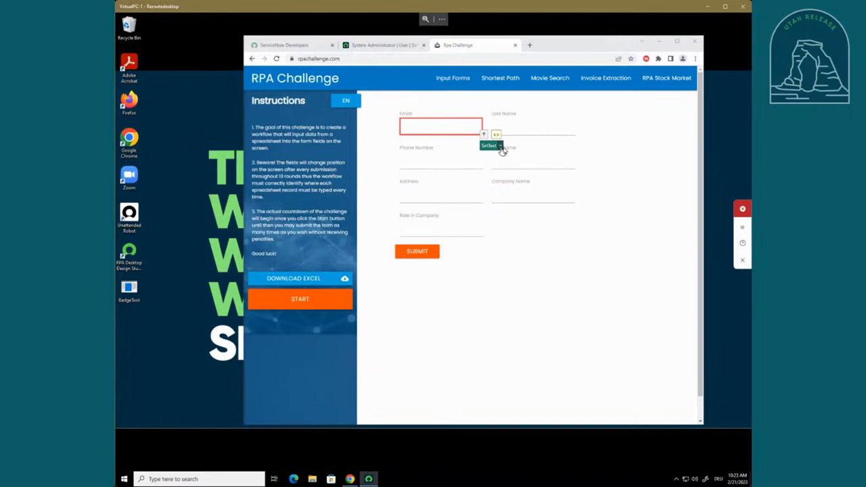
# Capture the Email field and choose SetText from its recorder actions
pyautogui.click(501, 146)
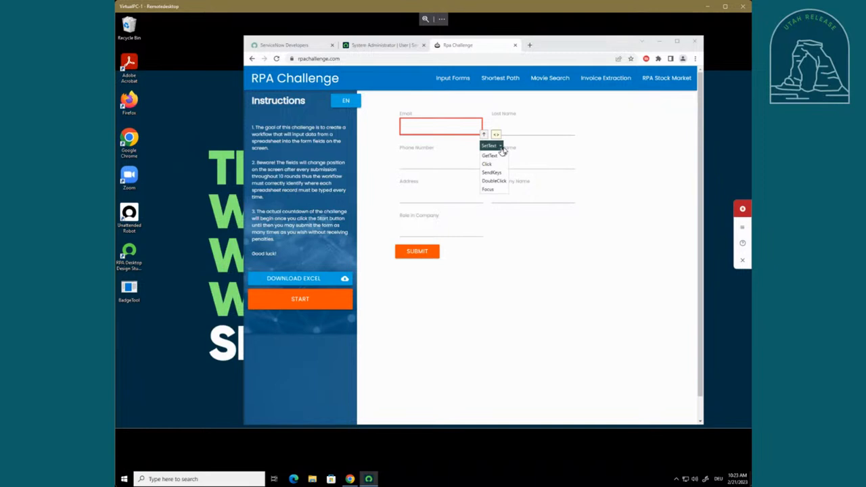
pyautogui.click(489, 146)
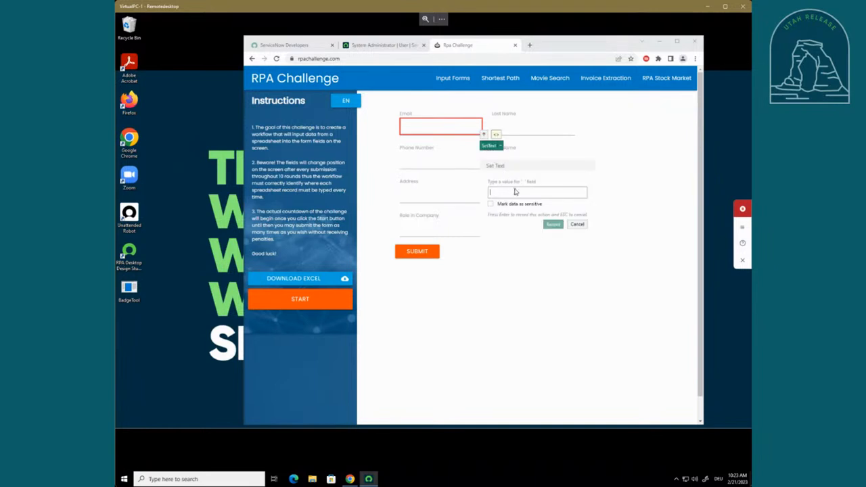
# Record set-text steps for Email, LastName, Phone and FirstName fields
pyautogui.write('Email')
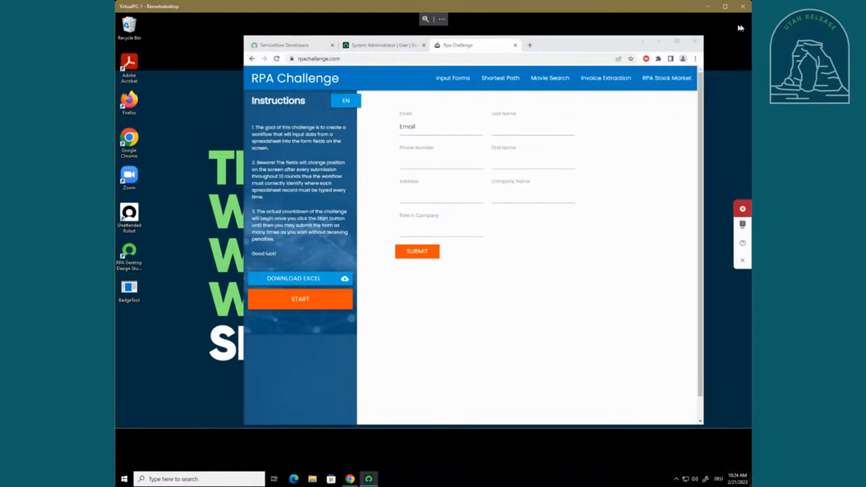
pyautogui.click(533, 127)
pyautogui.write('LastNa')
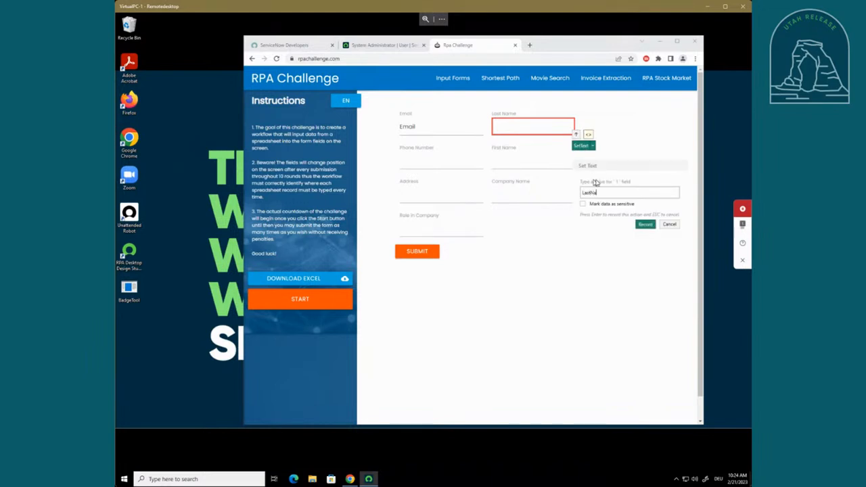
pyautogui.click(644, 225)
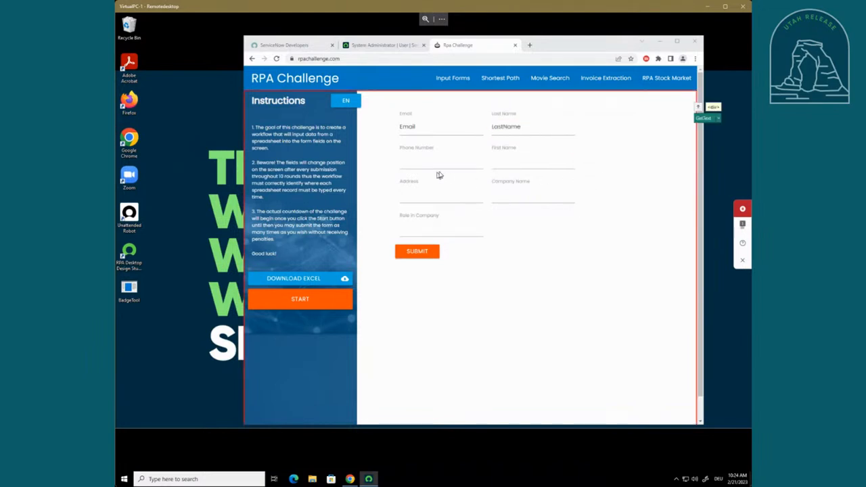
pyautogui.click(441, 163)
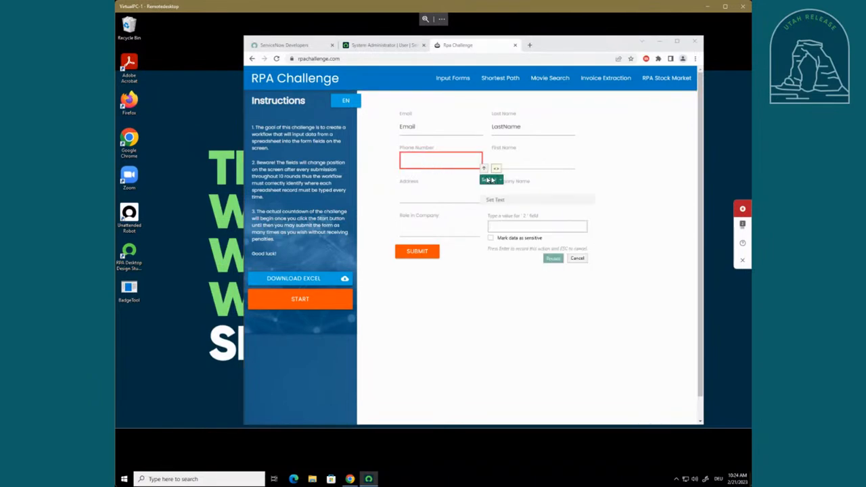
pyautogui.write('Phone')
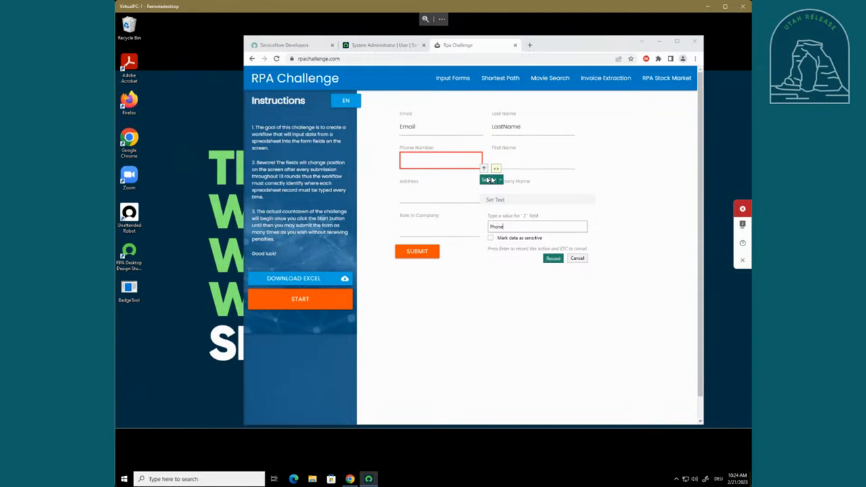
pyautogui.click(552, 257)
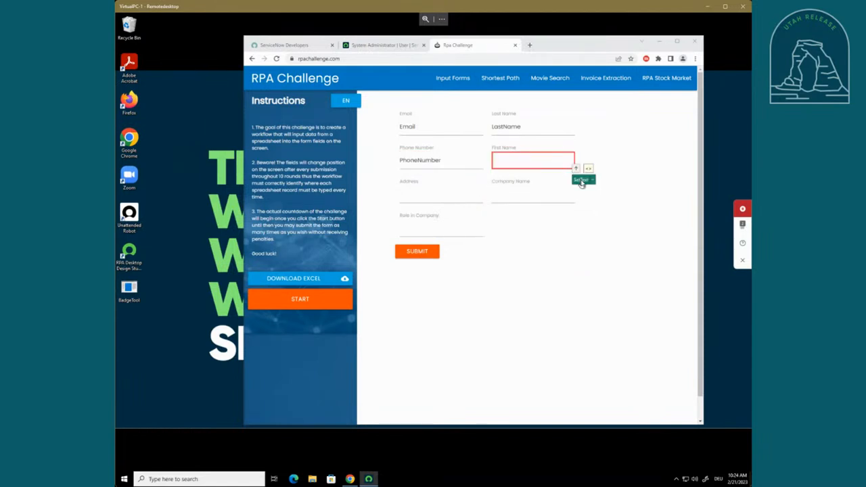
pyautogui.click(581, 179)
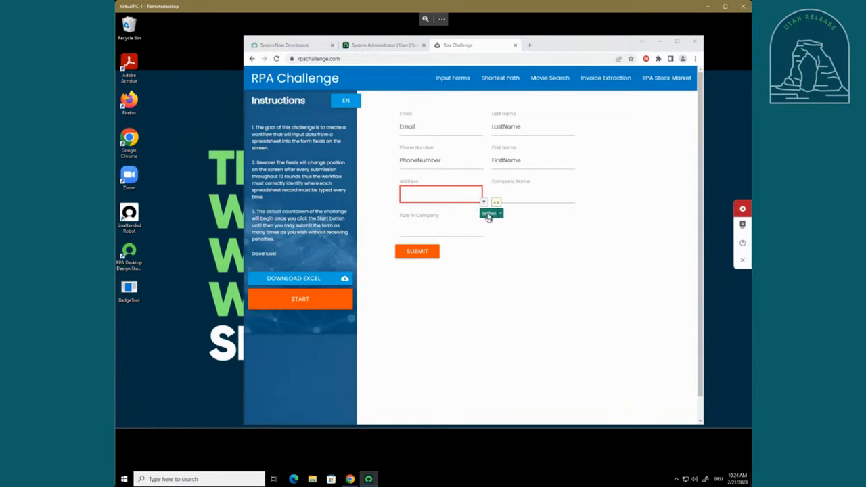
# Record the Address field's set-text step, redoing it after an information message
pyautogui.click(487, 213)
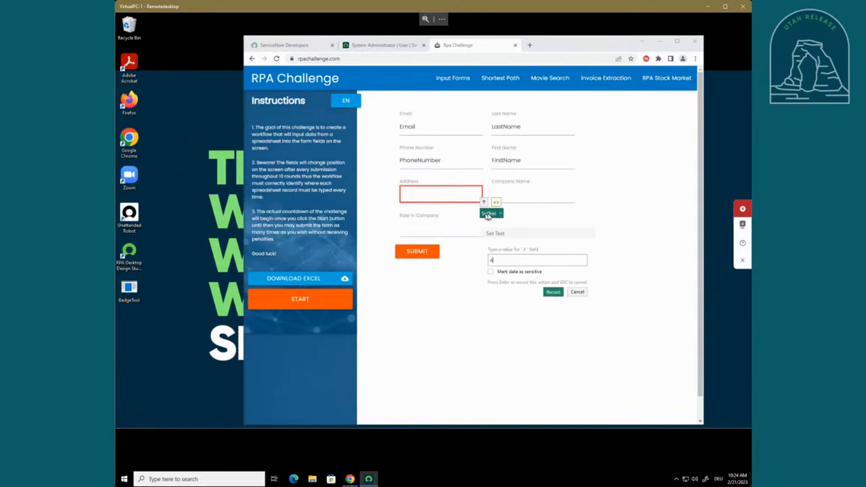
pyautogui.click(552, 292)
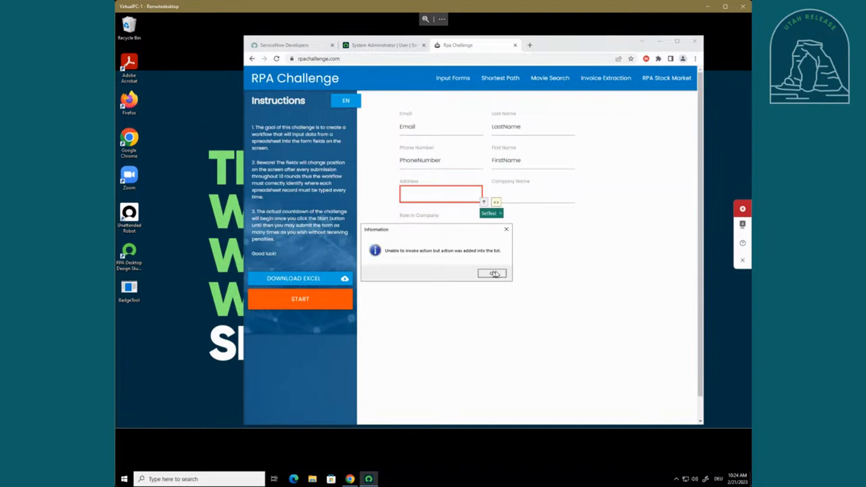
pyautogui.click(492, 273)
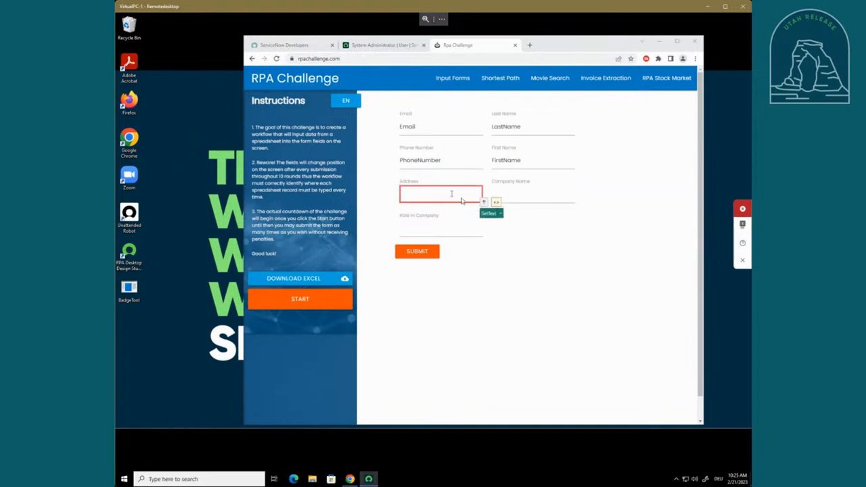
pyautogui.click(490, 214)
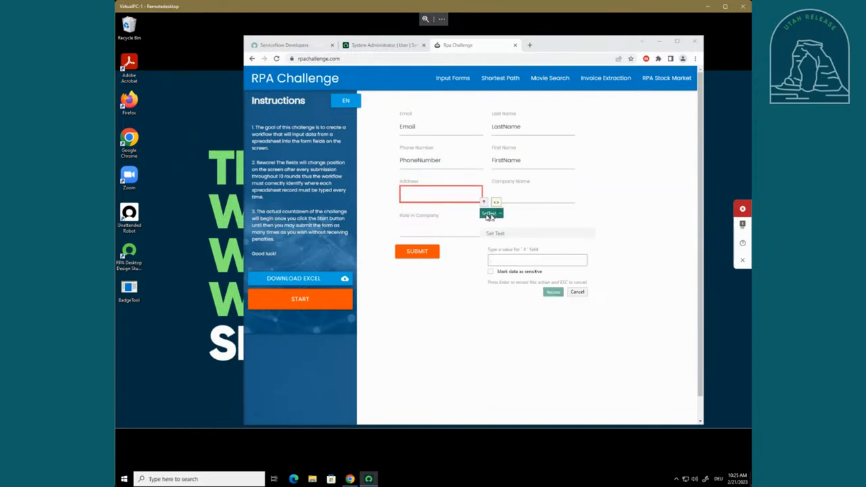
pyautogui.click(552, 292)
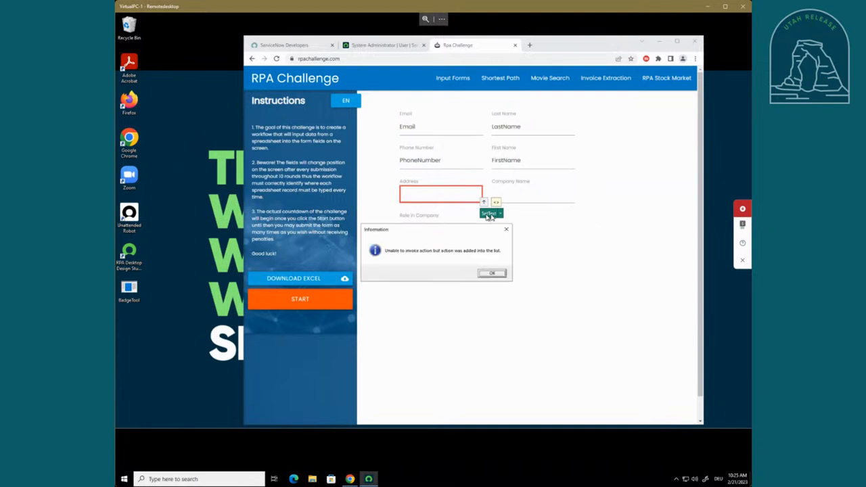
pyautogui.click(491, 273)
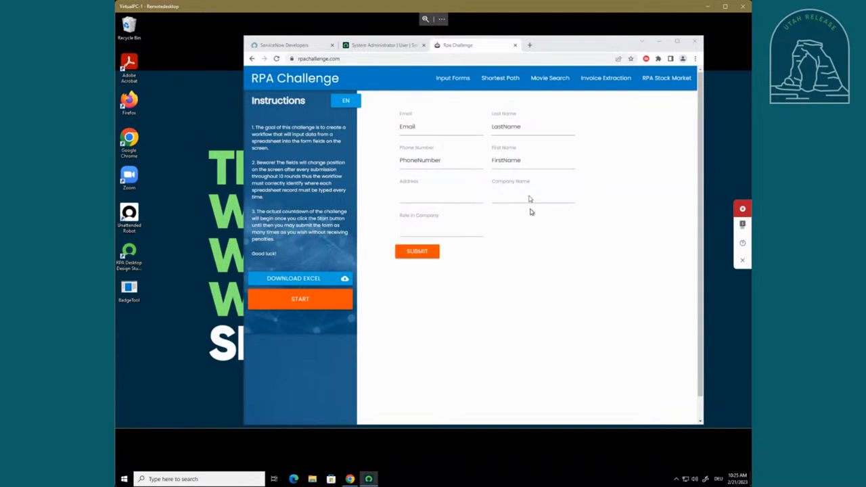
pyautogui.click(533, 195)
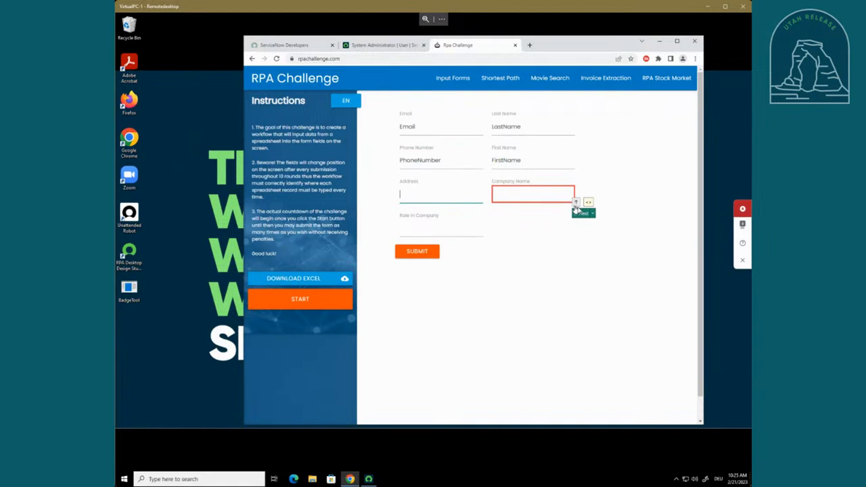
# Record CompanyName and Role in Company set-text steps plus the click on SUBMIT
pyautogui.click(580, 212)
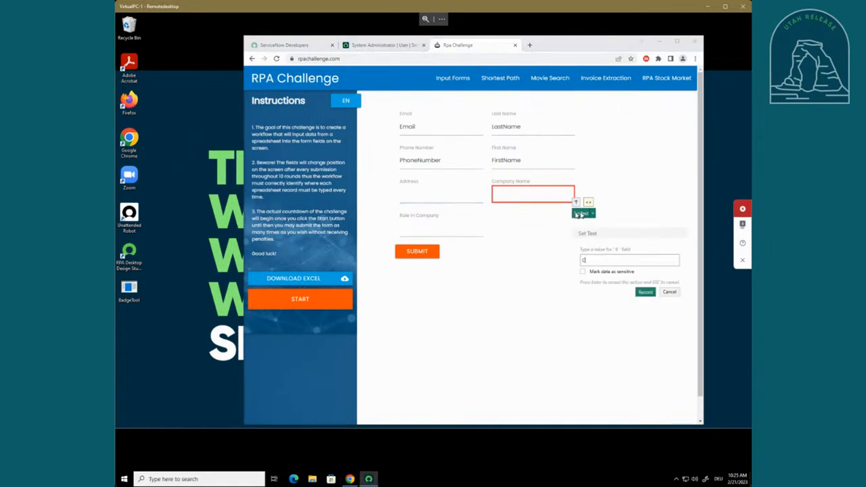
pyautogui.write('CompanyName')
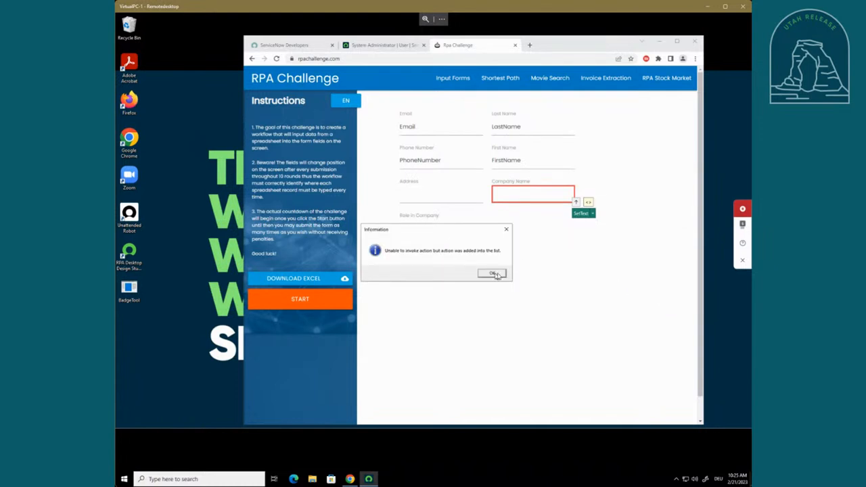
pyautogui.click(492, 273)
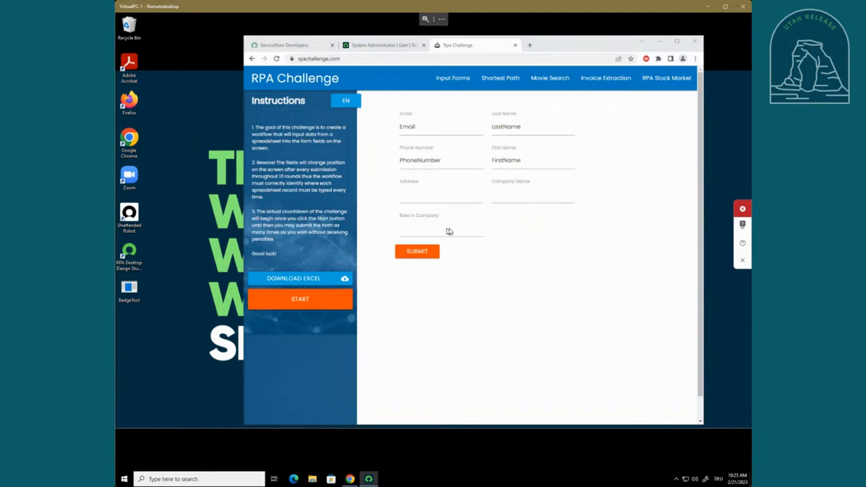
pyautogui.click(441, 227)
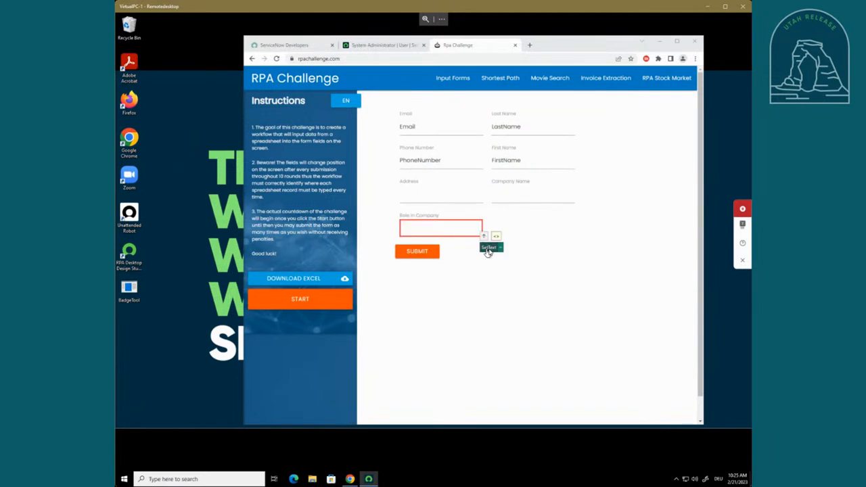
pyautogui.click(487, 248)
pyautogui.write('Role')
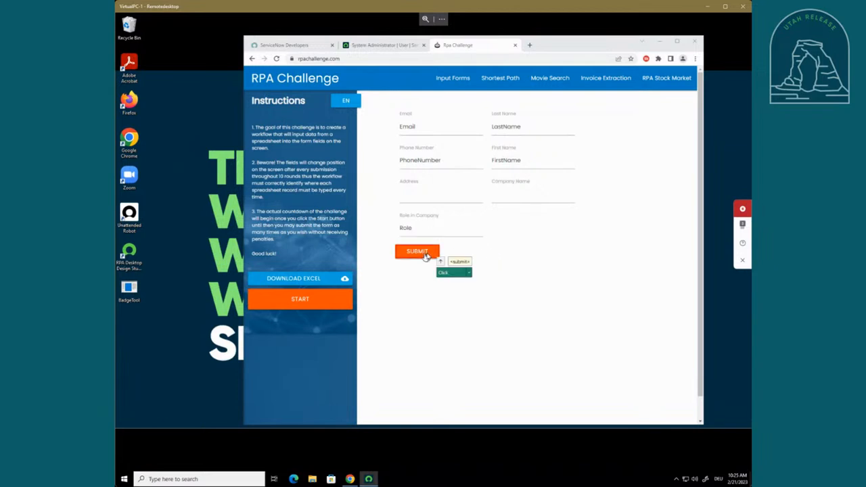
pyautogui.moveTo(427, 255)
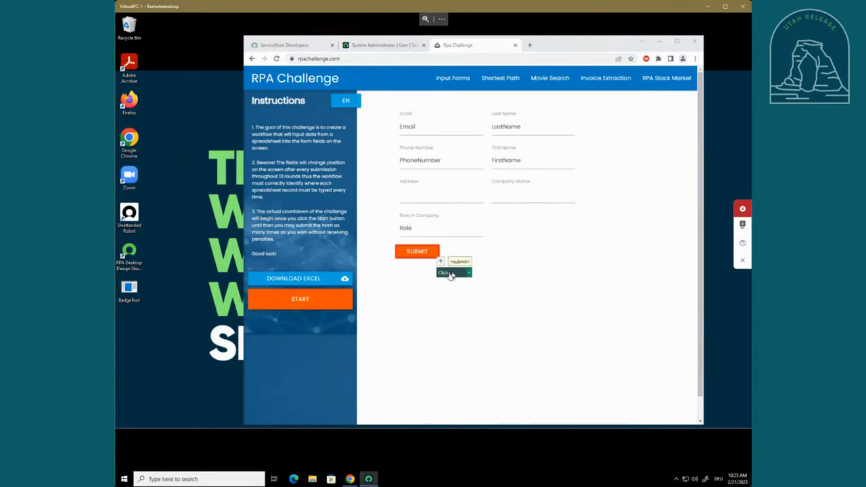
pyautogui.click(417, 250)
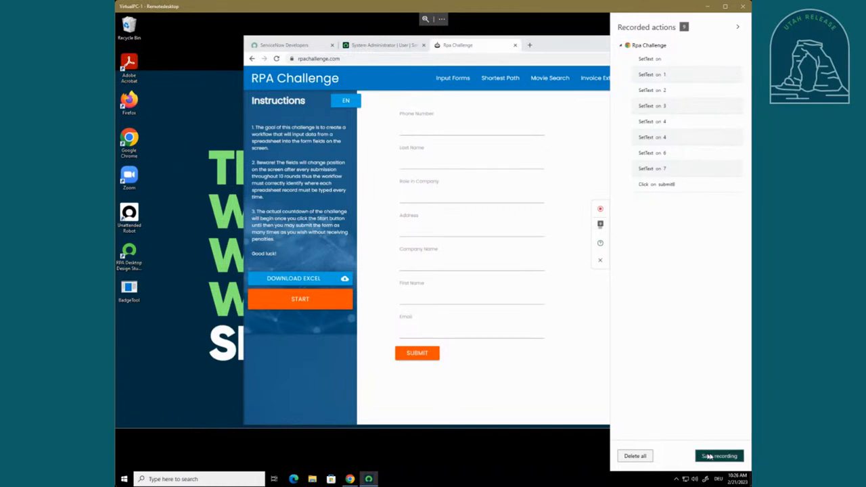
# Save the recording as activity EnterData with new global object RPAChallengeWebsite
pyautogui.click(719, 455)
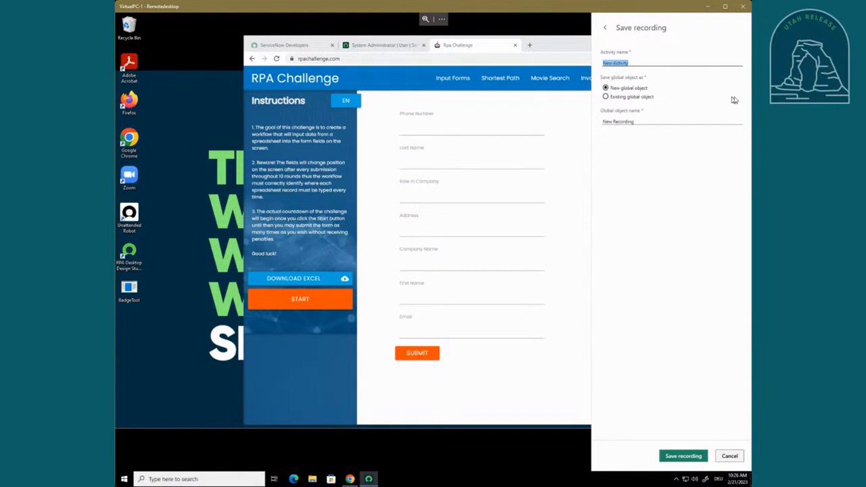
pyautogui.write('EnterDataToForm')
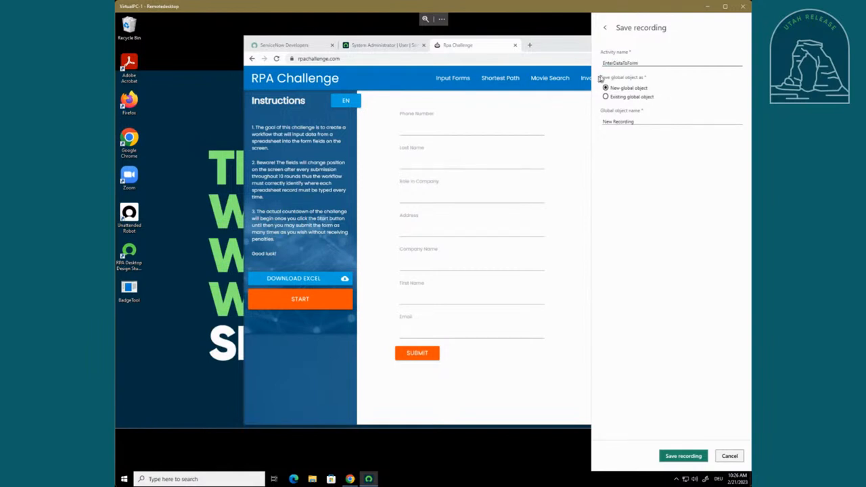
pyautogui.moveTo(632, 101)
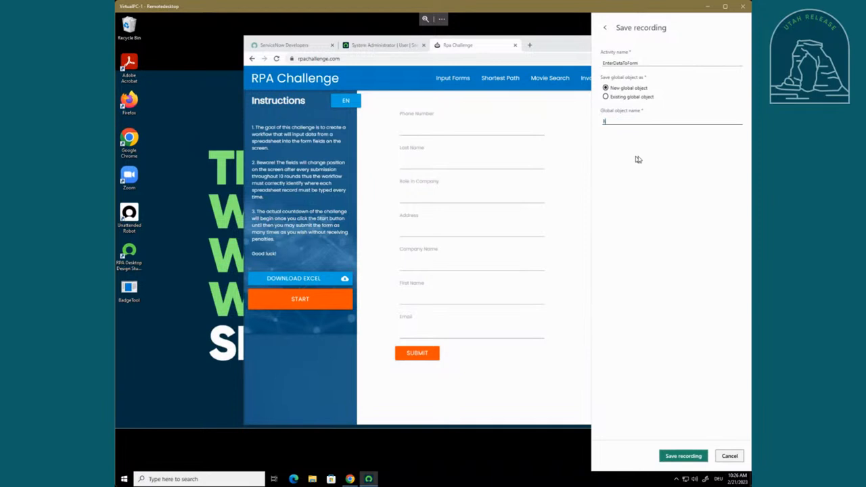
pyautogui.write('RPAChallenge')
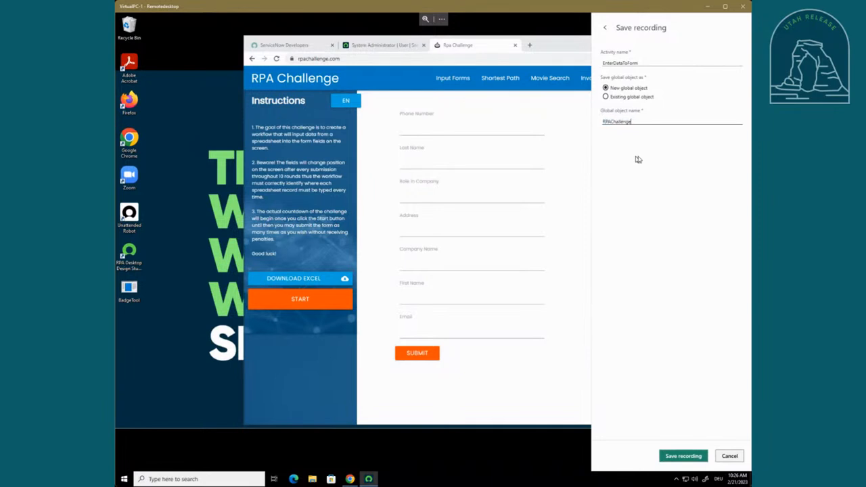
pyautogui.write('Website')
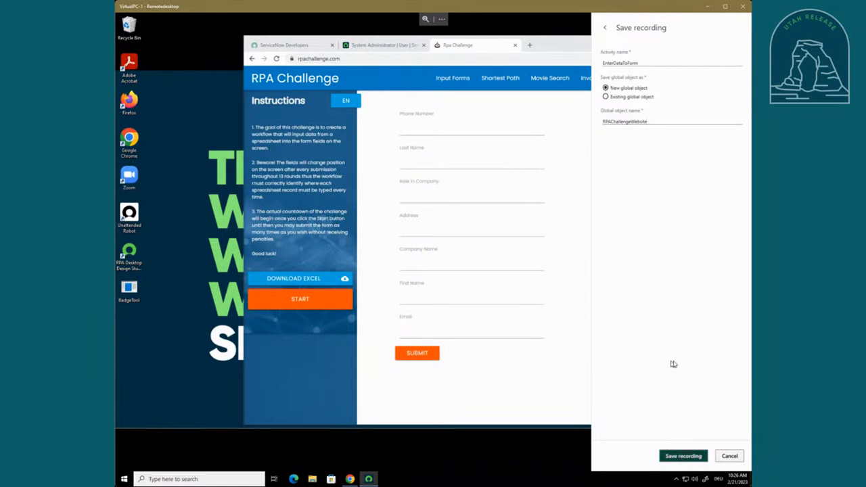
pyautogui.click(683, 455)
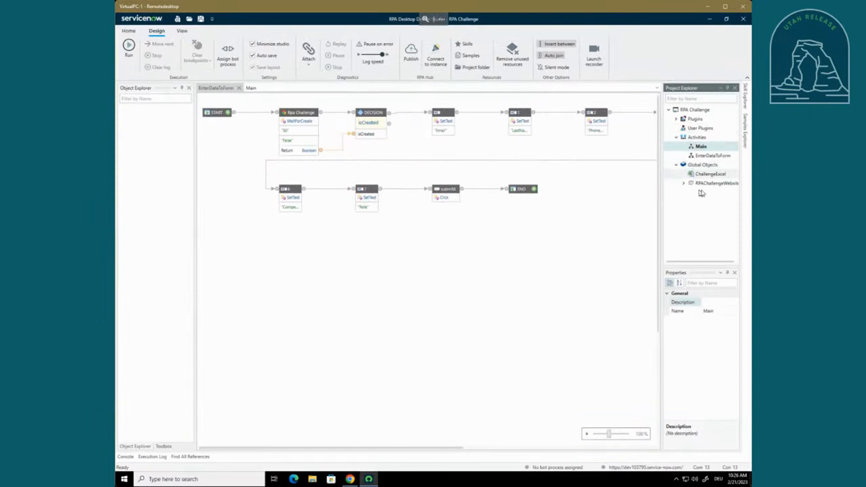
# Expand Global Objects > RPAChallengeWebsite > Rpa Challenge and select the new activity
pyautogui.click(683, 183)
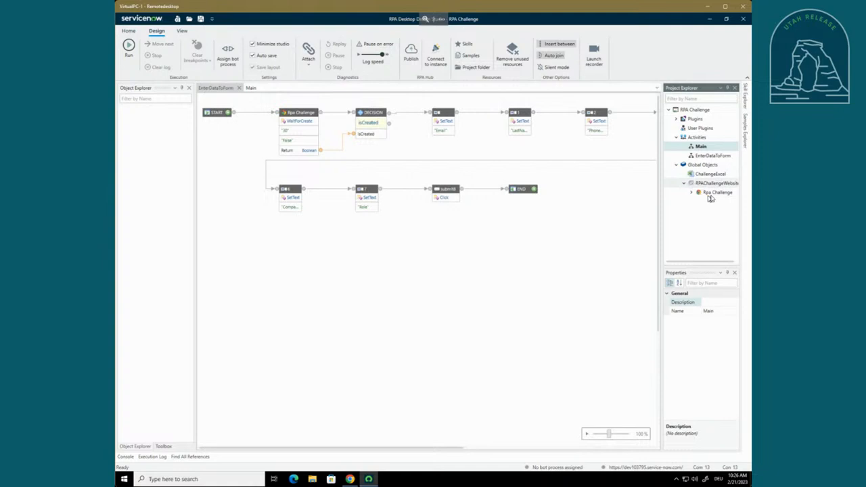
pyautogui.click(714, 192)
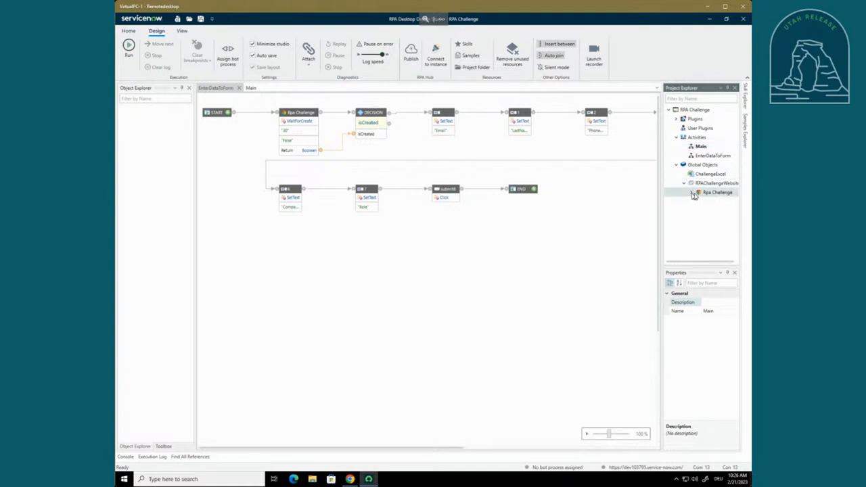
pyautogui.click(687, 192)
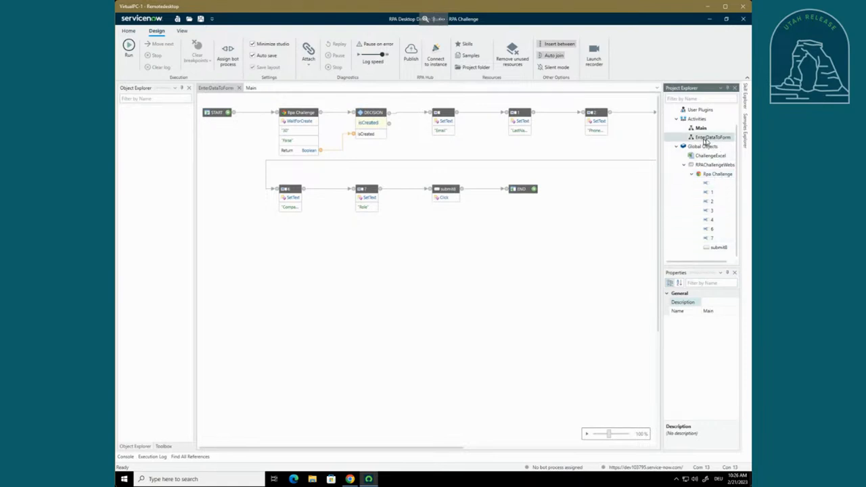
pyautogui.click(705, 138)
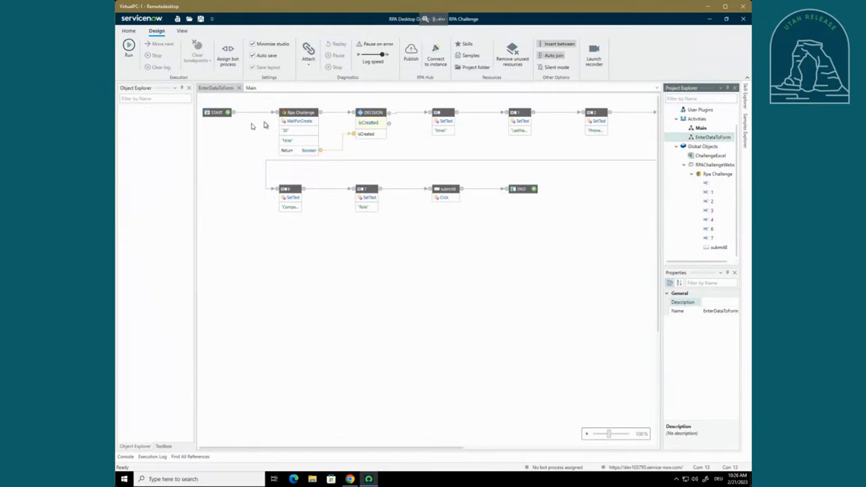
pyautogui.click(299, 112)
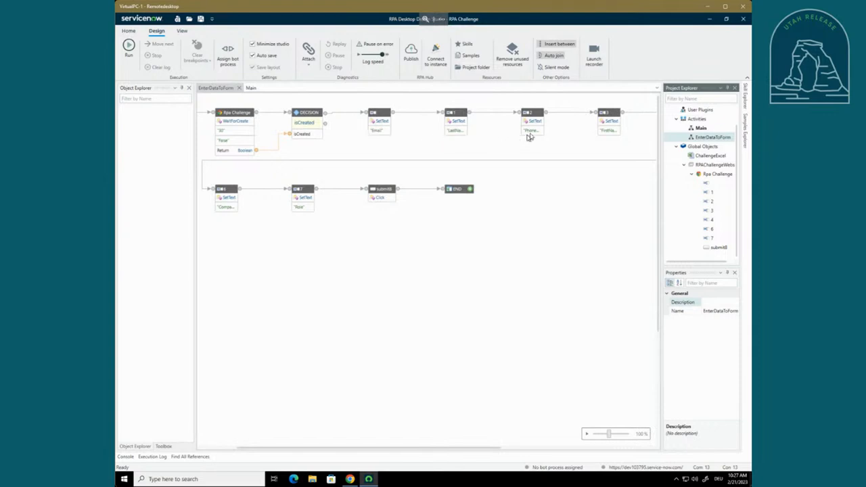
pyautogui.moveTo(365, 276)
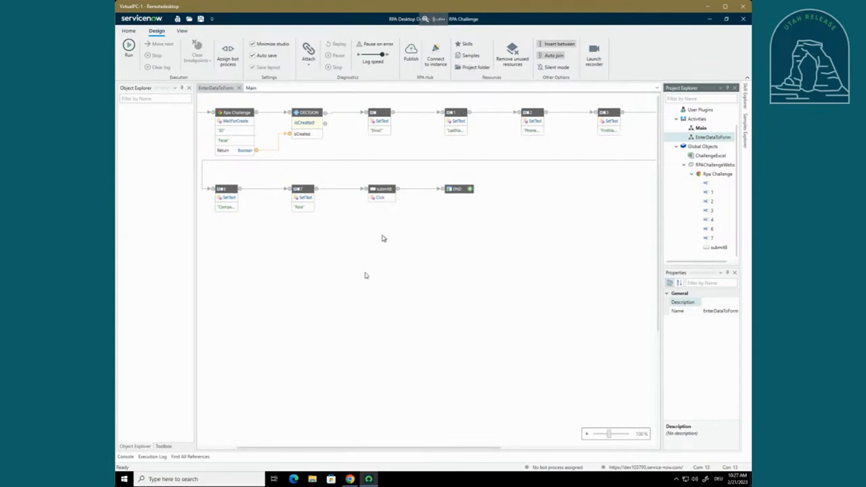
pyautogui.moveTo(406, 326)
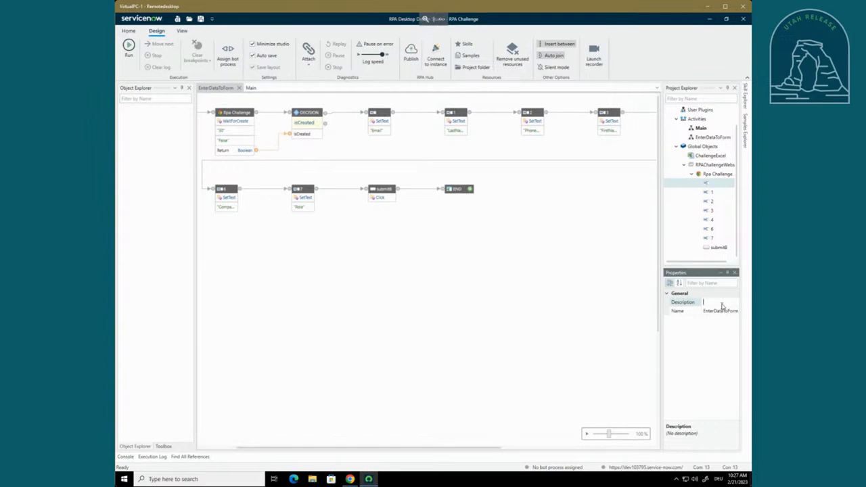
# Name the first captured elements Email and LastName in Properties
pyautogui.write('Email')
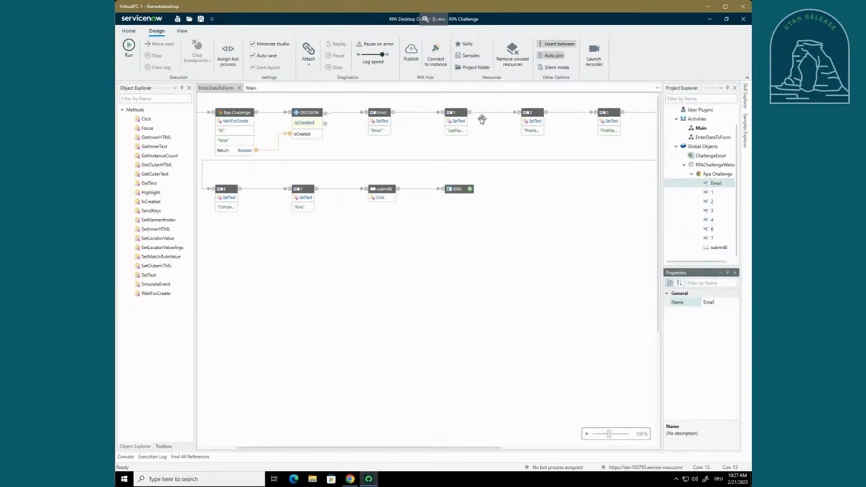
pyautogui.click(454, 113)
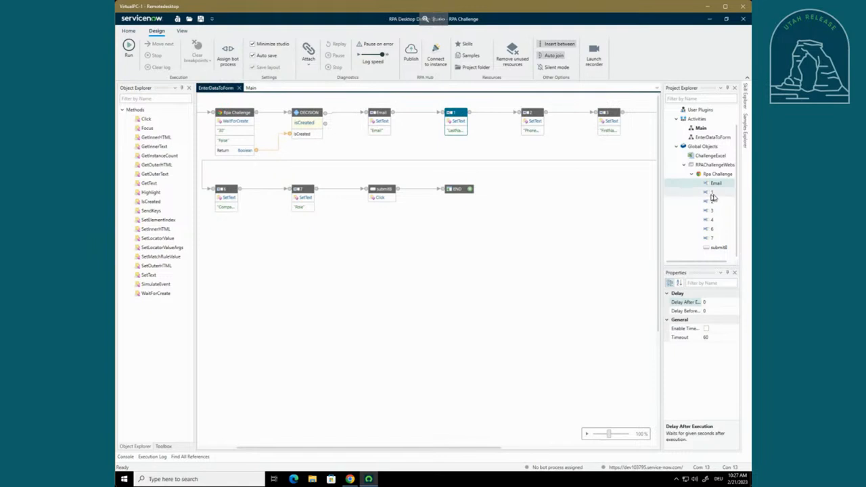
pyautogui.click(711, 192)
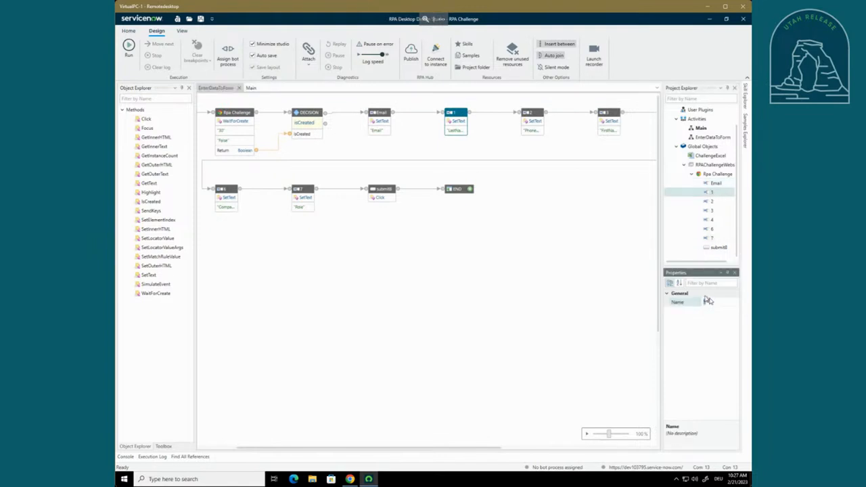
pyautogui.write('LastName')
pyautogui.write('Phone')
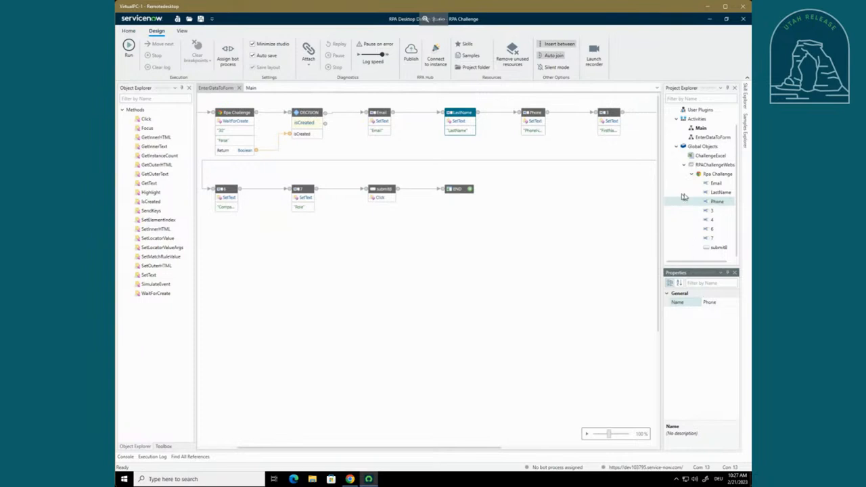
# Rename further elements, delete the unneeded one confirming Yes, and name the last one Role
pyautogui.click(712, 211)
pyautogui.write('FirstName')
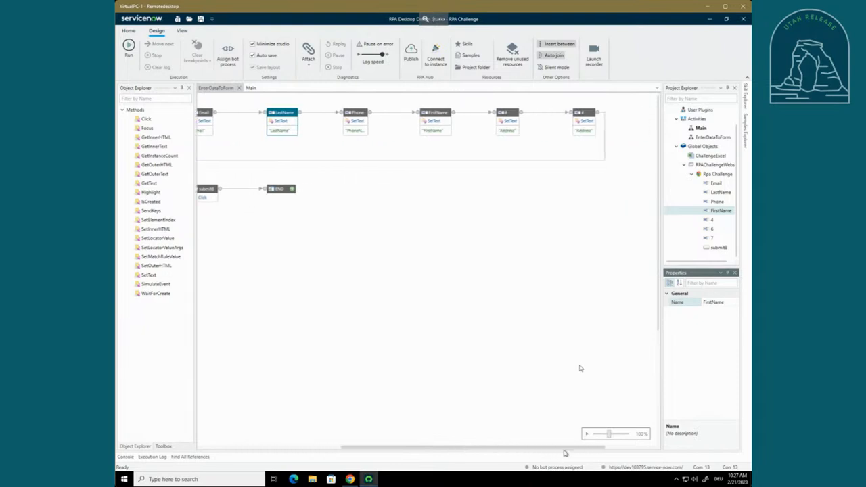
pyautogui.click(706, 219)
pyautogui.write('Address')
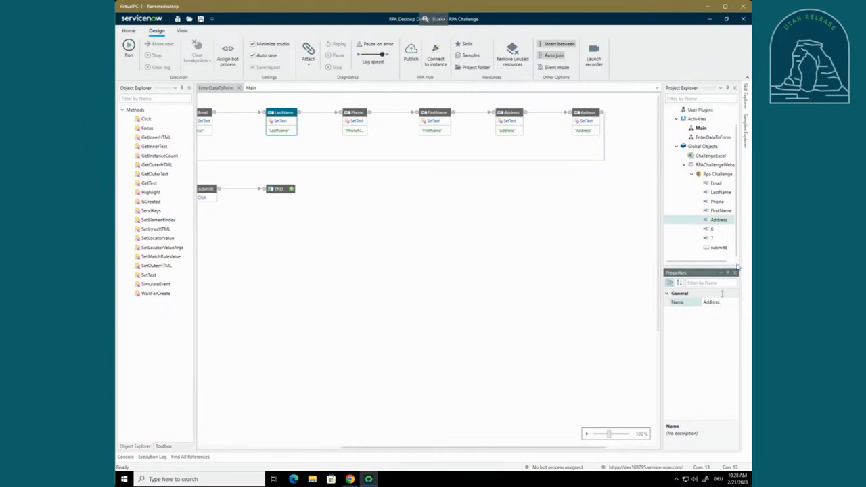
pyautogui.click(709, 229)
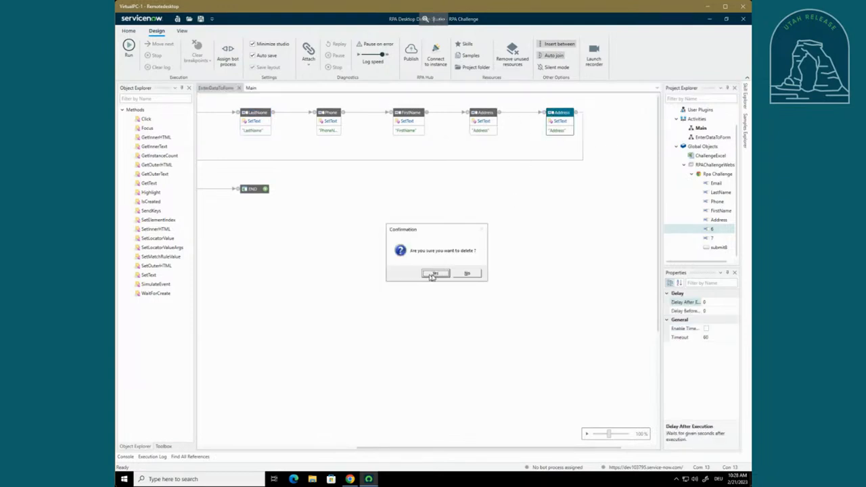
pyautogui.click(435, 273)
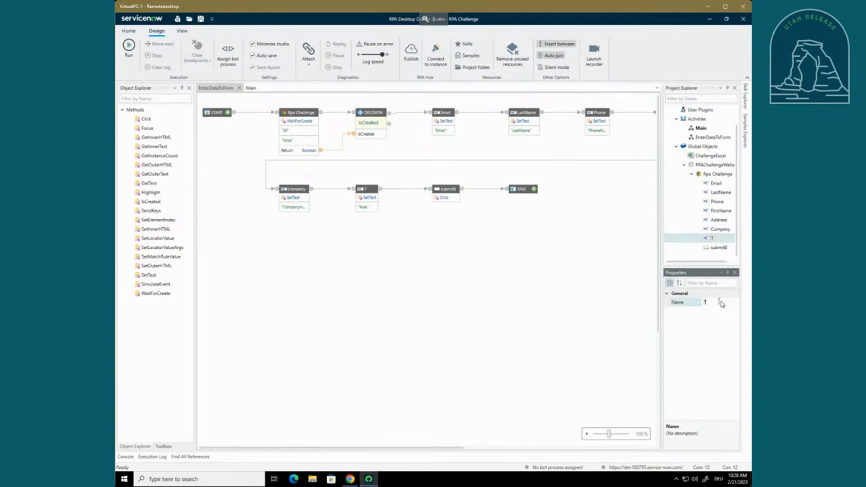
pyautogui.write('Role')
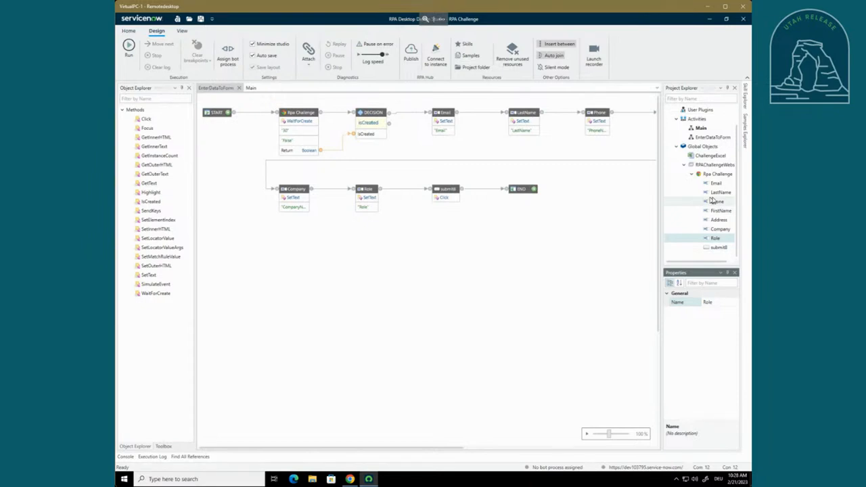
# In the Universal App Connector, match the Email element by its ng-reflect-name attribute
pyautogui.rightClick(711, 165)
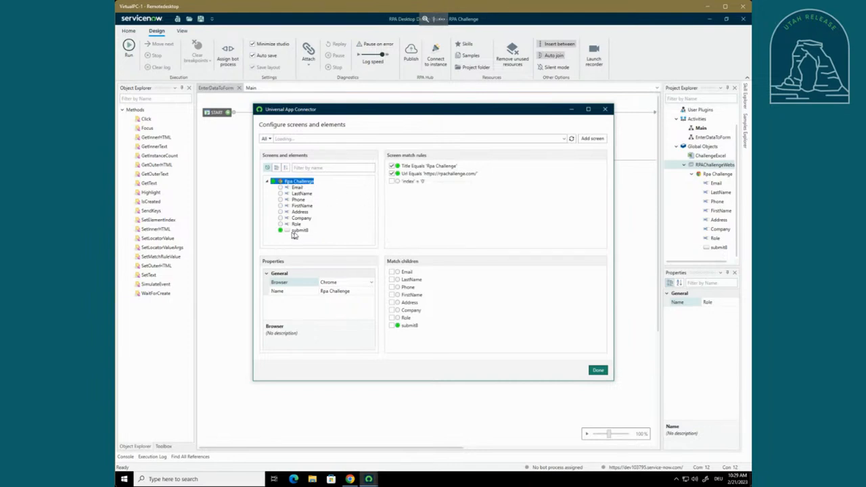
pyautogui.click(296, 187)
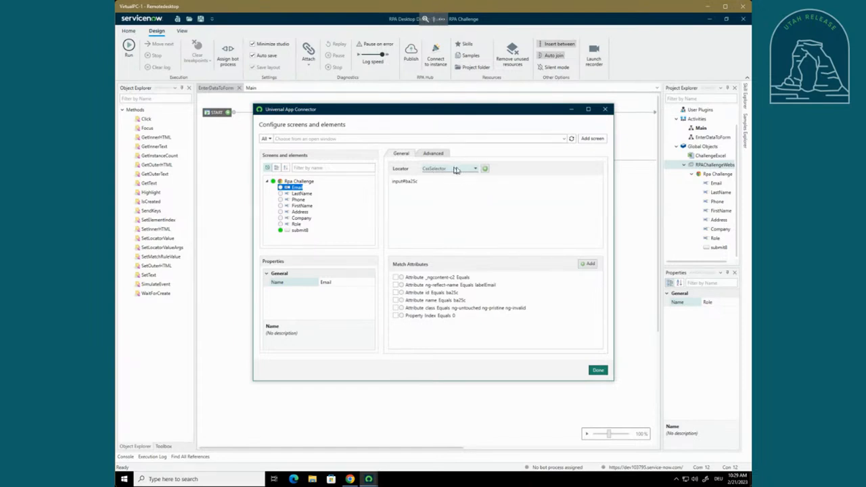
pyautogui.click(475, 168)
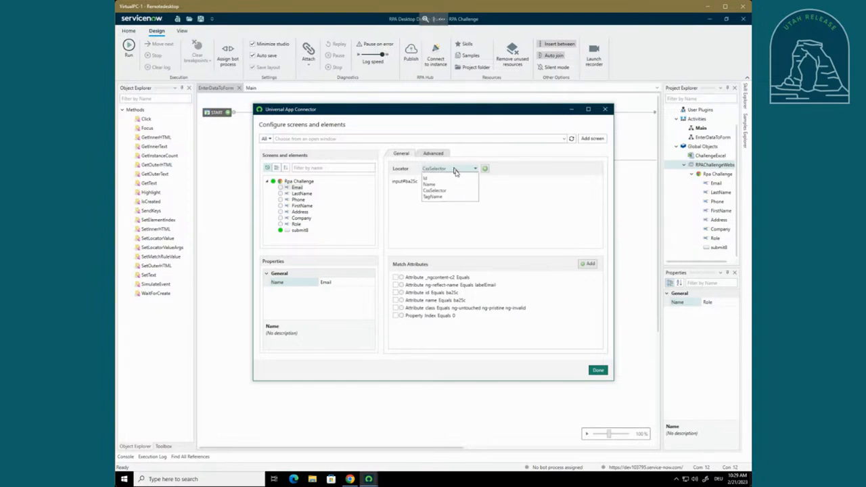
pyautogui.click(433, 196)
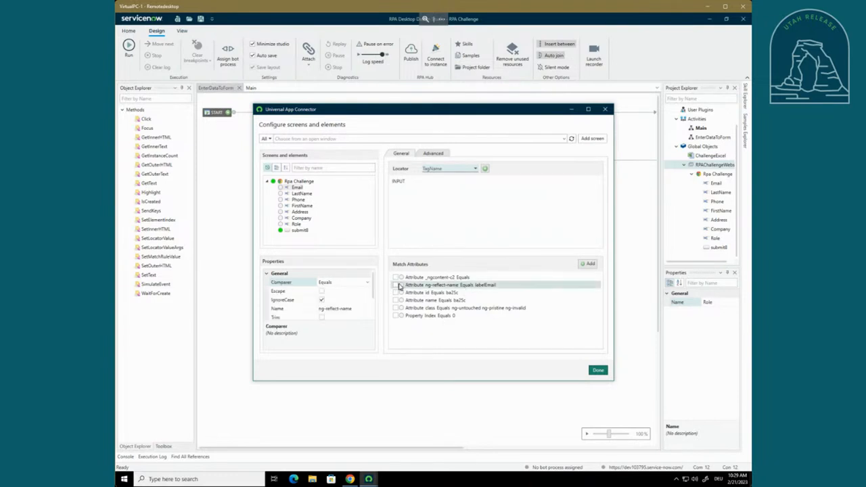
pyautogui.click(398, 285)
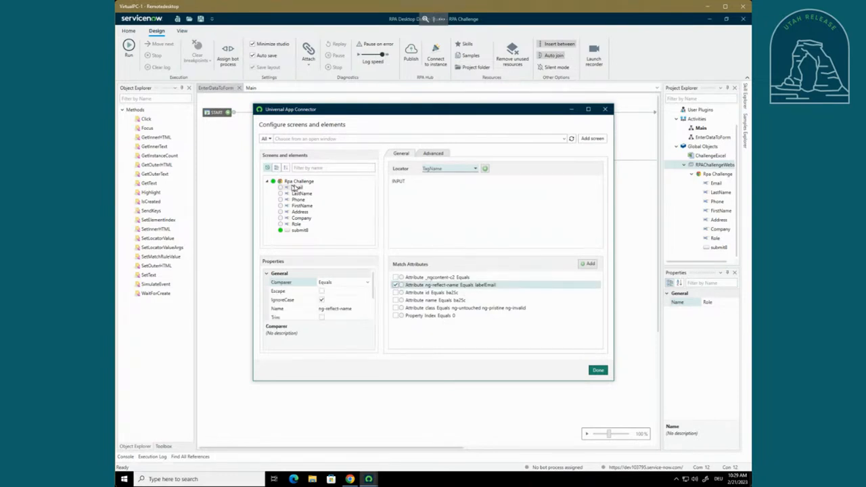
# Match LastName and Phone by their ng-reflect-name attribute
pyautogui.rightClick(296, 187)
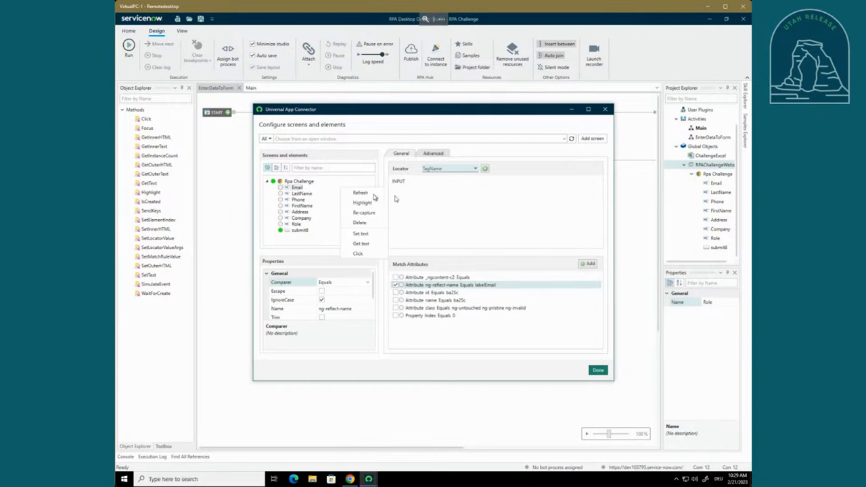
pyautogui.click(294, 187)
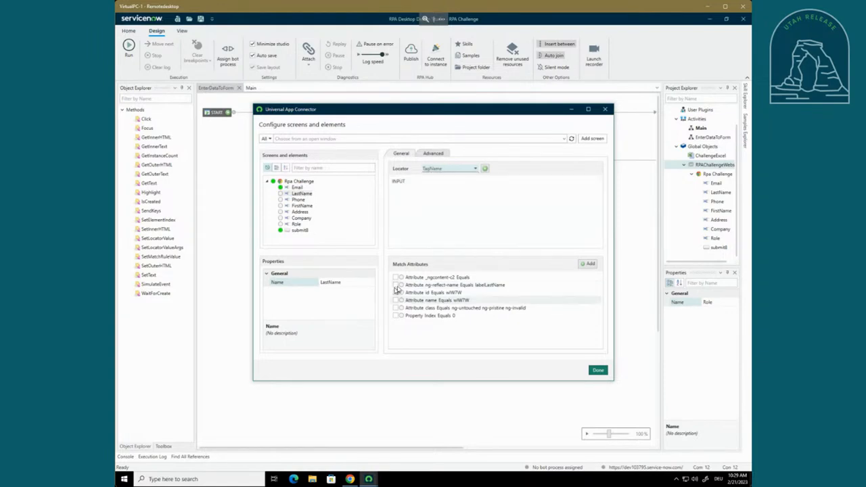
pyautogui.click(398, 284)
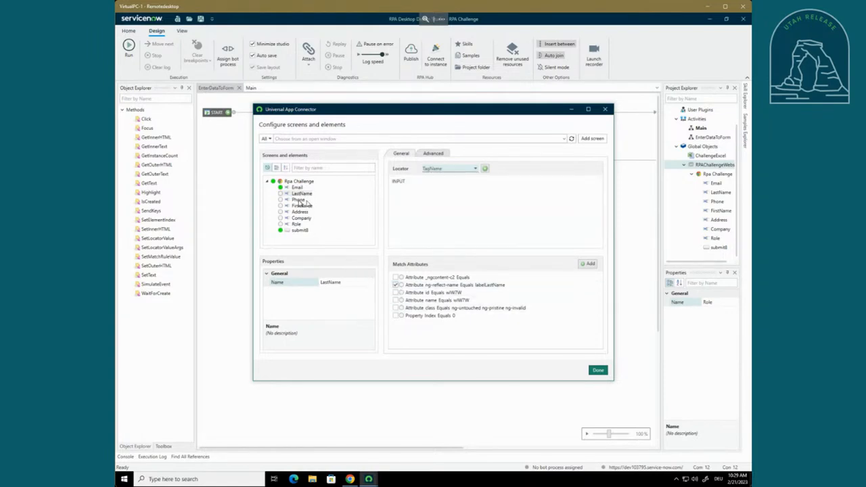
pyautogui.click(290, 199)
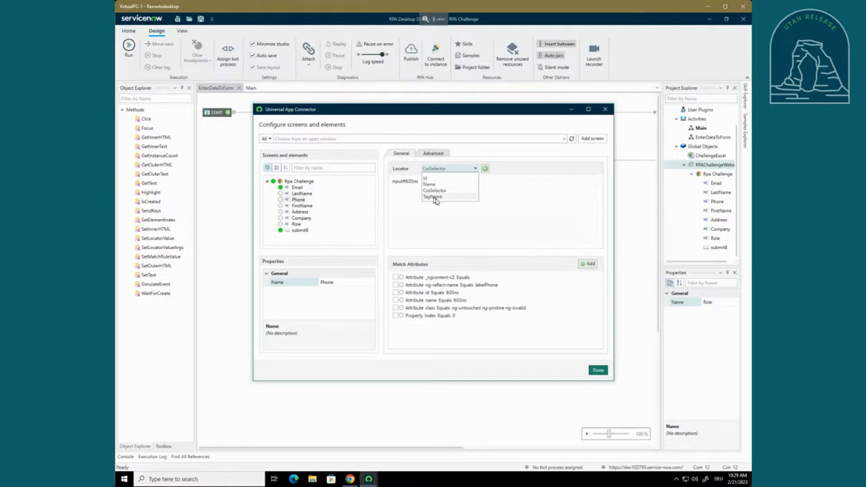
pyautogui.click(436, 197)
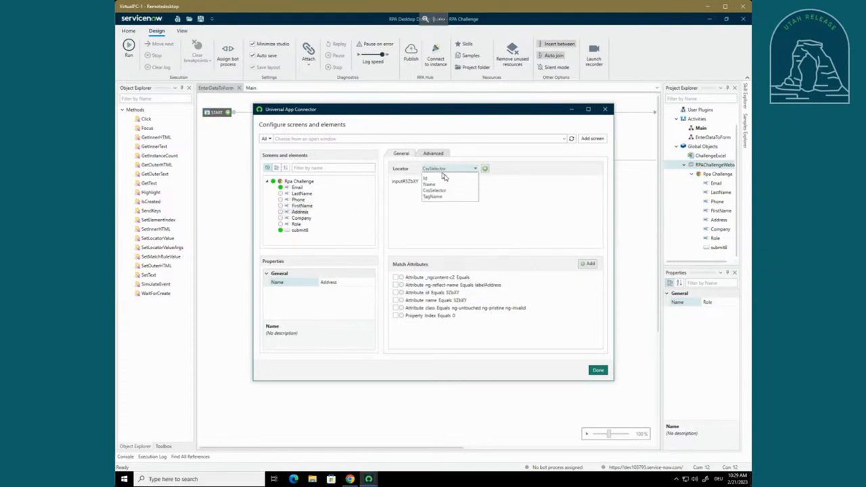
# Match Address, Company and Role by ng-reflect-name, review the screen rules and finish
pyautogui.click(441, 197)
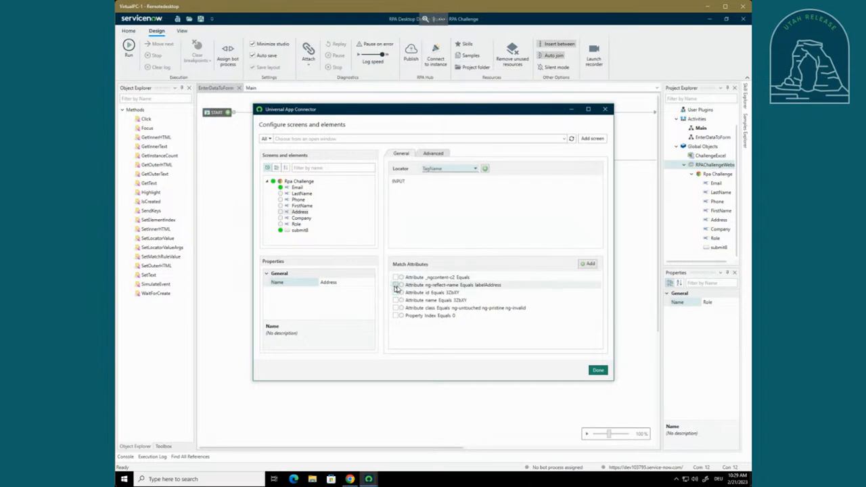
pyautogui.click(301, 218)
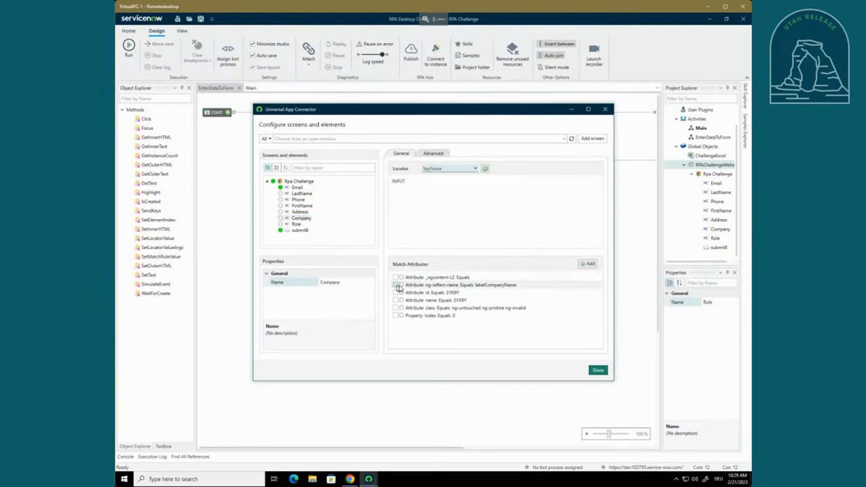
pyautogui.click(295, 225)
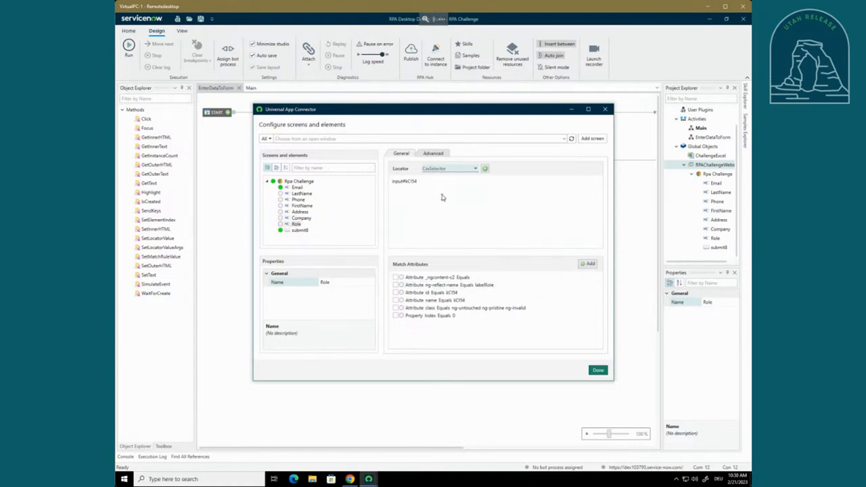
pyautogui.click(395, 284)
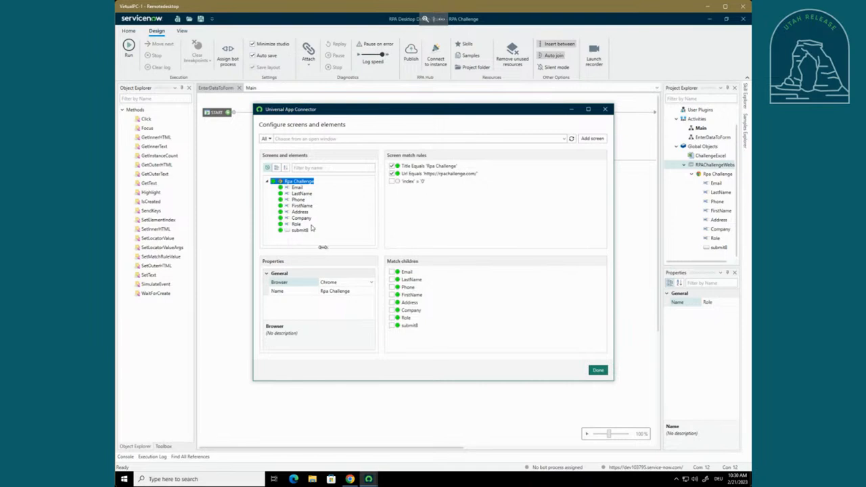
pyautogui.click(295, 199)
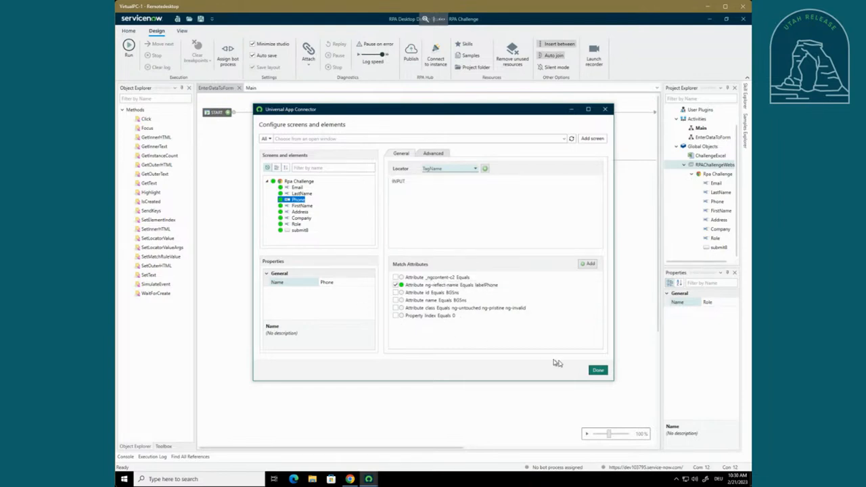
pyautogui.click(598, 370)
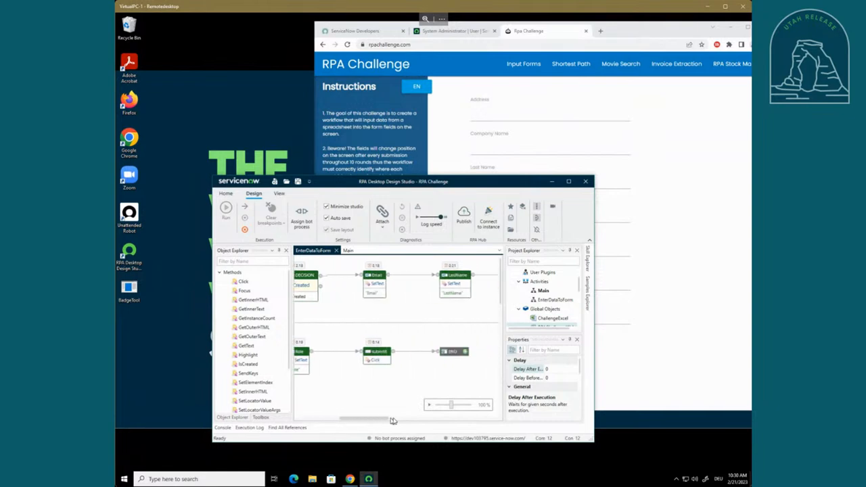
# View the RPA Challenge form beside the shrunk studio, then restore the studio window
pyautogui.rightClick(345, 350)
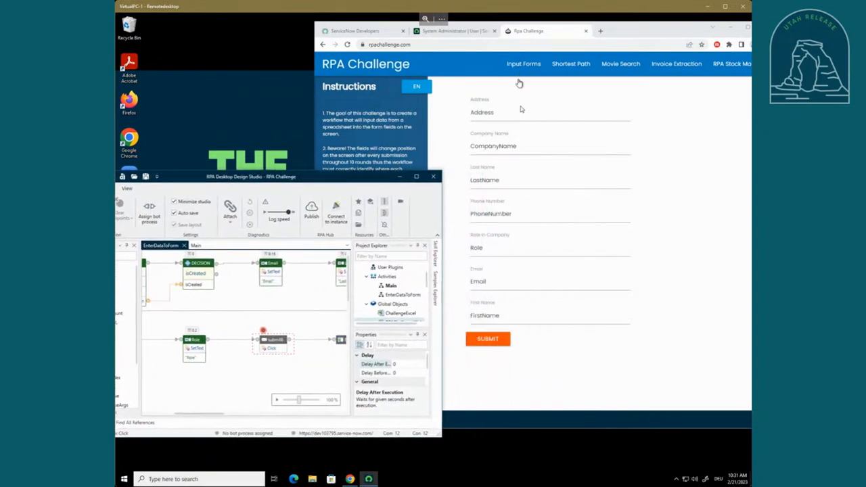
pyautogui.moveTo(523, 335)
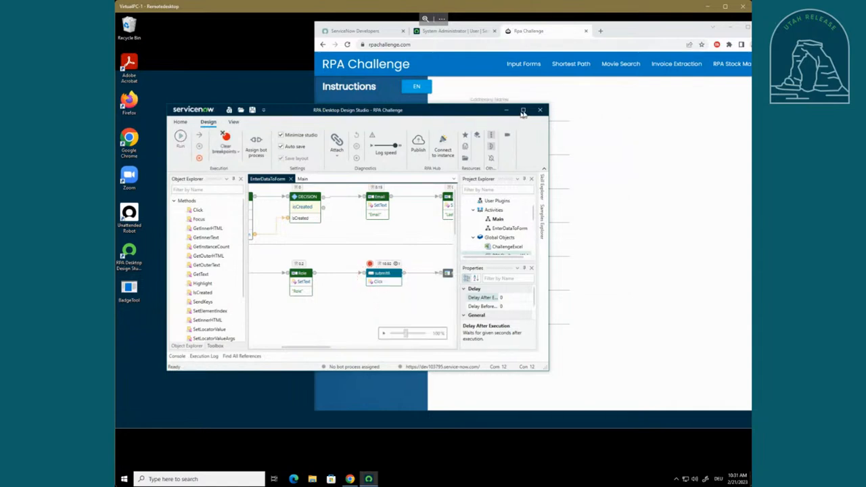
pyautogui.click(522, 110)
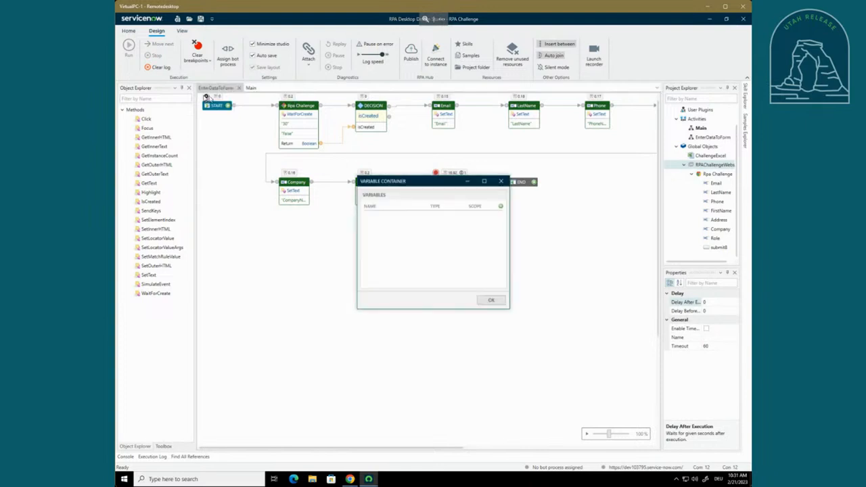
# Add start variables Email, Phone, FirstName, Address, Company and Role and confirm with OK
pyautogui.click(497, 205)
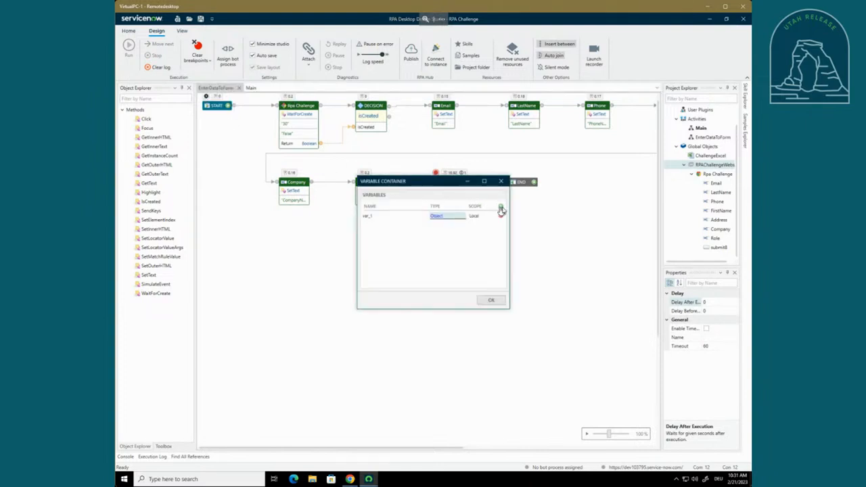
pyautogui.click(497, 208)
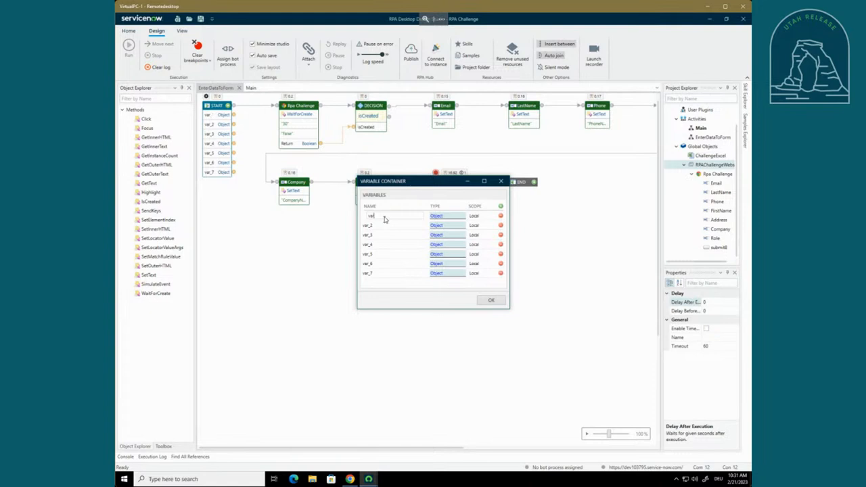
pyautogui.write('Email')
pyautogui.click(392, 225)
pyautogui.write('LastName')
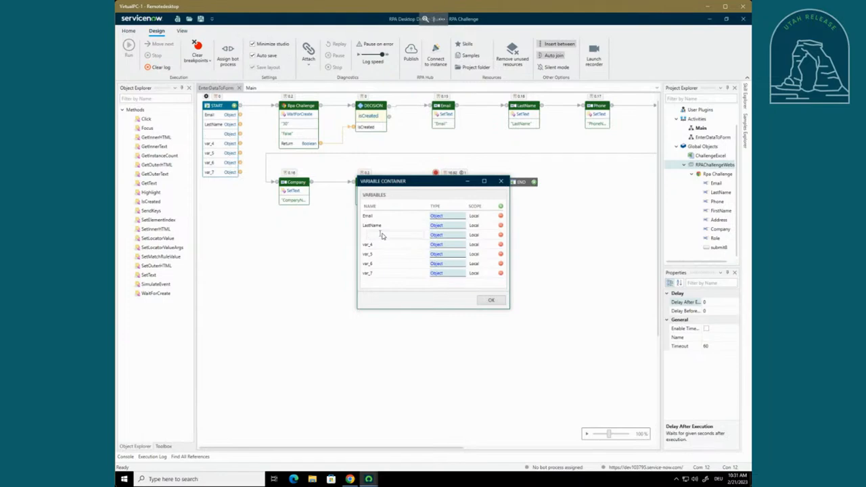
pyautogui.write('Phone')
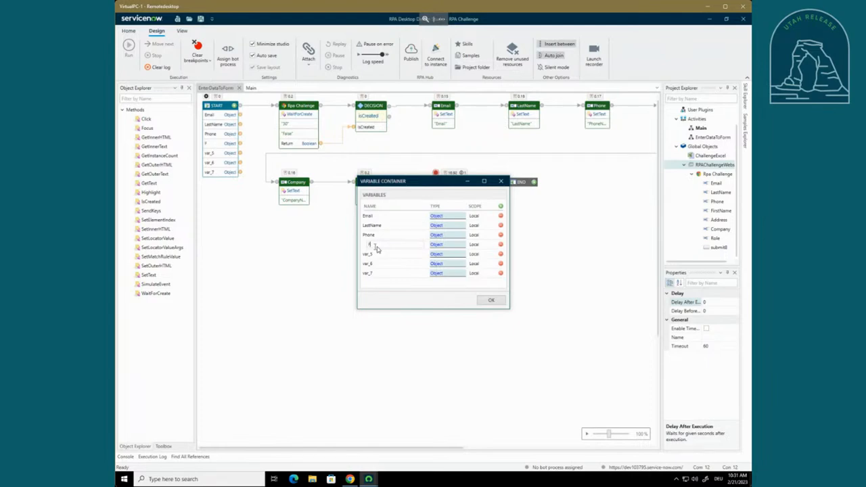
pyautogui.write('FirstName')
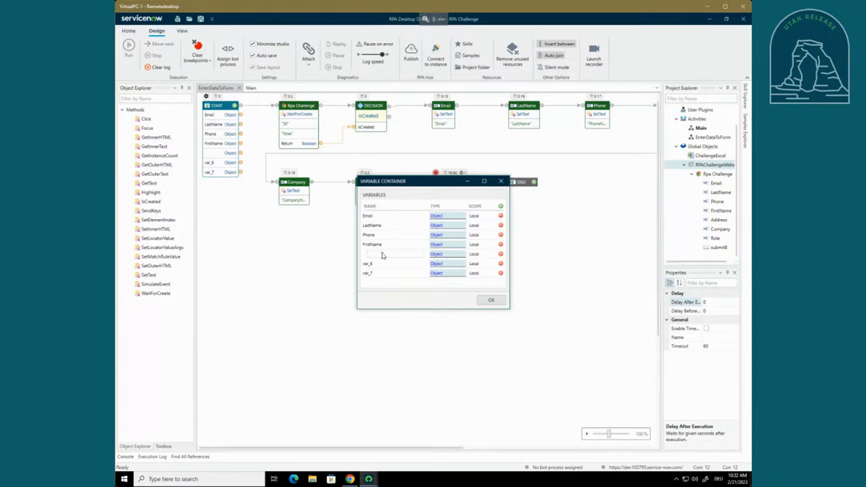
pyautogui.write('Address')
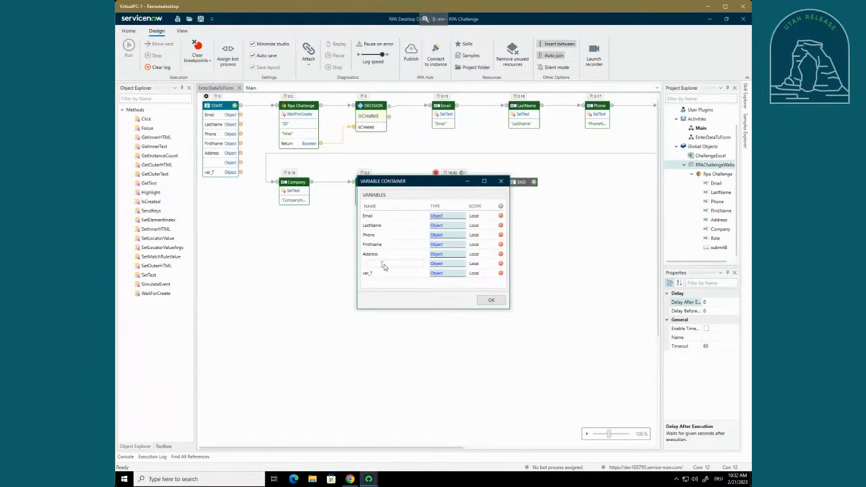
pyautogui.write('Company')
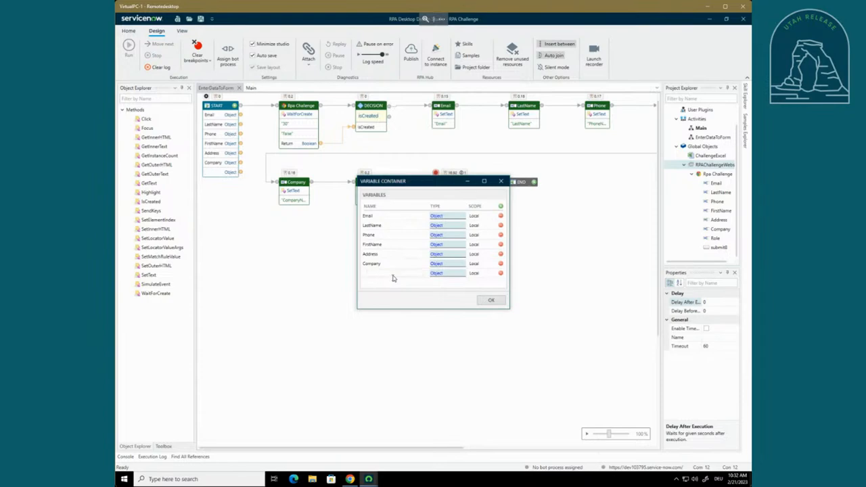
pyautogui.write('Role')
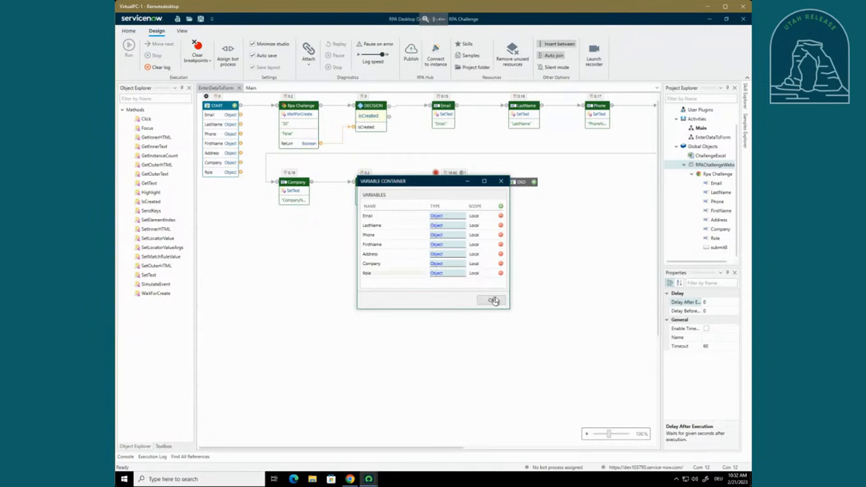
pyautogui.click(493, 301)
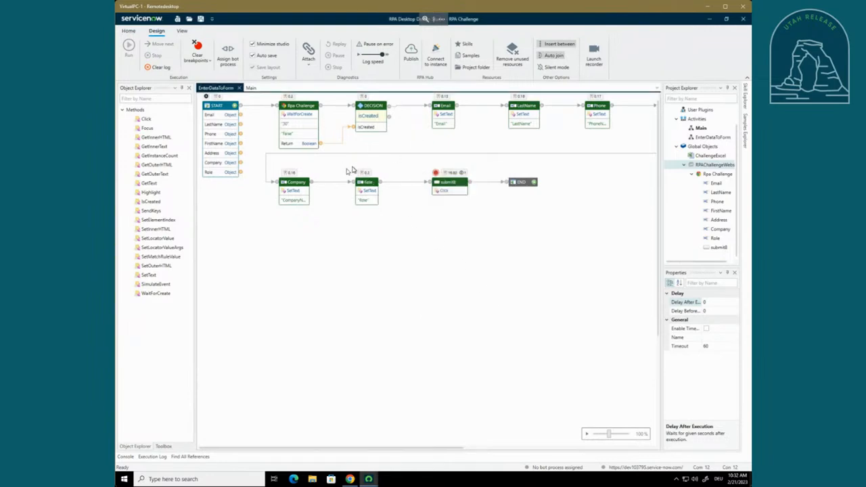
pyautogui.moveTo(420, 133)
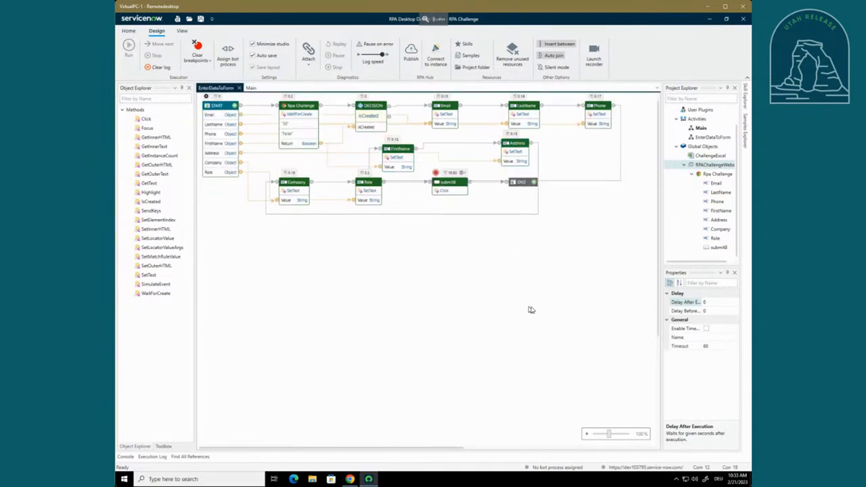
pyautogui.click(250, 88)
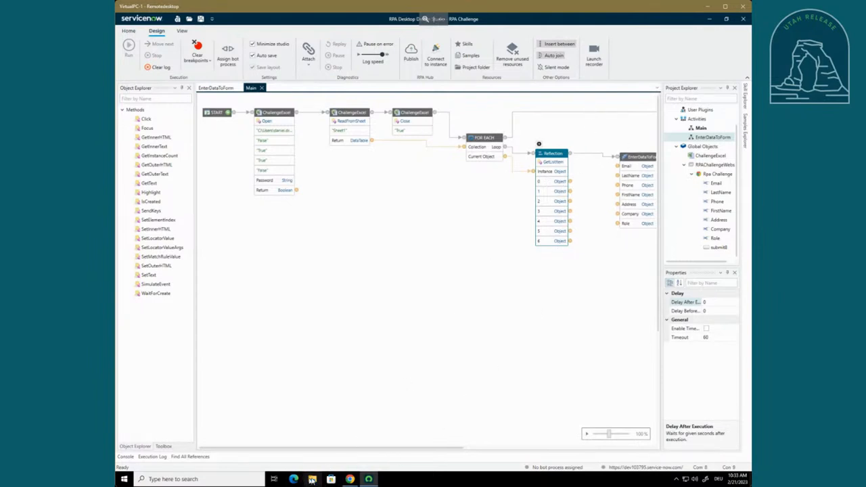
# Pick the challenge Excel spreadsheet from recent files for the read step
pyautogui.click(311, 479)
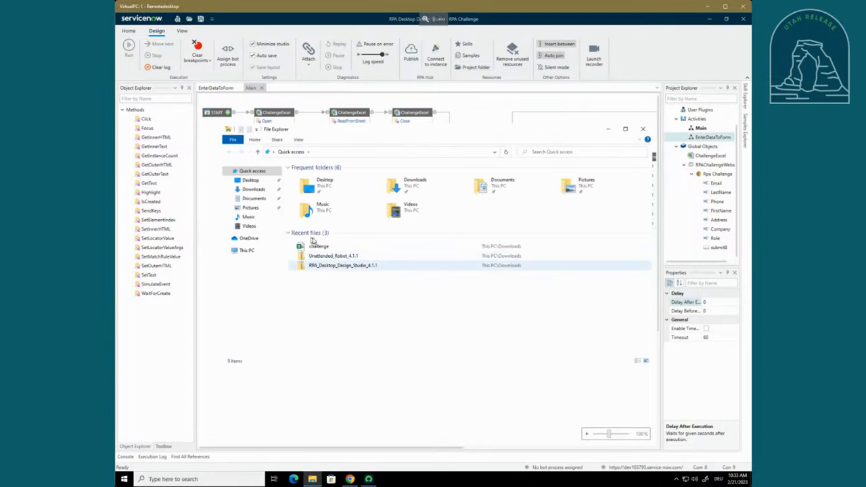
pyautogui.click(318, 247)
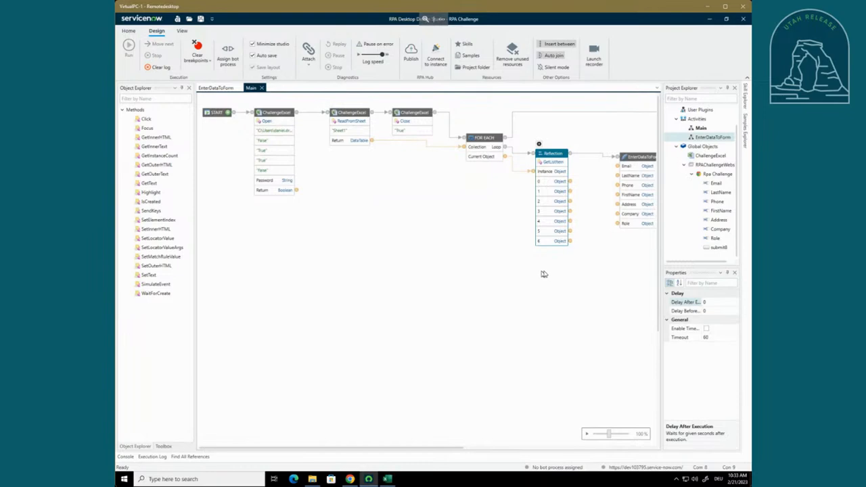
pyautogui.moveTo(349, 393)
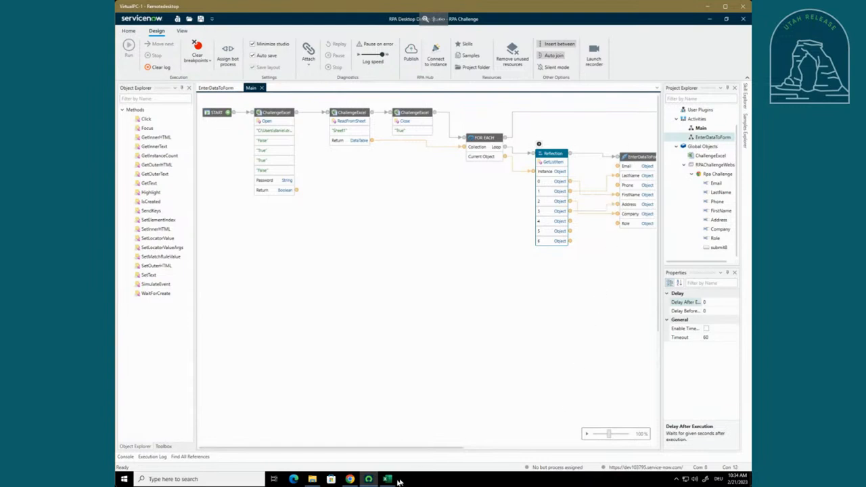
pyautogui.click(384, 479)
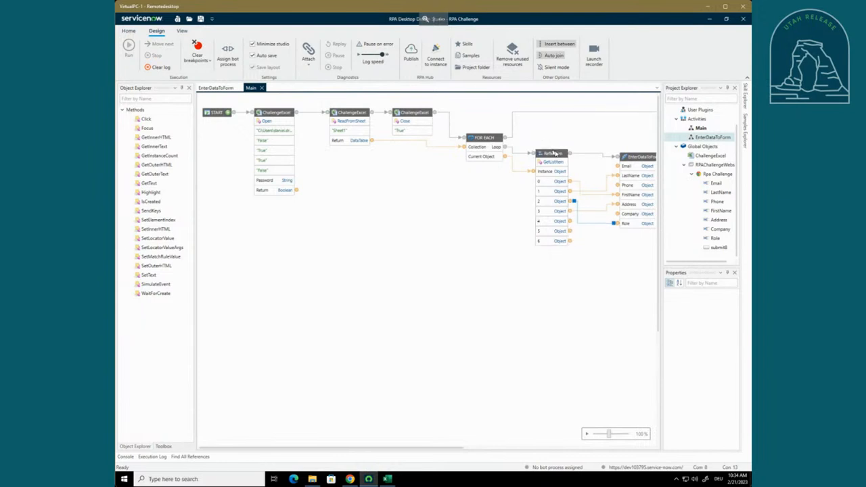
# Check the loop step settings and run the bot process
pyautogui.click(543, 150)
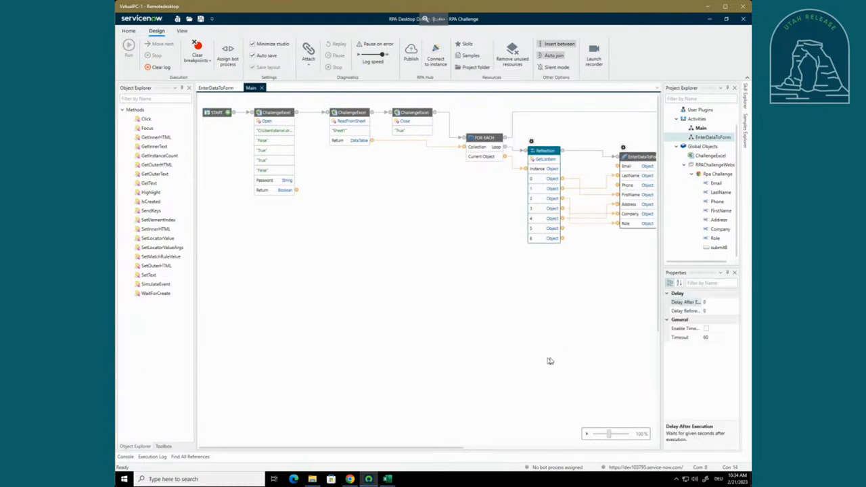
pyautogui.click(390, 479)
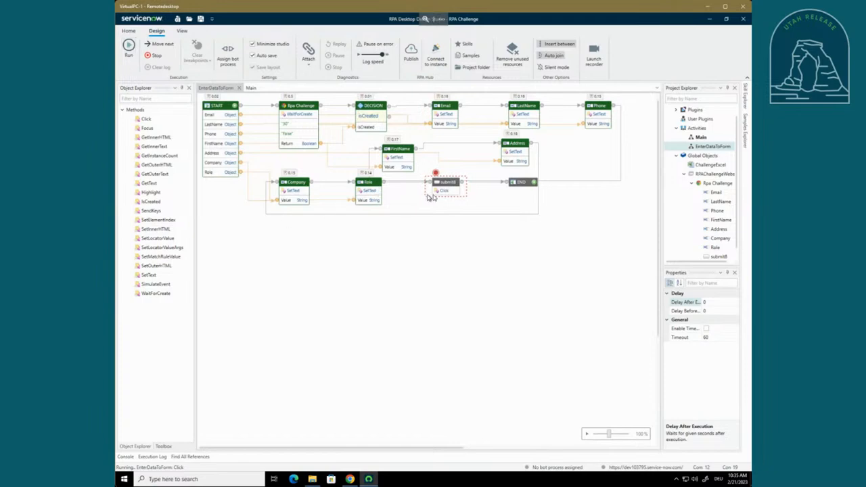
pyautogui.rightClick(442, 186)
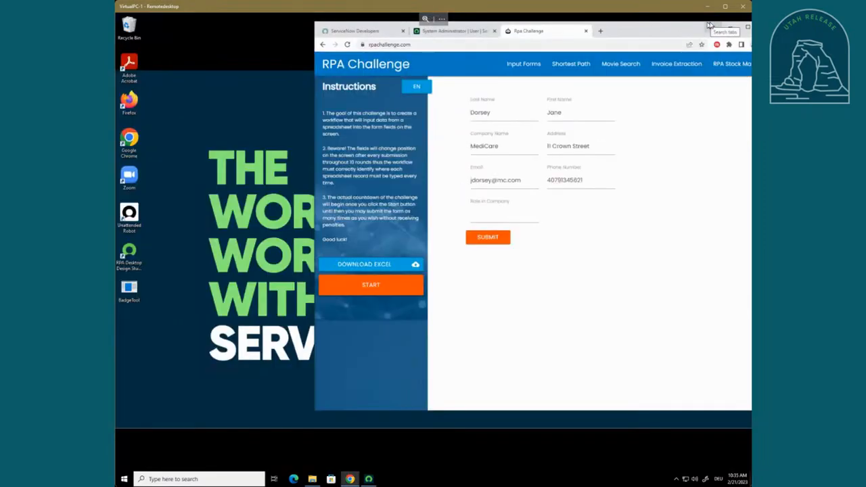
# Watch the robot fill successive records into the reshuffling form, then return to Design Studio
pyautogui.click(486, 237)
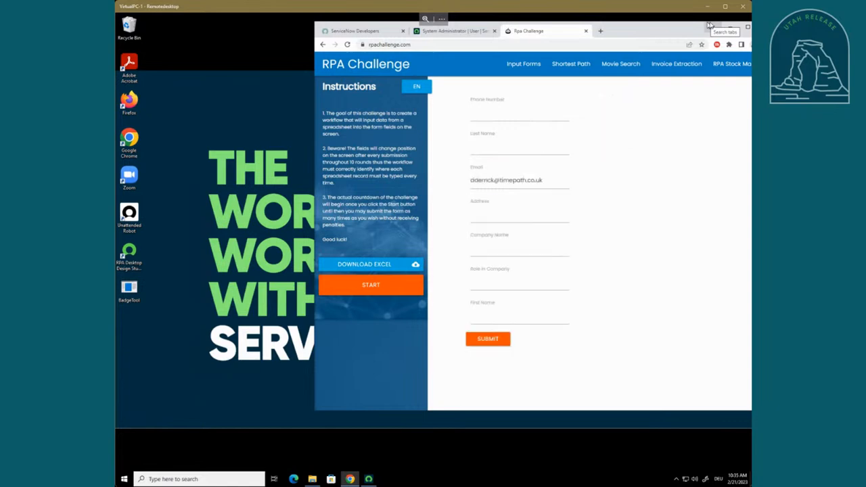
pyautogui.click(487, 338)
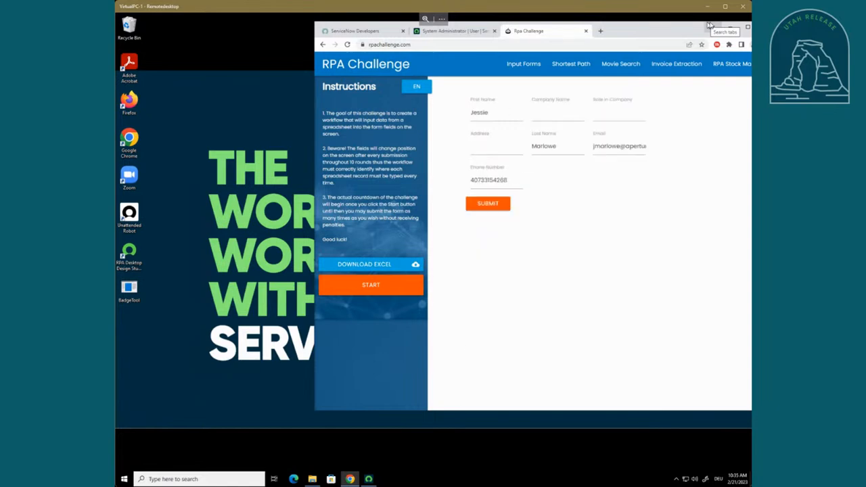
pyautogui.click(487, 203)
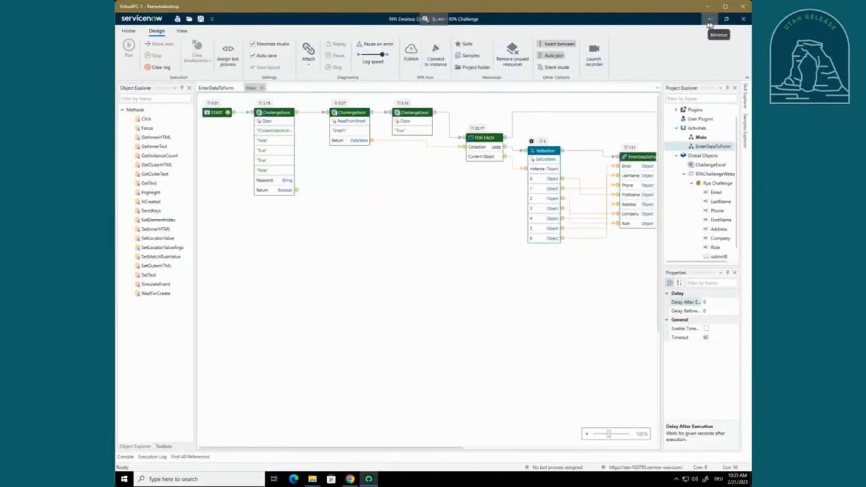
pyautogui.click(706, 20)
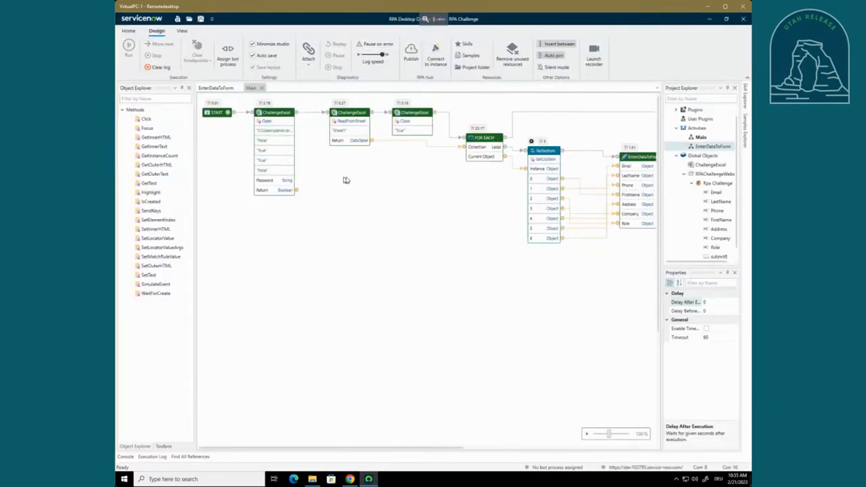
pyautogui.moveTo(387, 257)
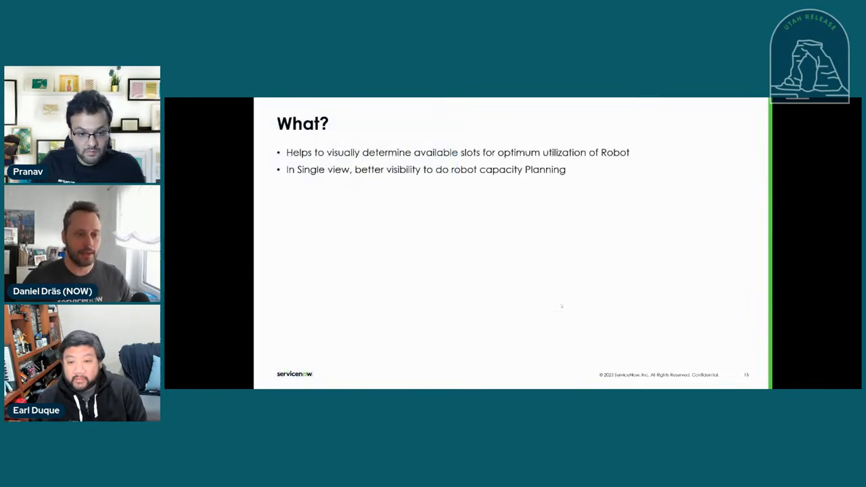
pyautogui.moveTo(644, 346)
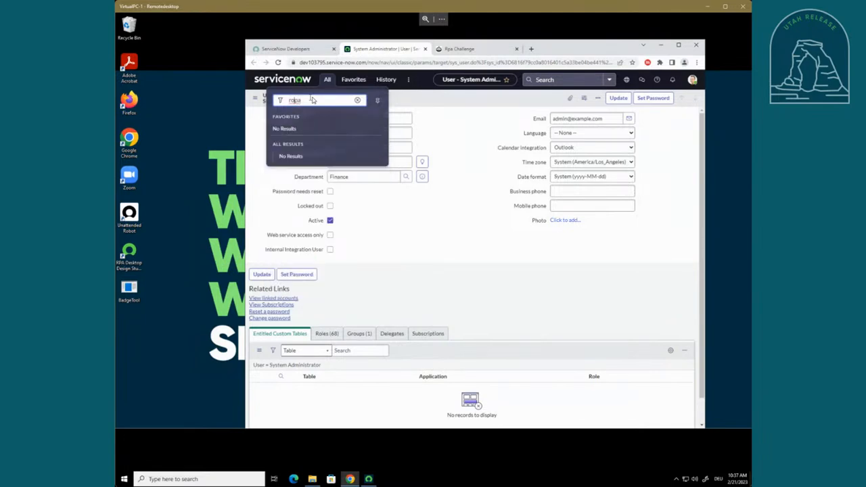
# Filter the navigator with 'rpa', open RPA Hub maximized and reload to the home dashboard
pyautogui.write('rpa')
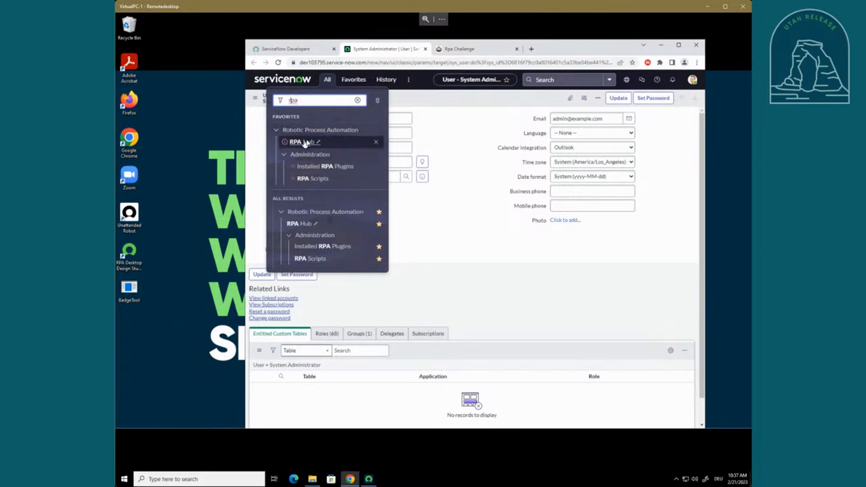
pyautogui.click(295, 142)
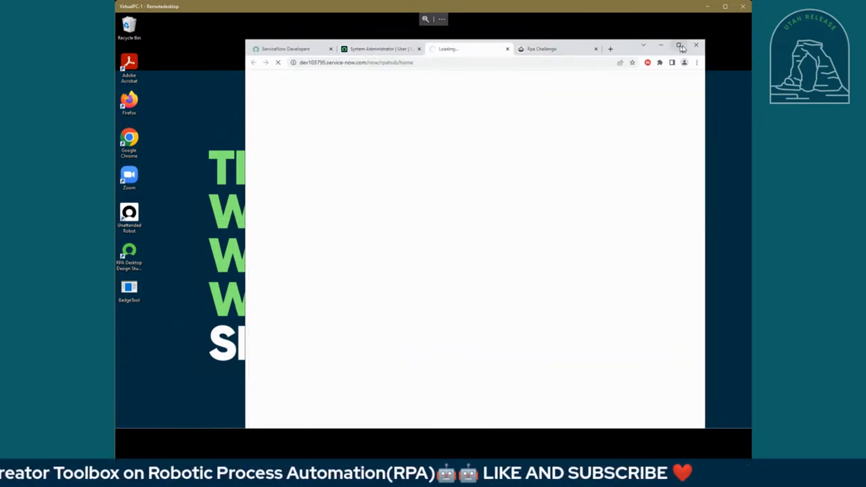
pyautogui.click(679, 44)
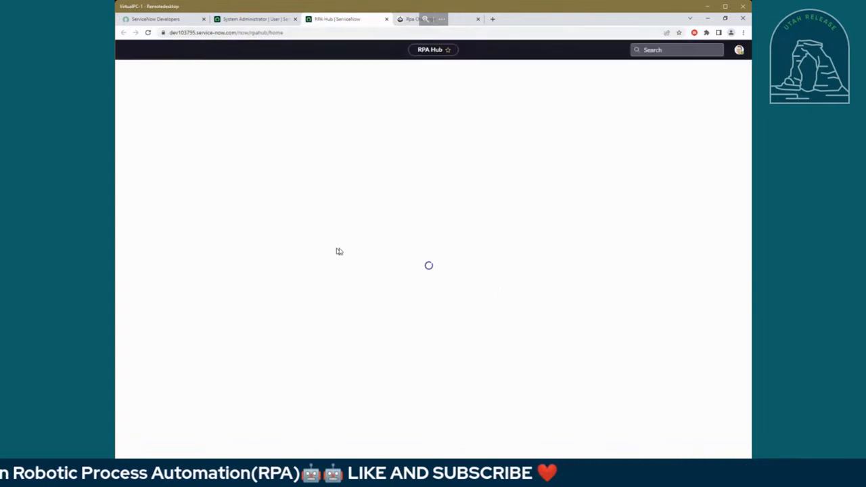
pyautogui.moveTo(411, 192)
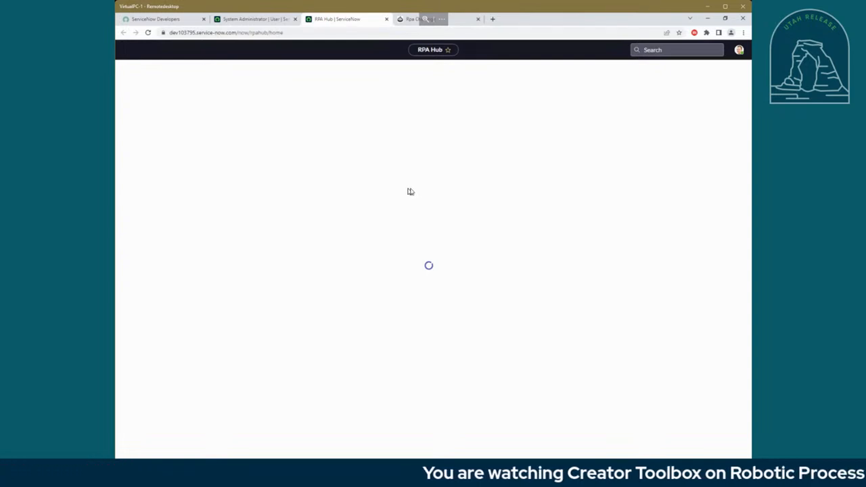
pyautogui.moveTo(306, 113)
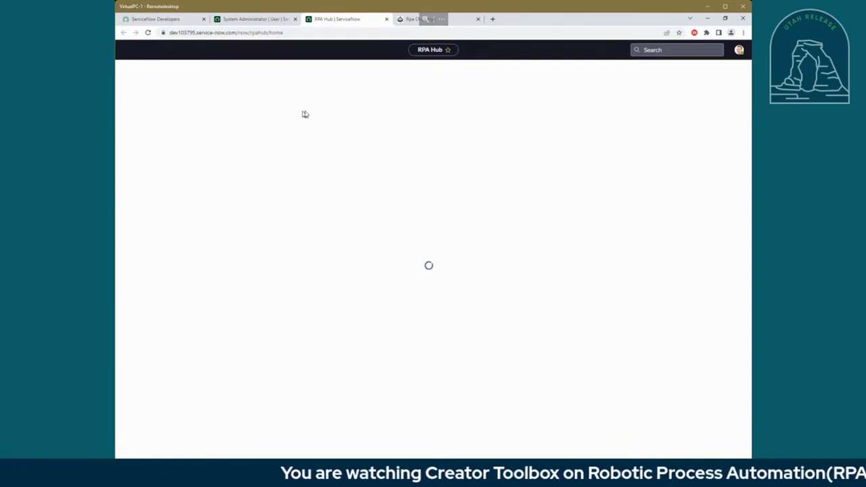
pyautogui.moveTo(452, 230)
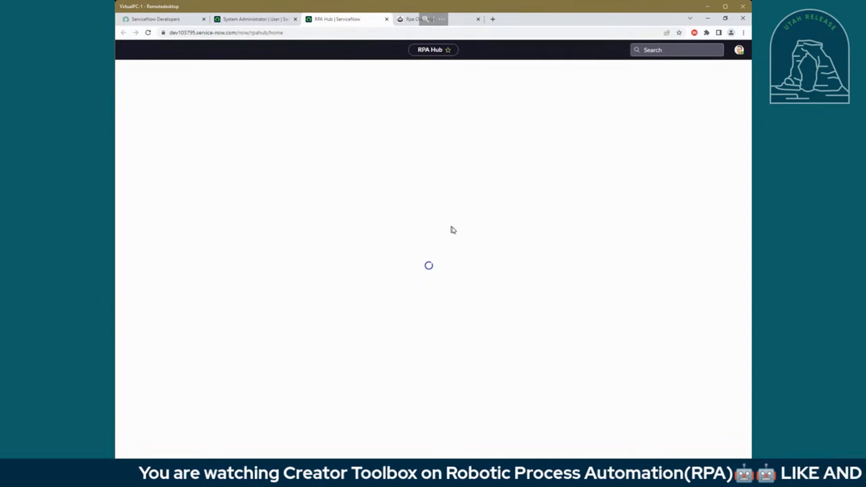
pyautogui.moveTo(219, 134)
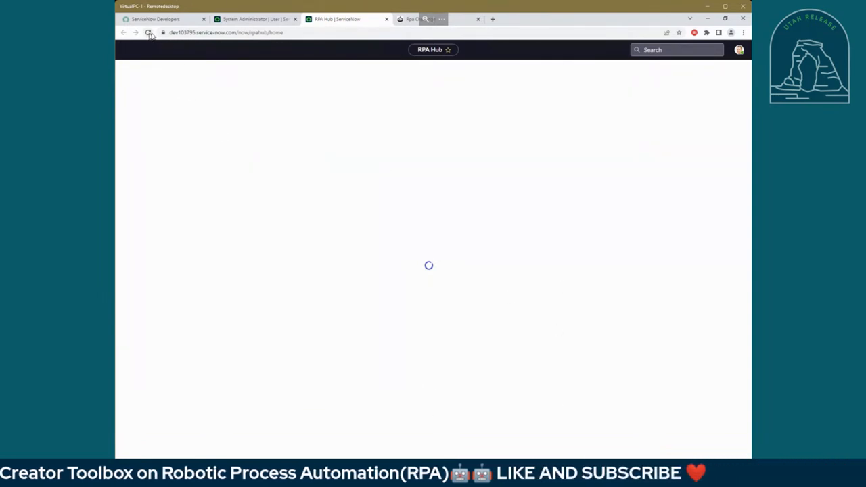
pyautogui.click(146, 35)
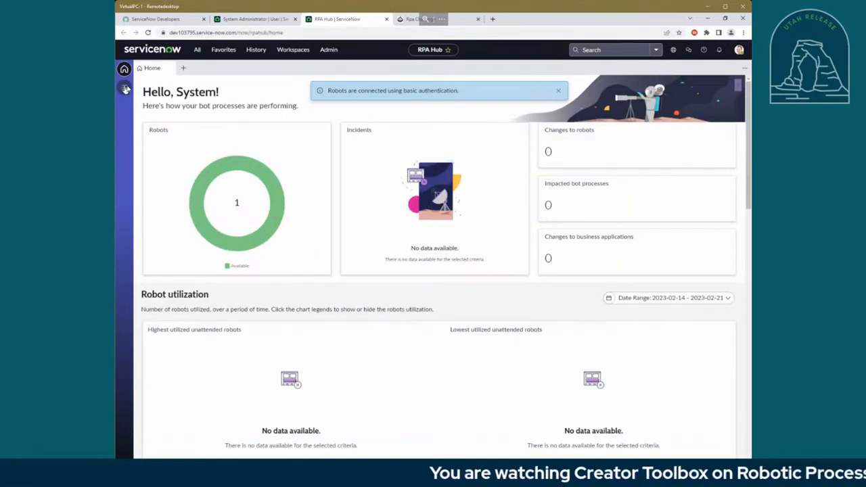
# Open the Robots list and the unattended robot's detail record
pyautogui.click(124, 89)
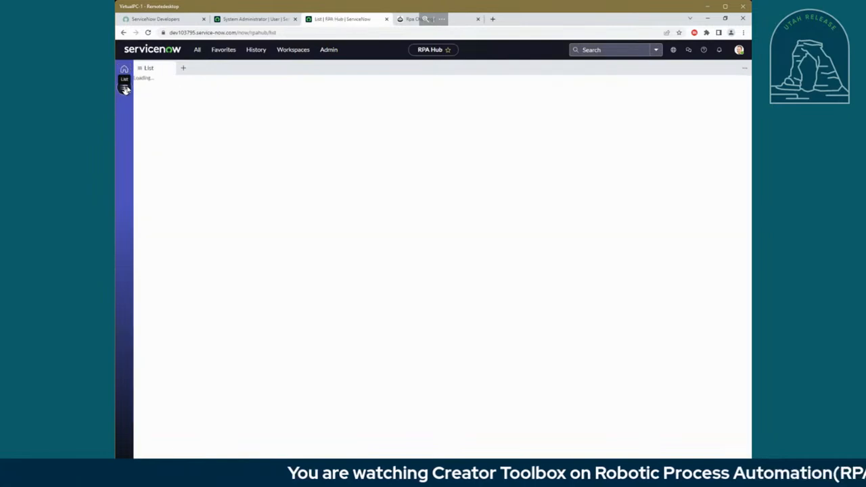
pyautogui.click(124, 90)
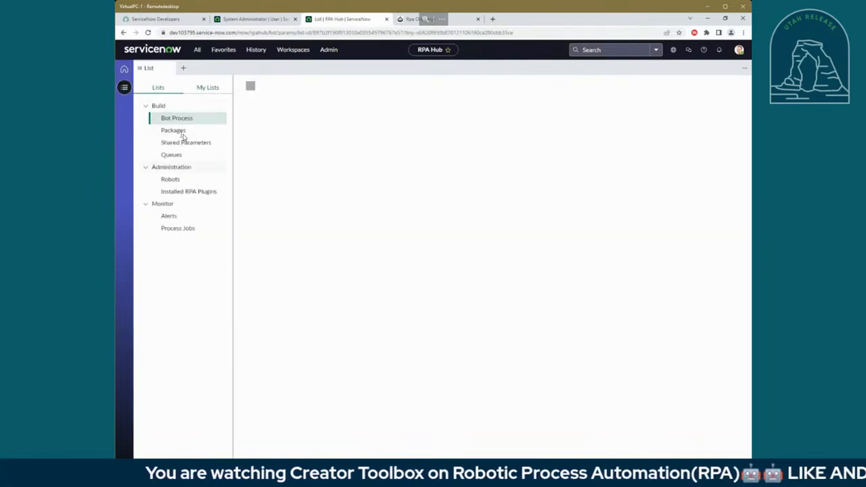
pyautogui.click(171, 179)
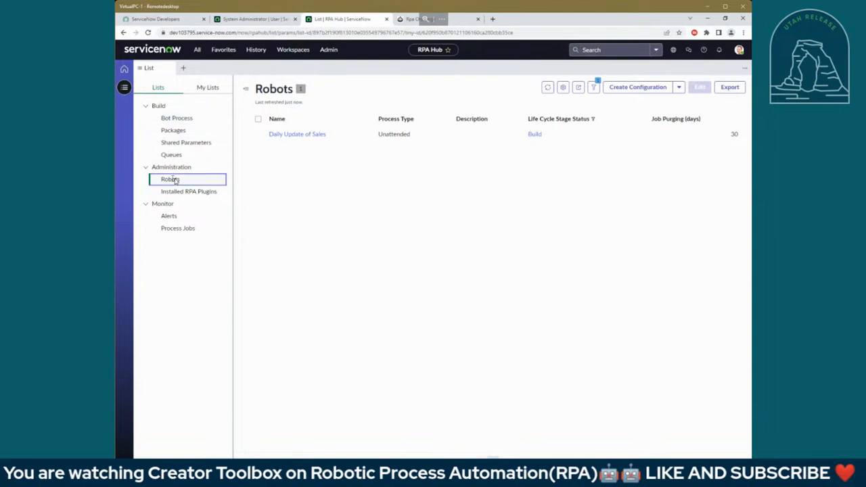
pyautogui.click(171, 178)
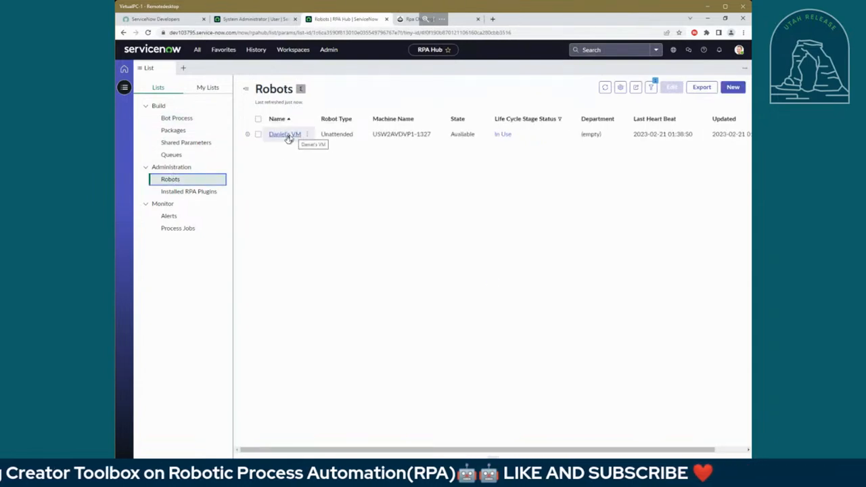
pyautogui.click(282, 134)
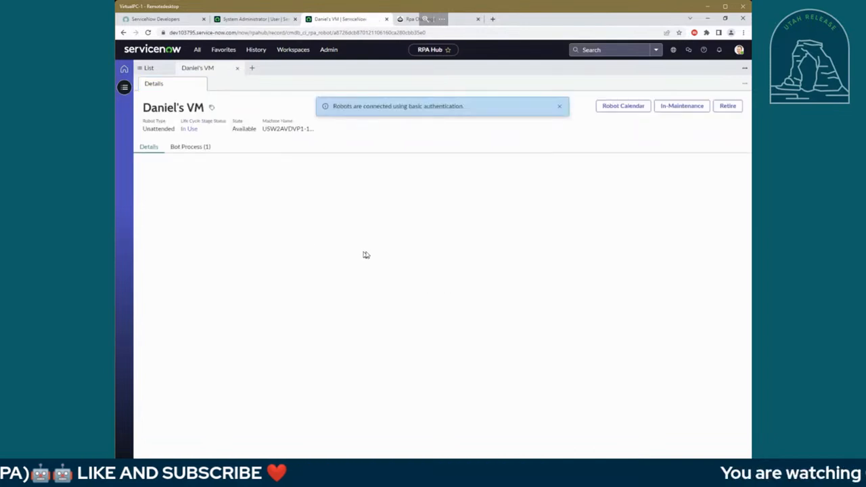
pyautogui.moveTo(560, 108)
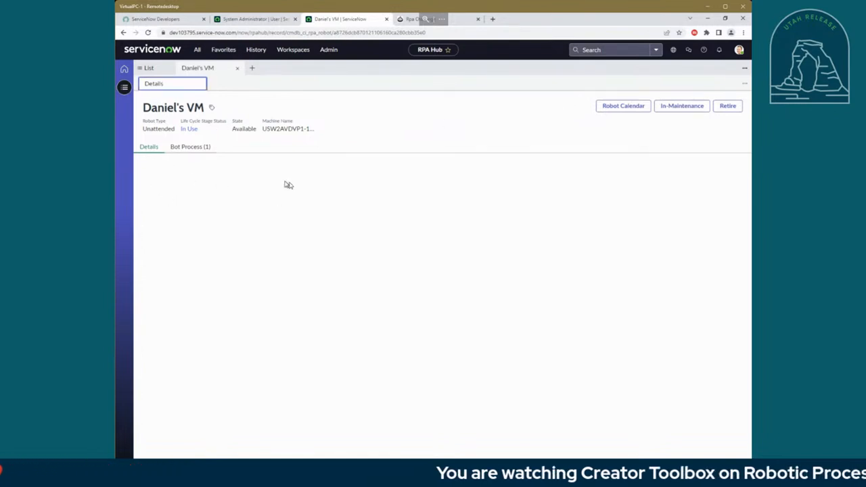
# Show the Bot Process related list with Daily Update of Sales in Build stage
pyautogui.click(190, 146)
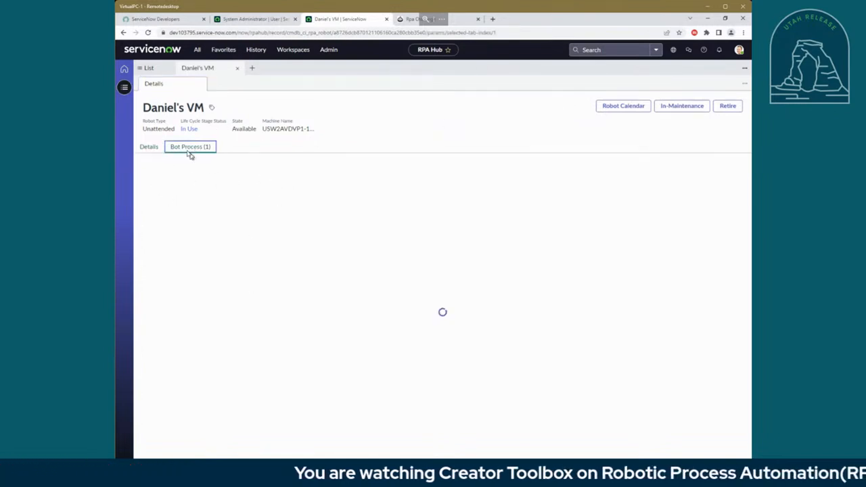
pyautogui.click(190, 146)
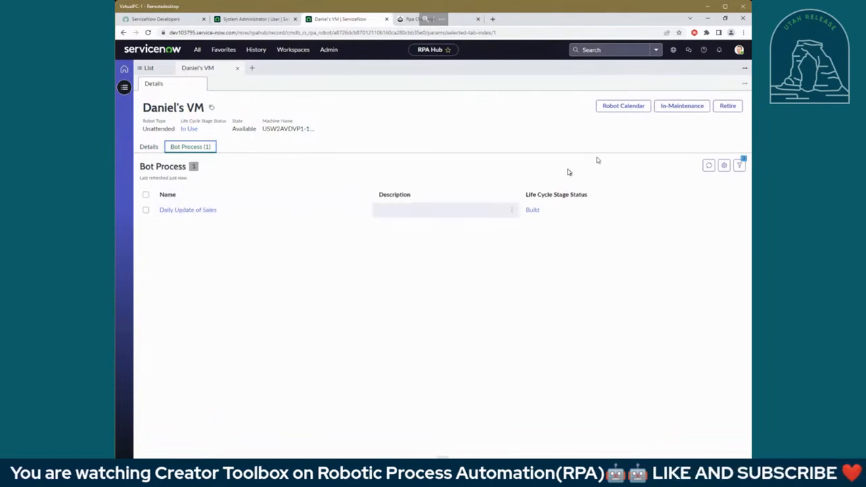
pyautogui.moveTo(617, 107)
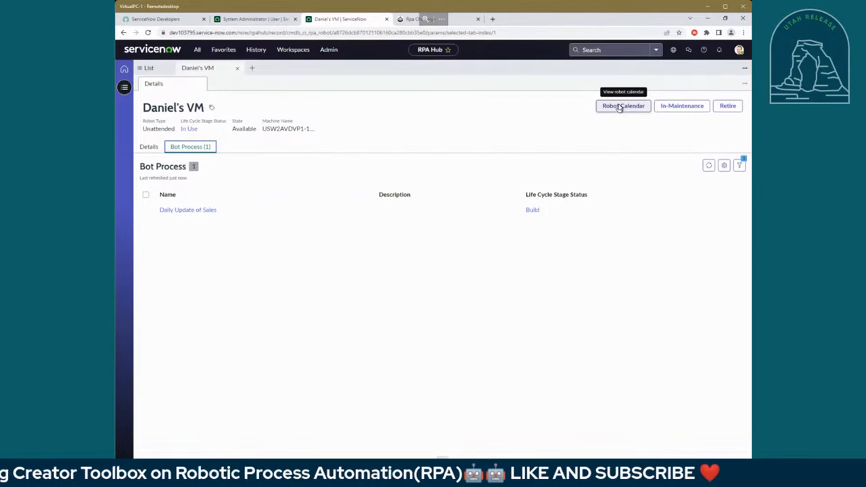
# Open the Robot Calendar and apply the Life Cycle Stage Status filter with Build included
pyautogui.click(622, 105)
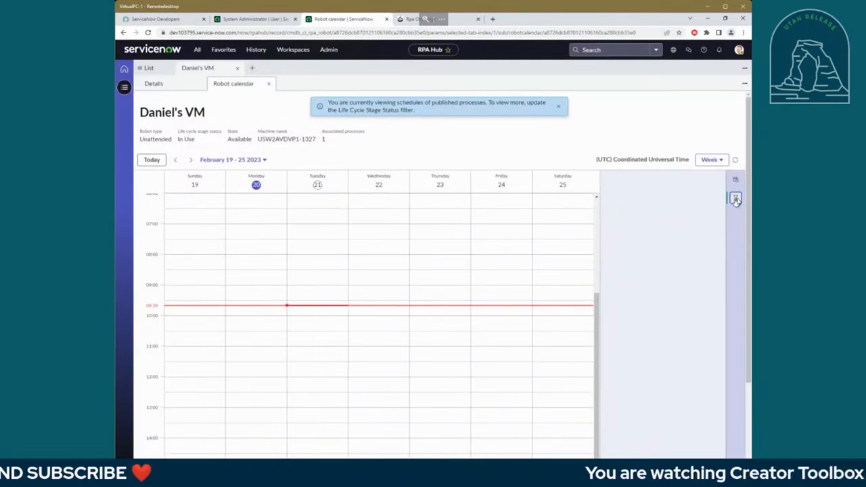
pyautogui.click(734, 197)
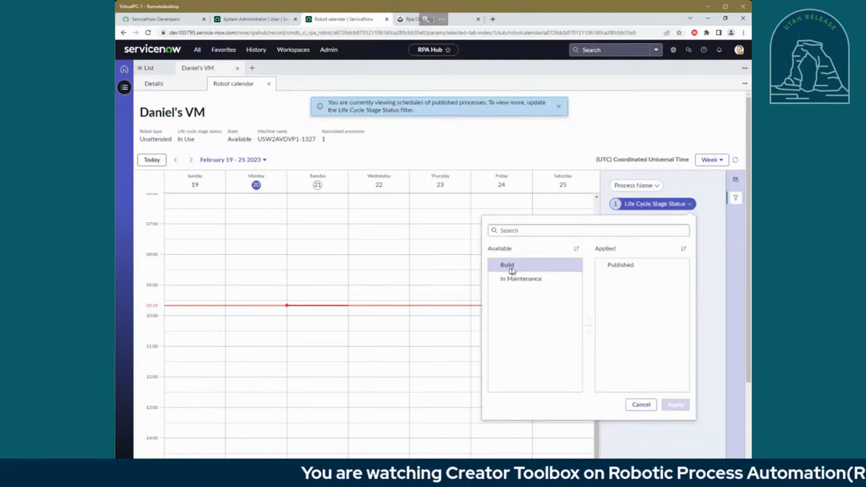
pyautogui.doubleClick(506, 264)
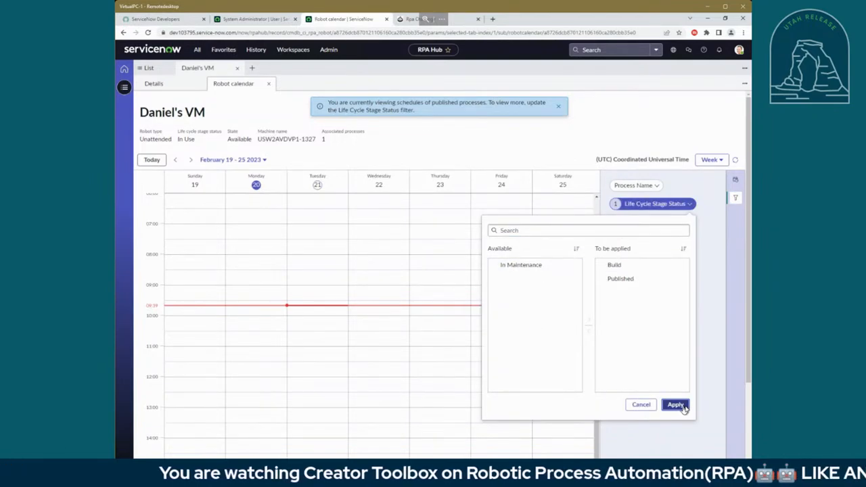
pyautogui.click(679, 405)
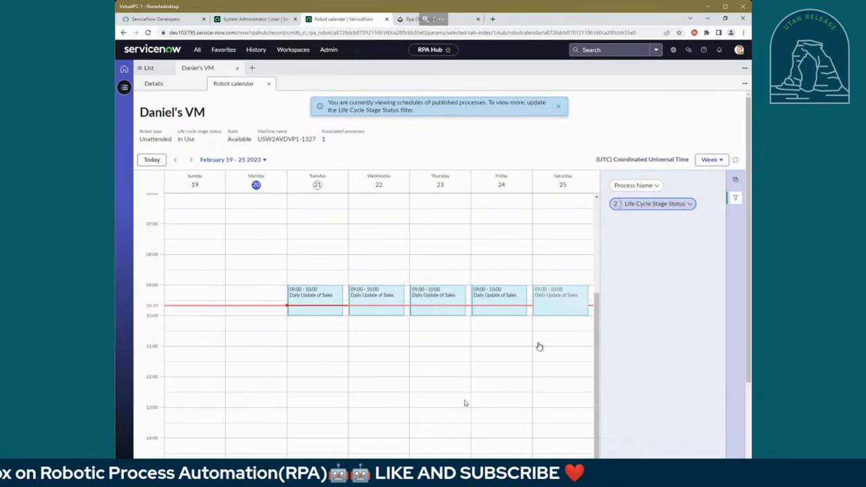
# Jump the calendar to February 23, 2023 and show it in Month view
pyautogui.scroll(-3)
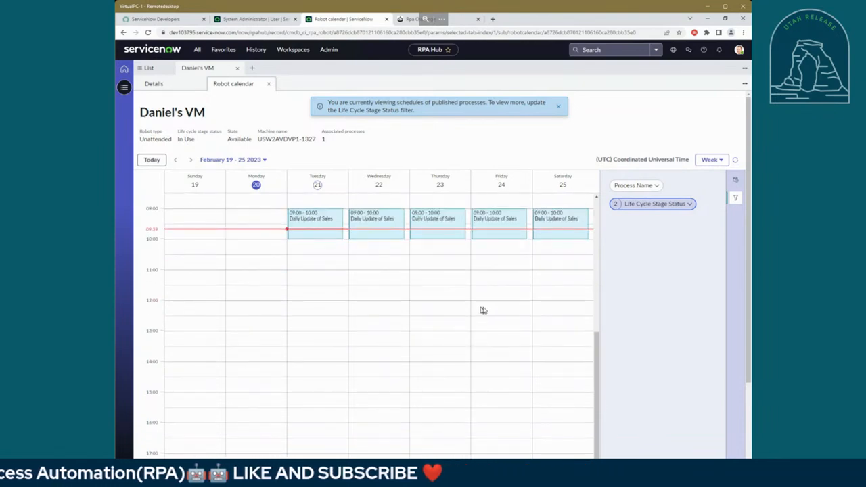
pyautogui.moveTo(456, 299)
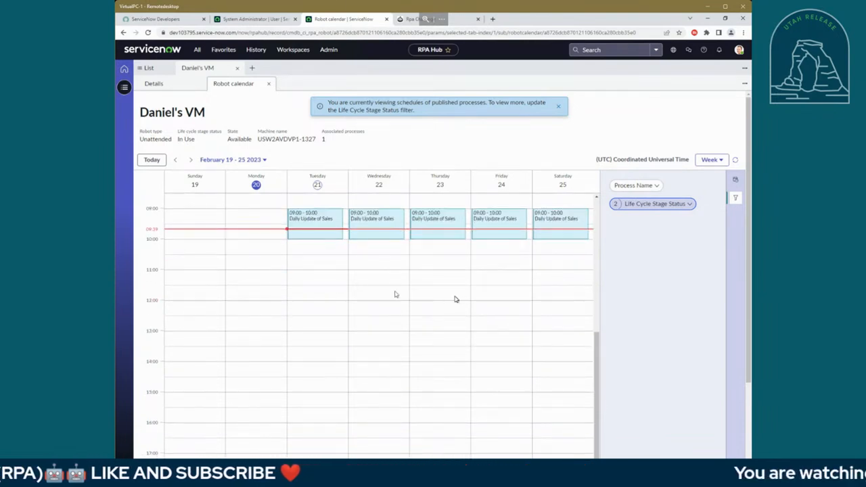
pyautogui.moveTo(332, 241)
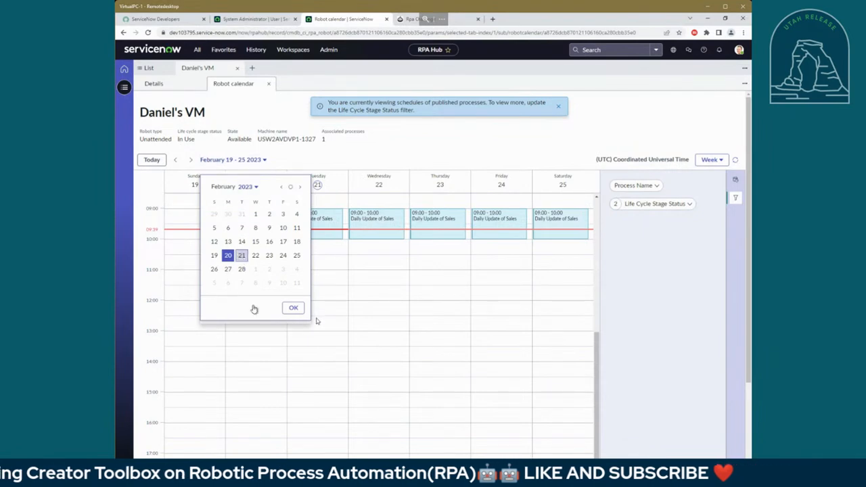
pyautogui.click(267, 255)
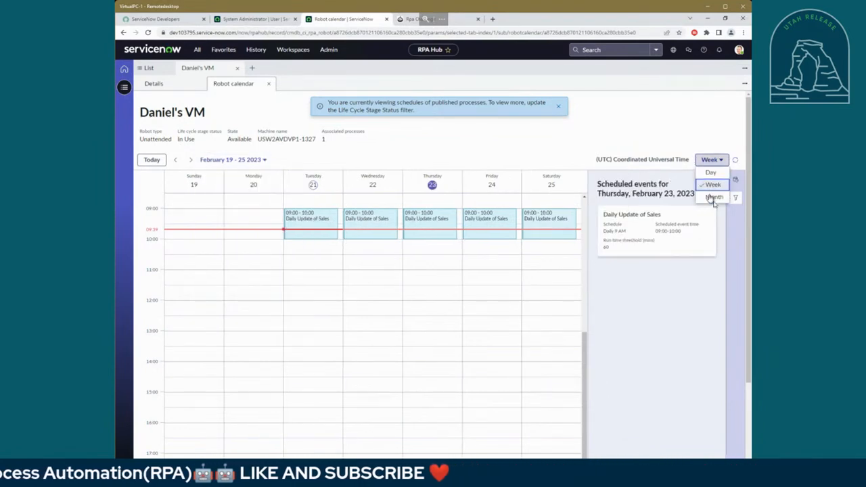
pyautogui.click(712, 197)
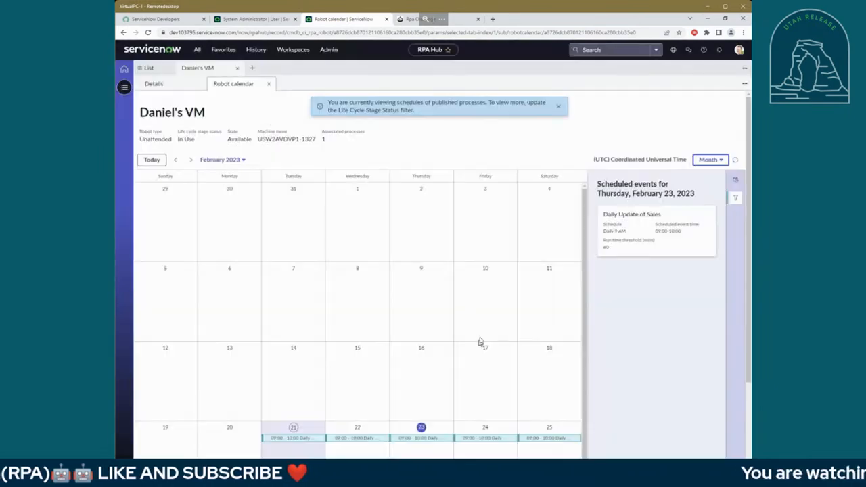
pyautogui.moveTo(587, 308)
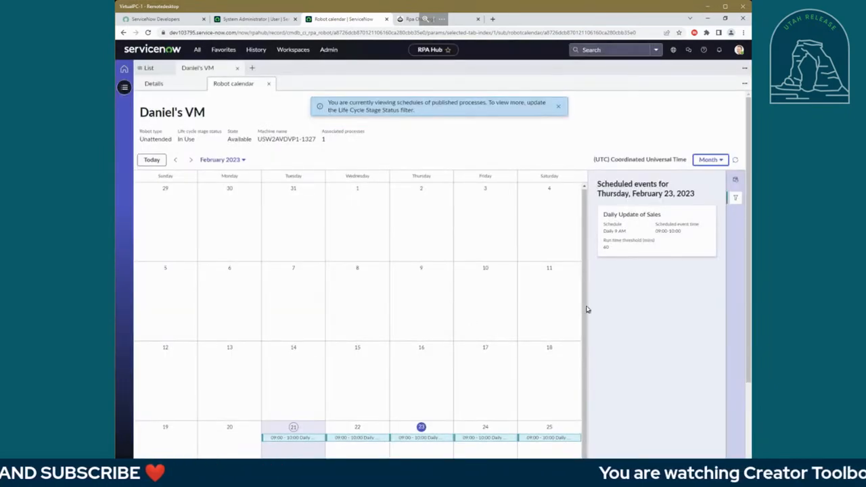
pyautogui.moveTo(343, 228)
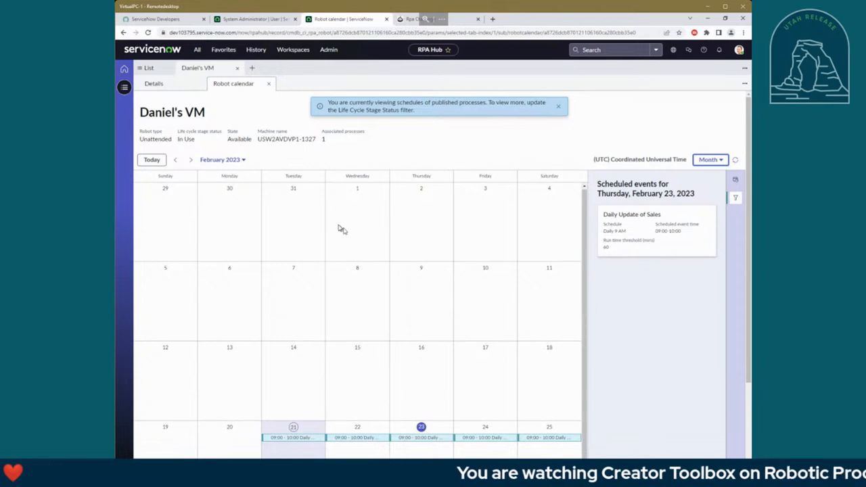
pyautogui.moveTo(616, 338)
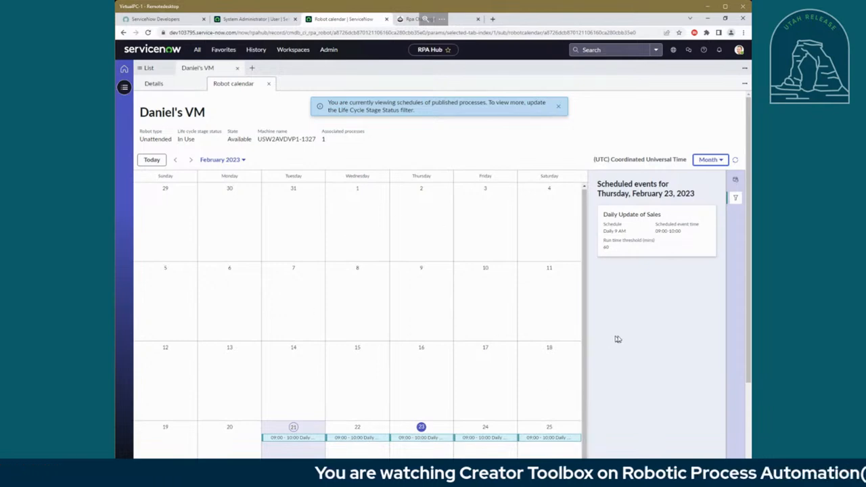
pyautogui.moveTo(290, 257)
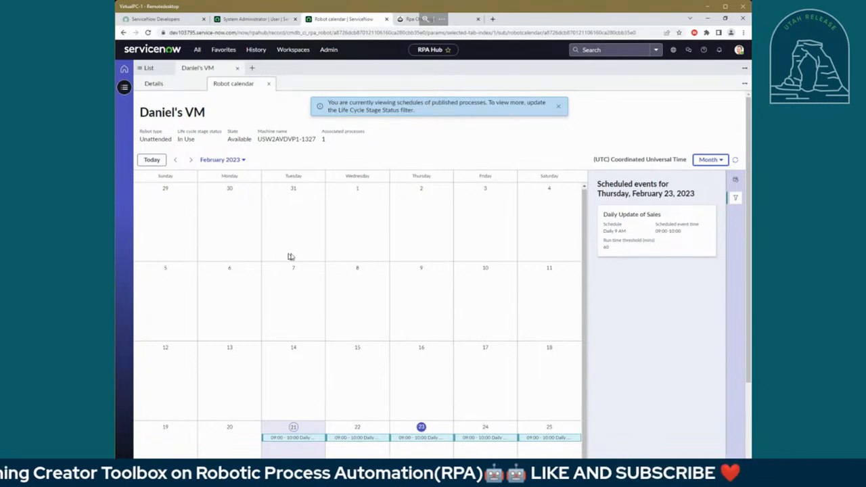
pyautogui.moveTo(587, 267)
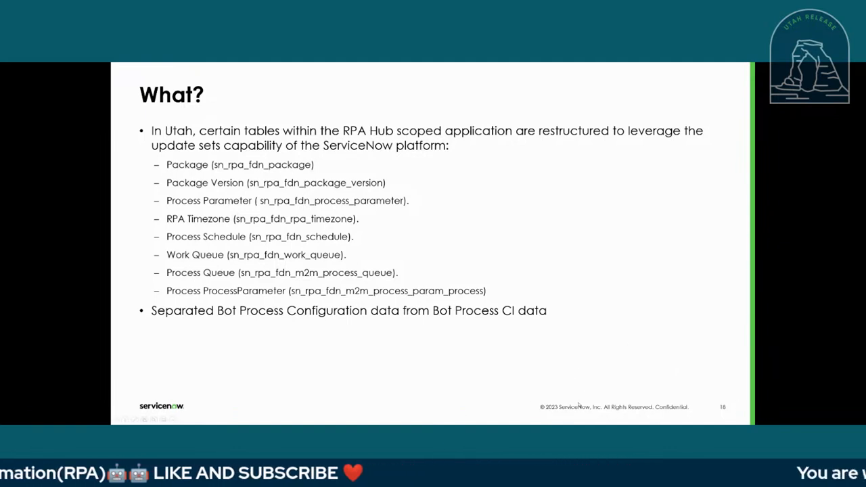
# Advance the slideshow past the Utah upgrade notes to the closing Questions slide
pyautogui.press('right')
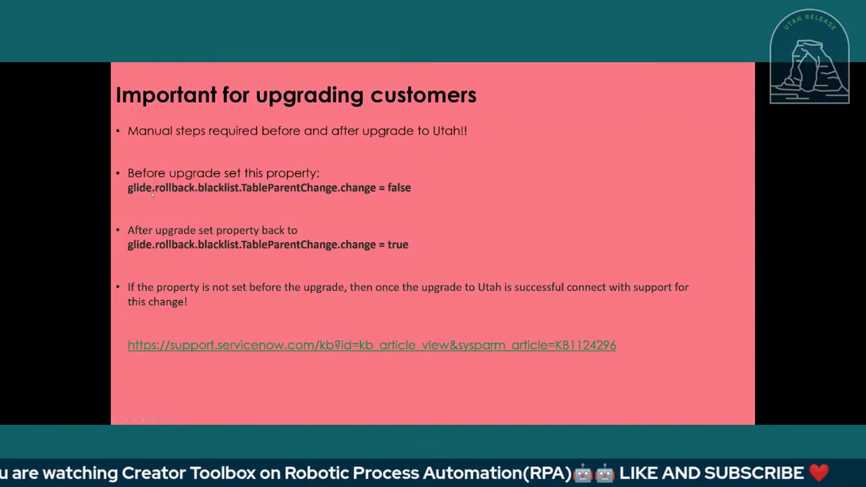
pyautogui.moveTo(334, 195)
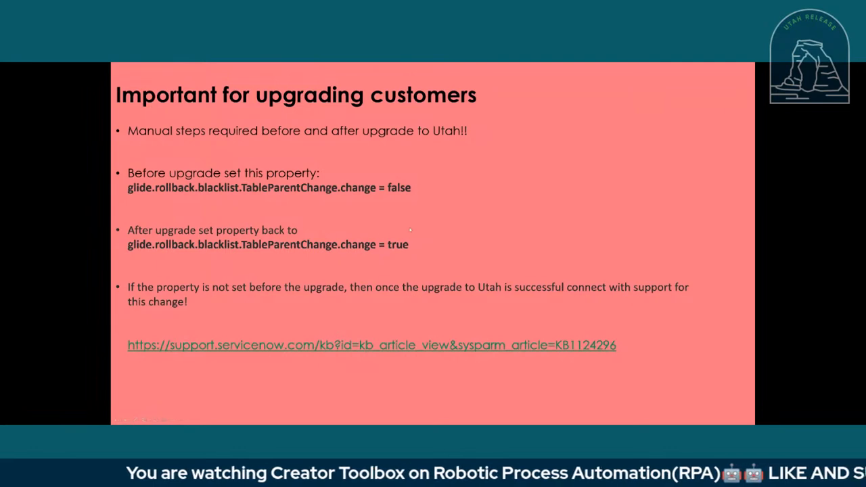
pyautogui.moveTo(404, 256)
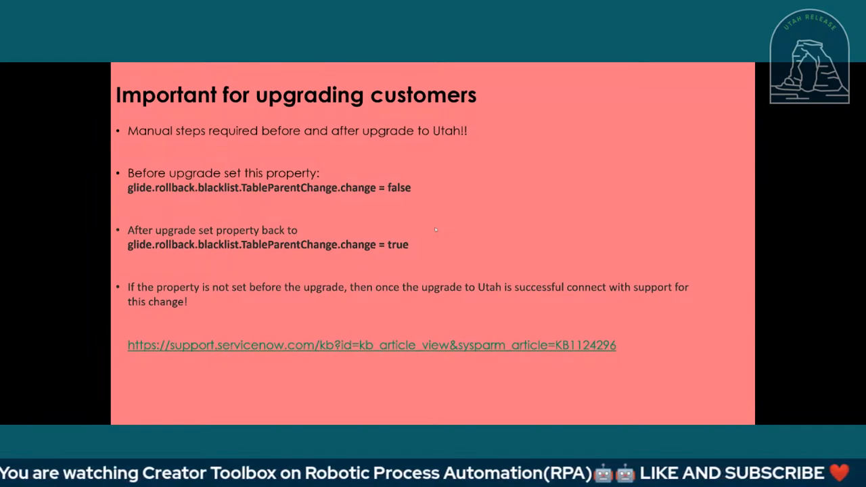
pyautogui.press('Right')
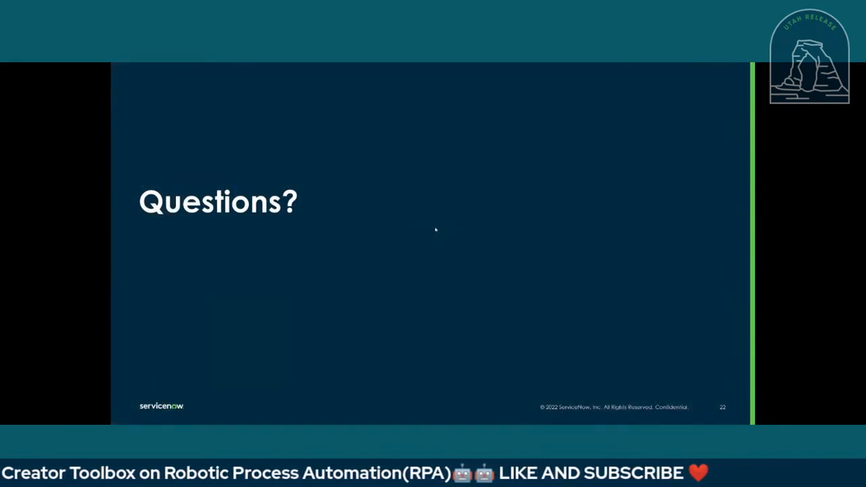